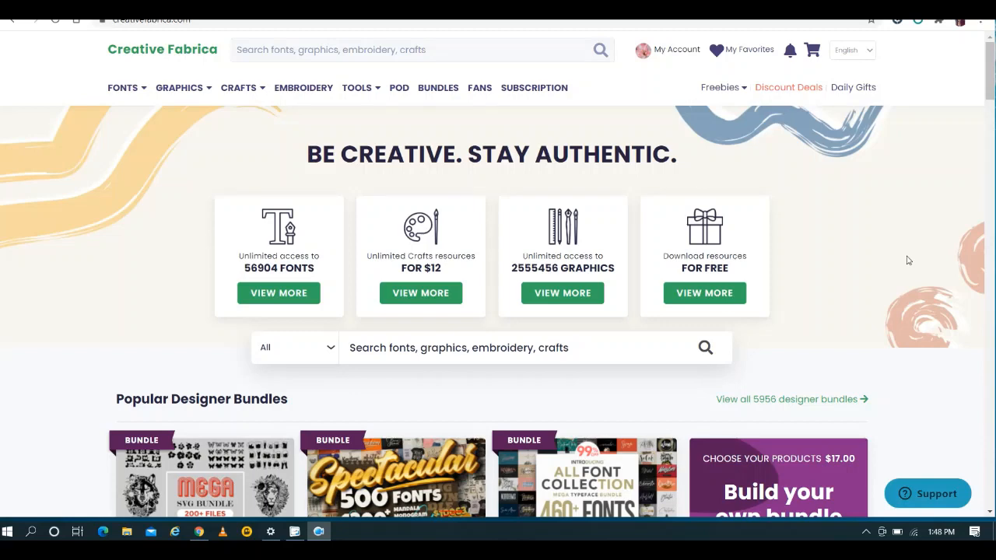
{"action": "mouse_move", "coordinate": [885, 246]}
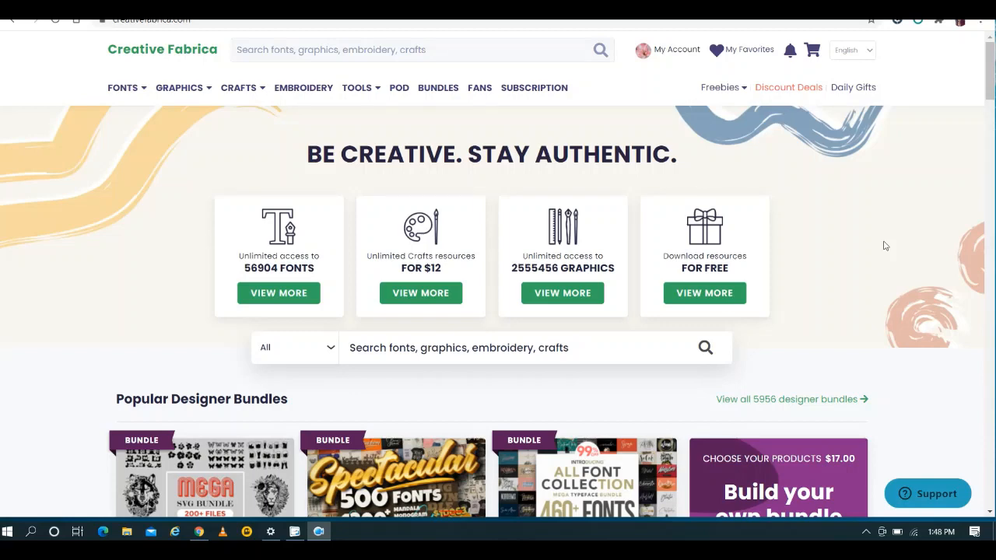
{"action": "mouse_move", "coordinate": [838, 180]}
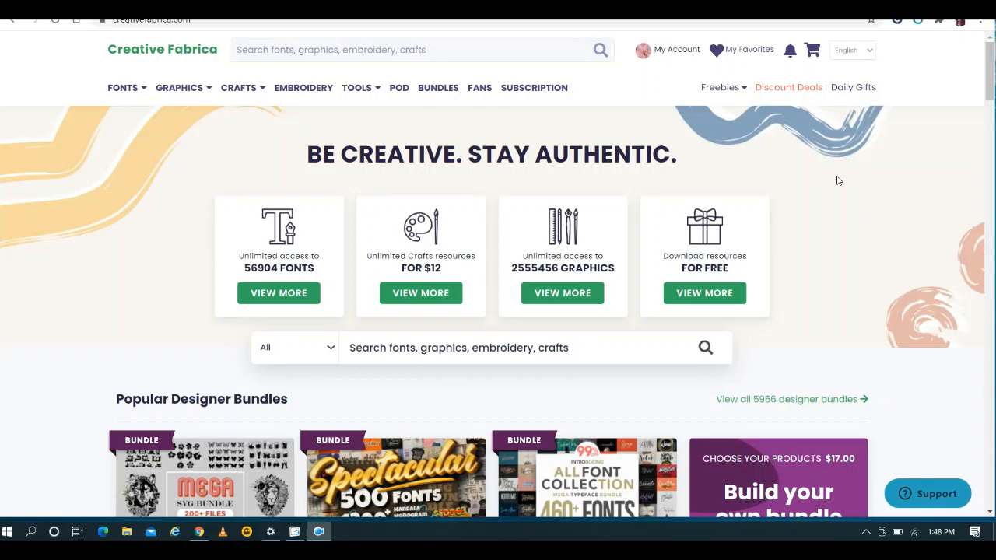
{"action": "mouse_move", "coordinate": [95, 62]}
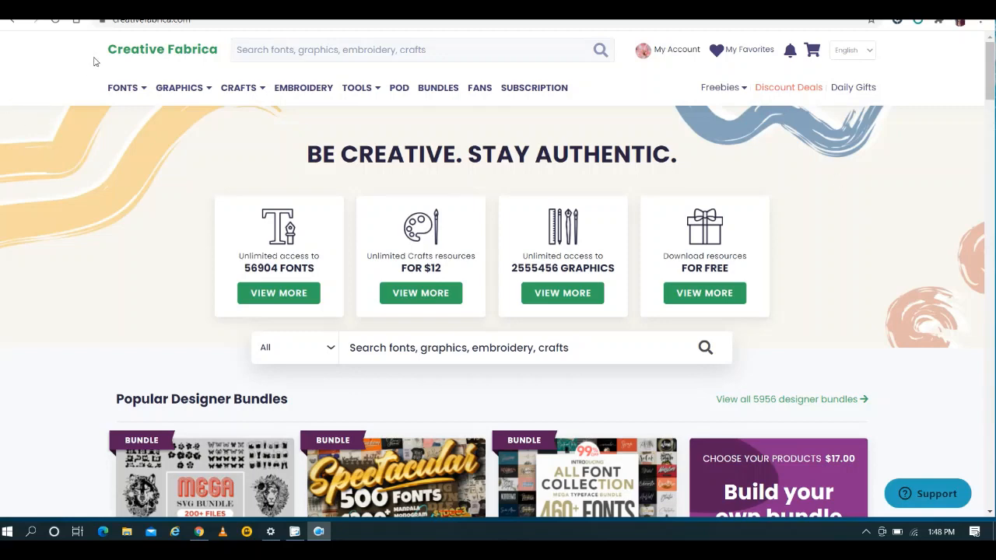
{"action": "mouse_move", "coordinate": [902, 231]}
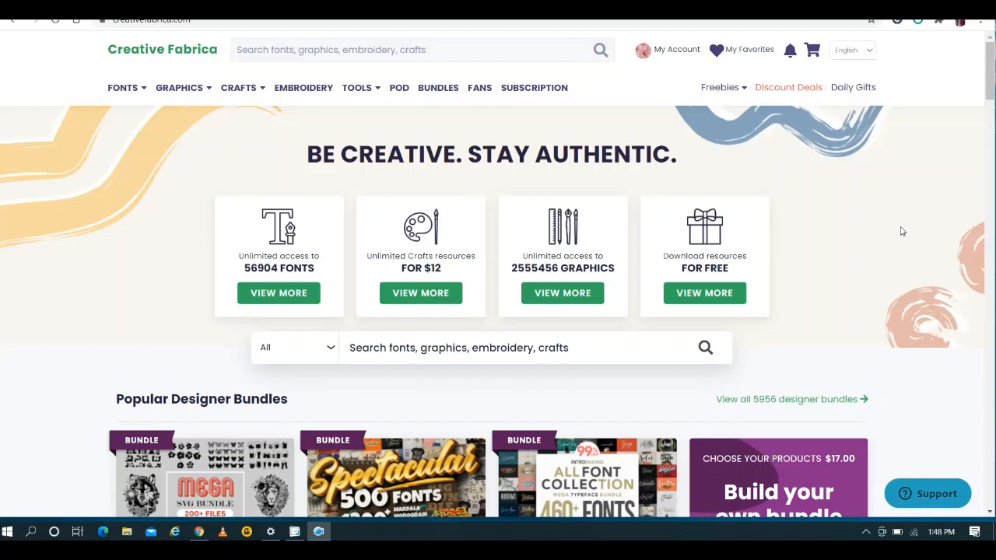
{"action": "mouse_move", "coordinate": [852, 174]}
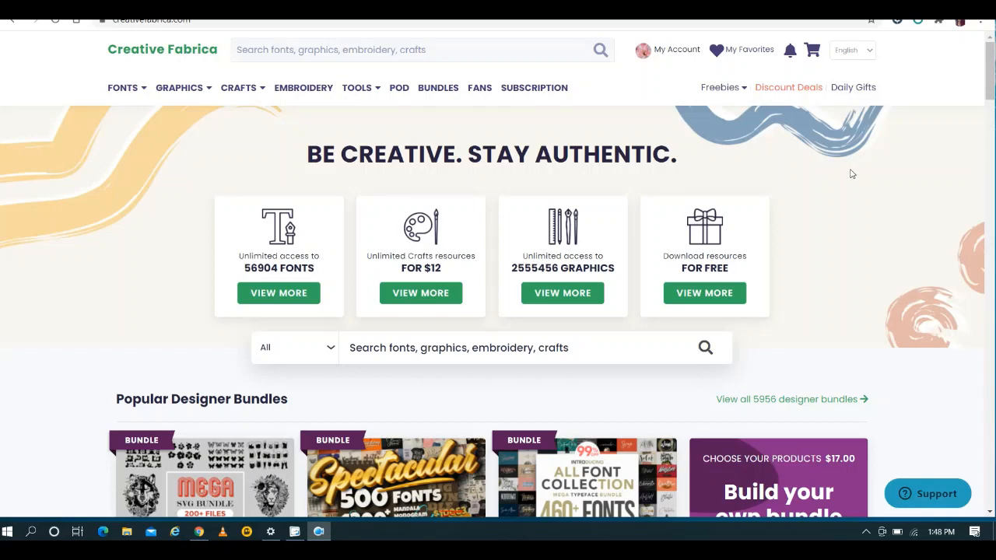
Open Creative Fabrica's free resources page and browse the Most Popular Freebies grid.
{"action": "left_click", "coordinate": [720, 87]}
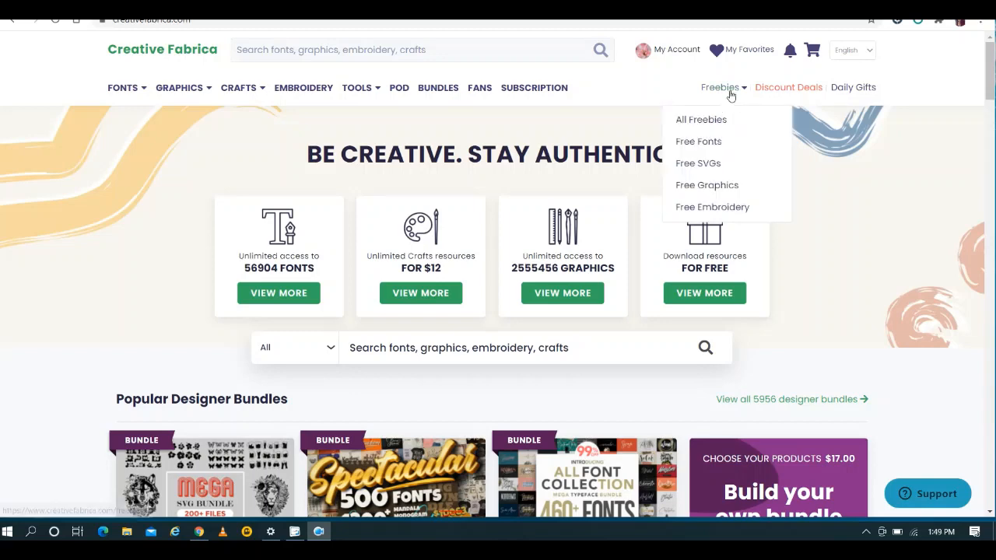
{"action": "mouse_move", "coordinate": [697, 164]}
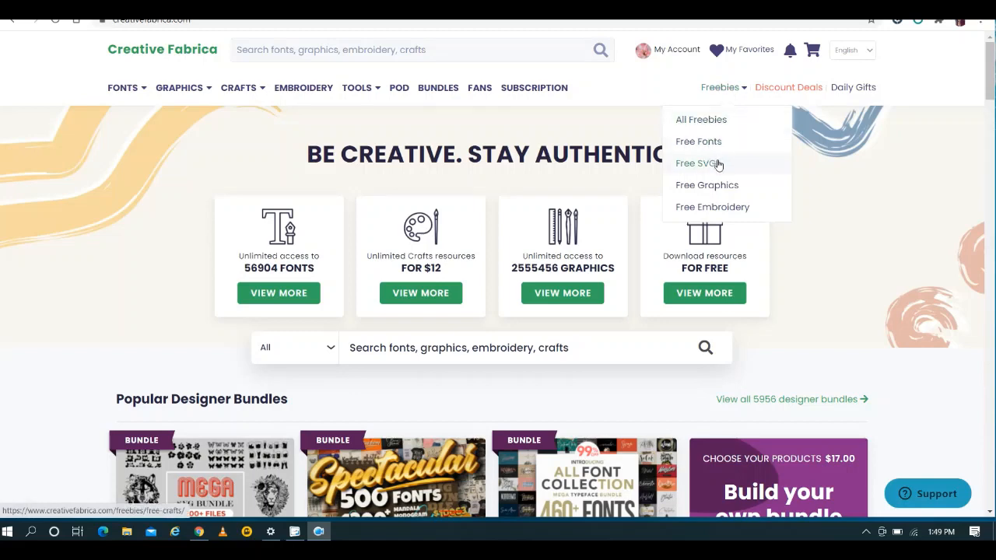
{"action": "mouse_move", "coordinate": [853, 217]}
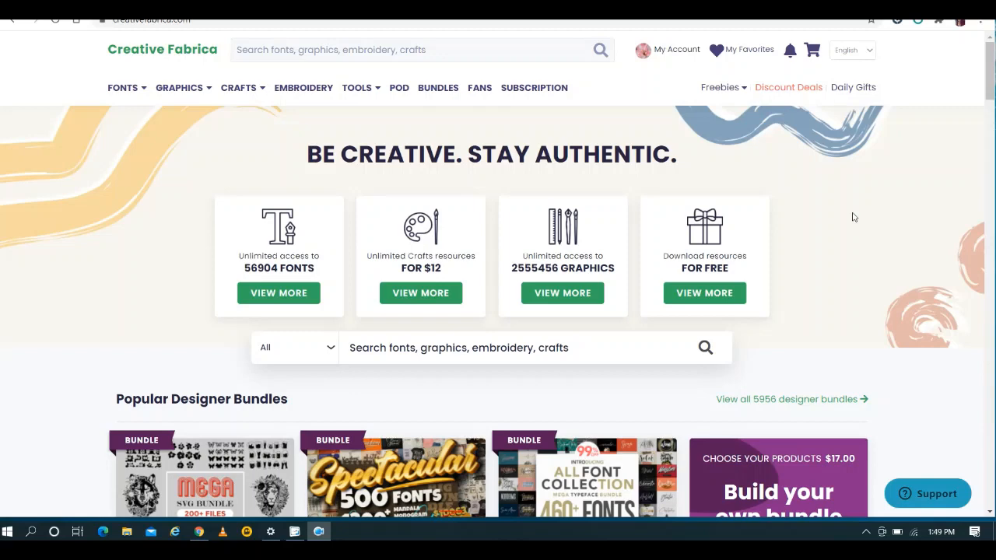
{"action": "mouse_move", "coordinate": [863, 268]}
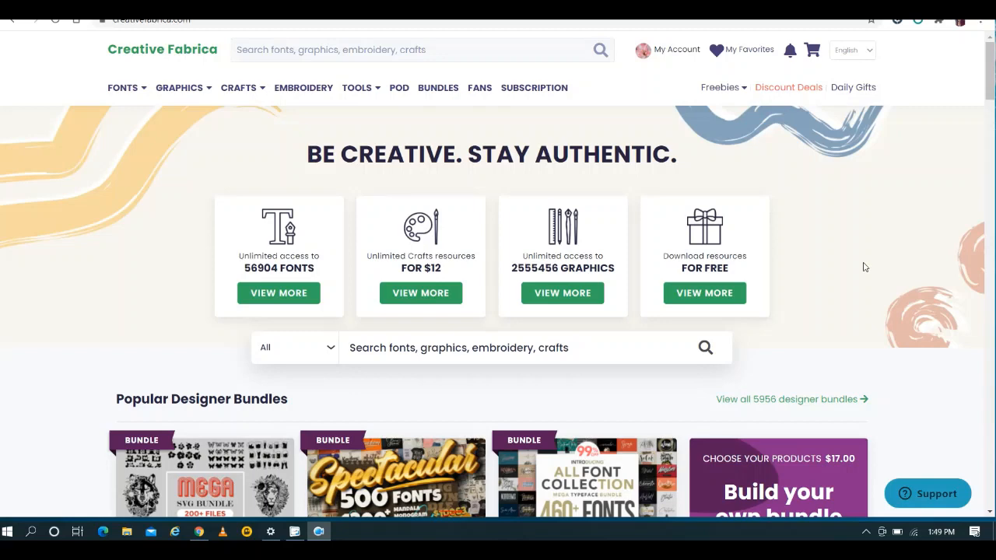
{"action": "mouse_move", "coordinate": [834, 188]}
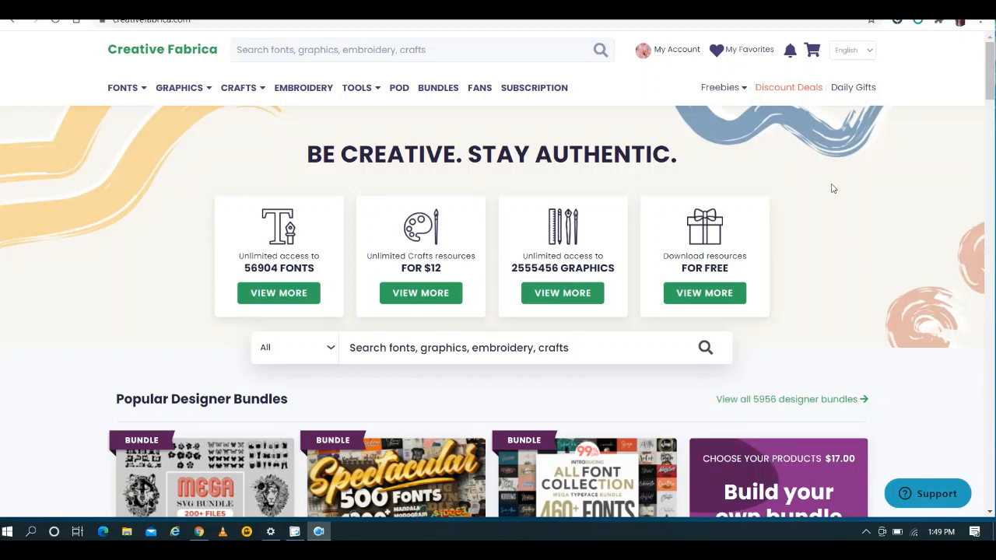
{"action": "mouse_move", "coordinate": [704, 293]}
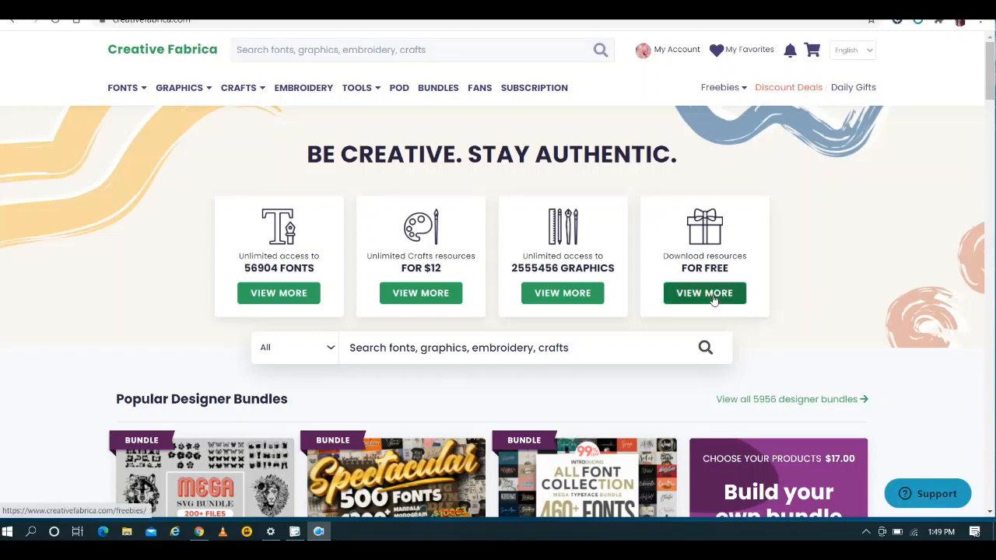
{"action": "left_click", "coordinate": [718, 87]}
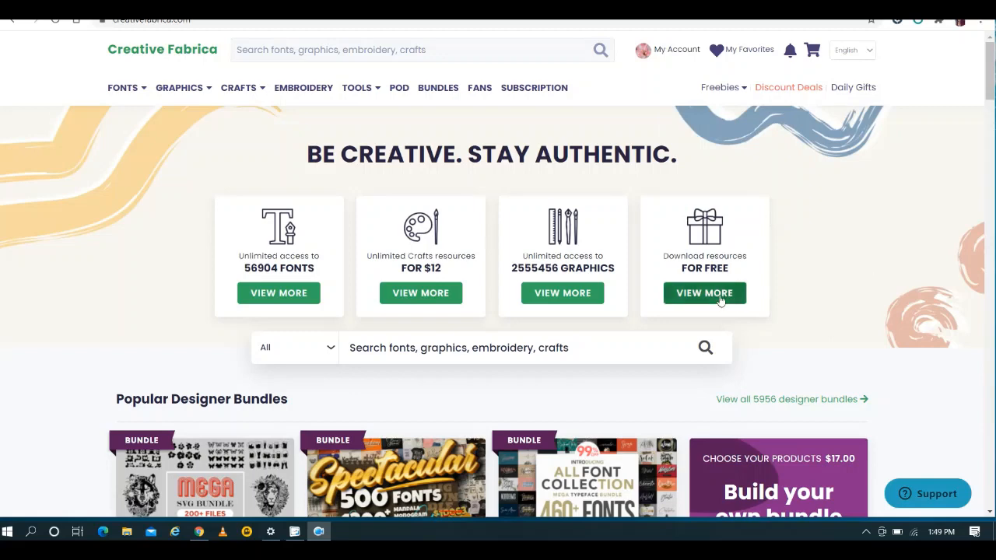
{"action": "left_click", "coordinate": [704, 293]}
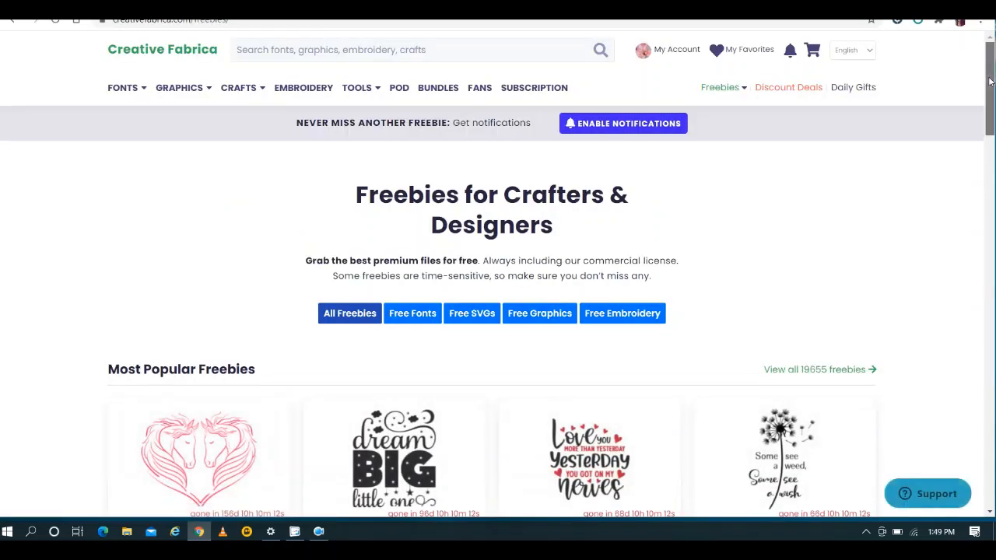
{"action": "scroll", "scroll_direction": "down", "scroll_amount": 3}
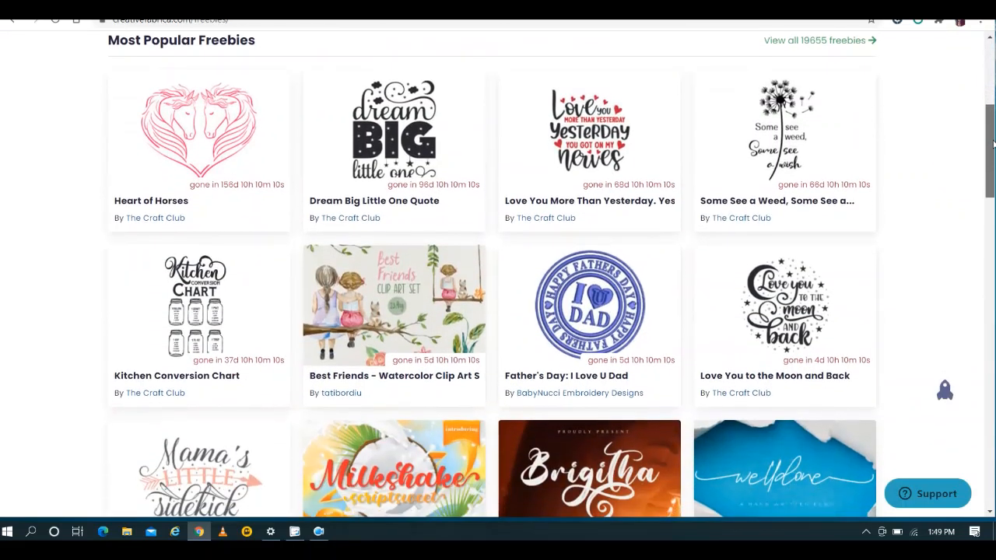
{"action": "scroll", "scroll_direction": "down", "scroll_amount": 3}
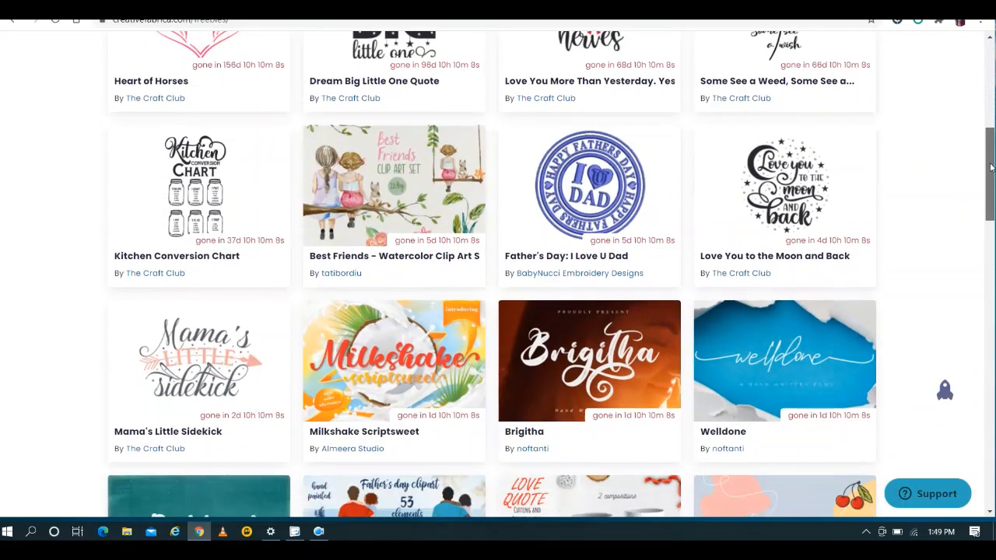
{"action": "scroll", "scroll_direction": "up", "scroll_amount": 3}
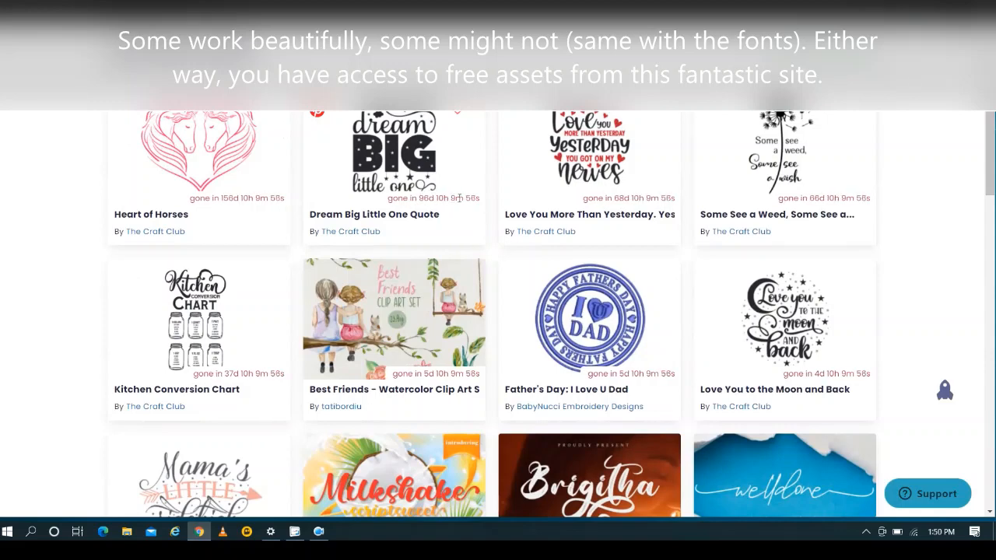
{"action": "mouse_move", "coordinate": [435, 169]}
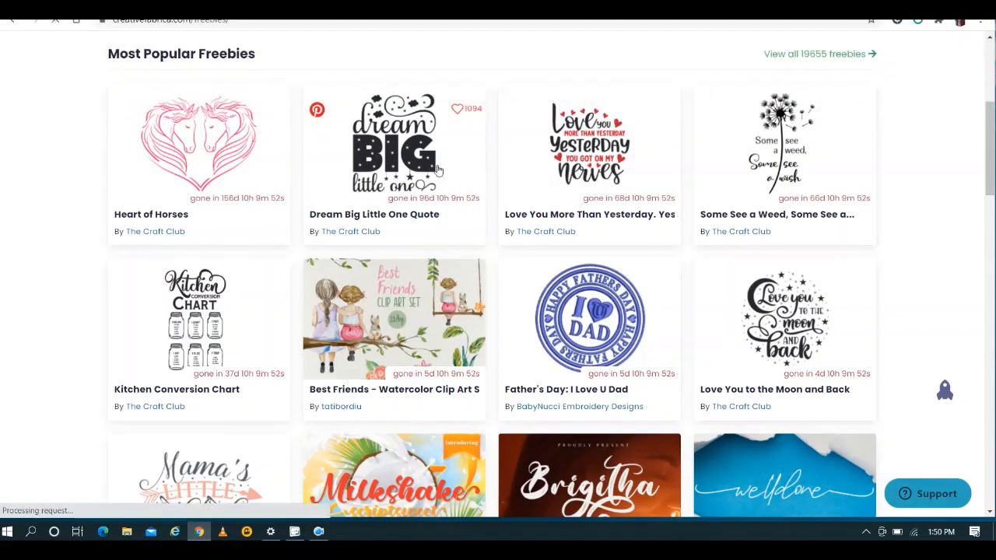
Open the Dream Big Little One Quote freebie and check its SVG, PNG, EPS, DXF formats.
{"action": "left_click", "coordinate": [394, 144]}
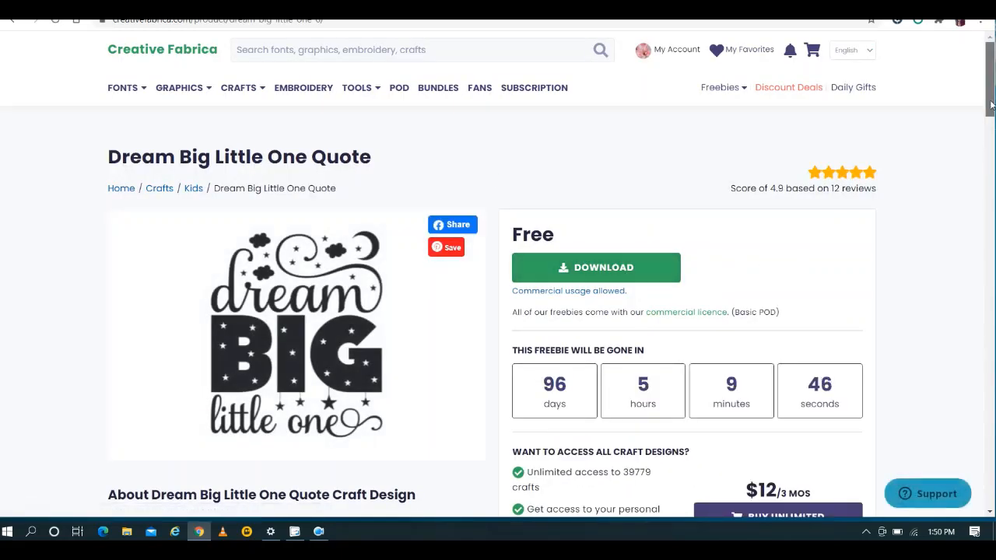
{"action": "scroll", "scroll_direction": "down", "scroll_amount": 3}
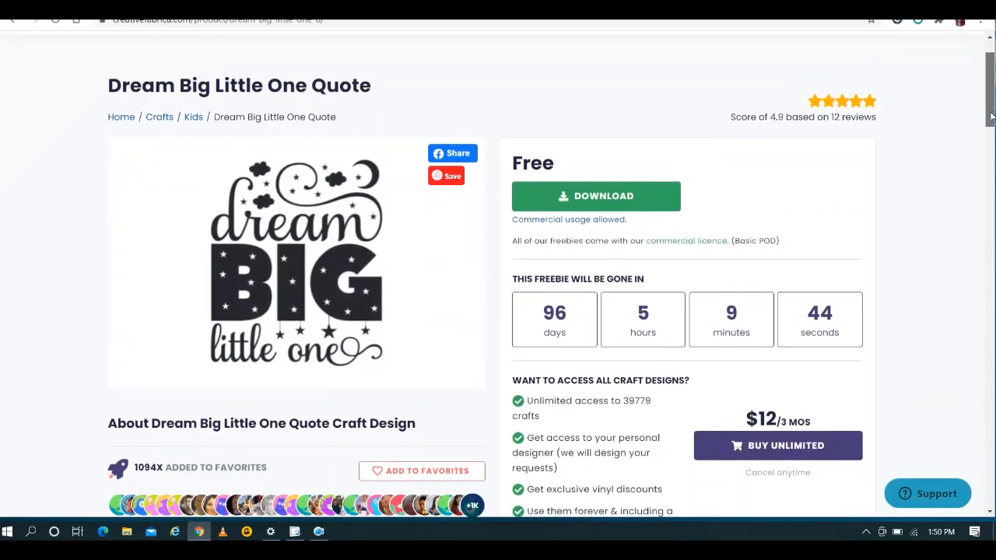
{"action": "scroll", "scroll_direction": "up", "scroll_amount": 3}
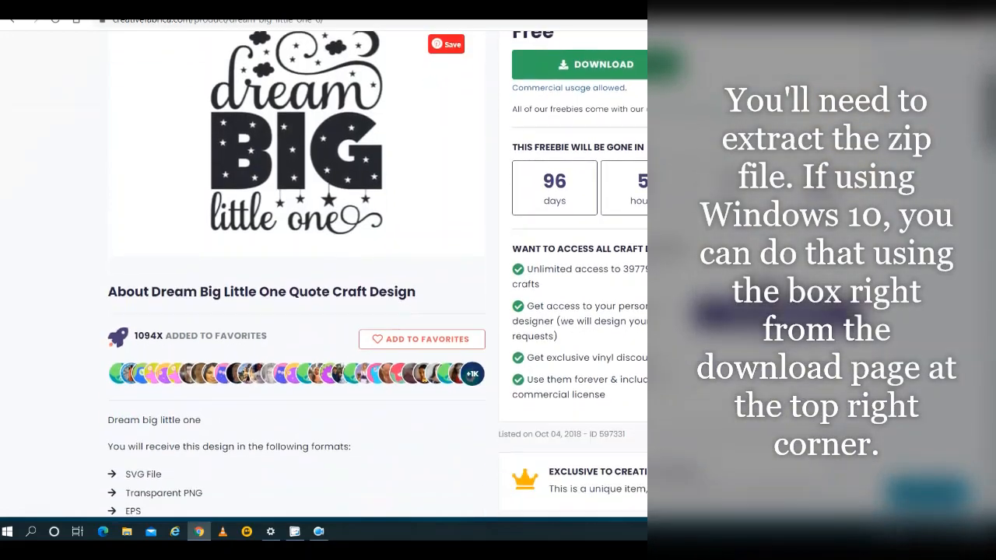
{"action": "scroll", "scroll_direction": "down", "scroll_amount": 3}
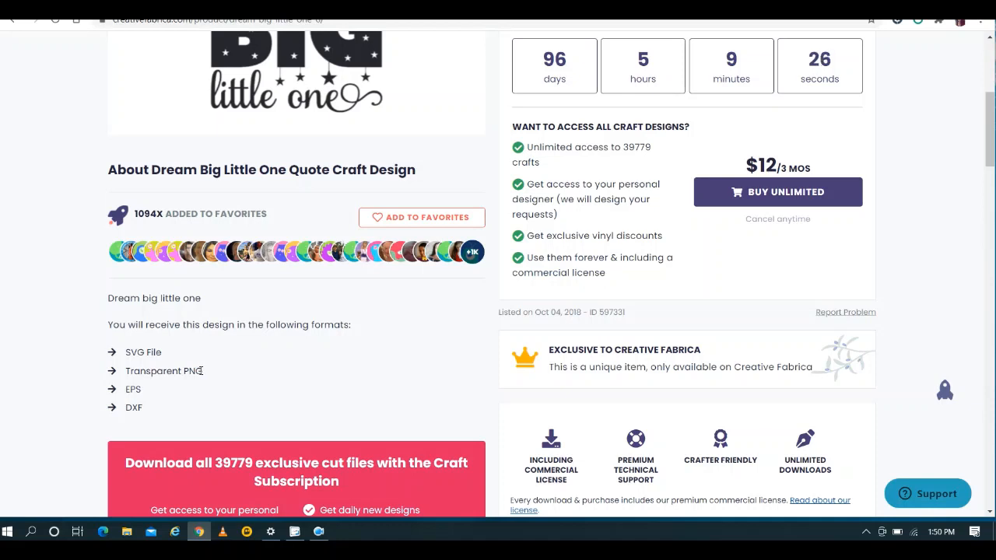
{"action": "mouse_move", "coordinate": [945, 214]}
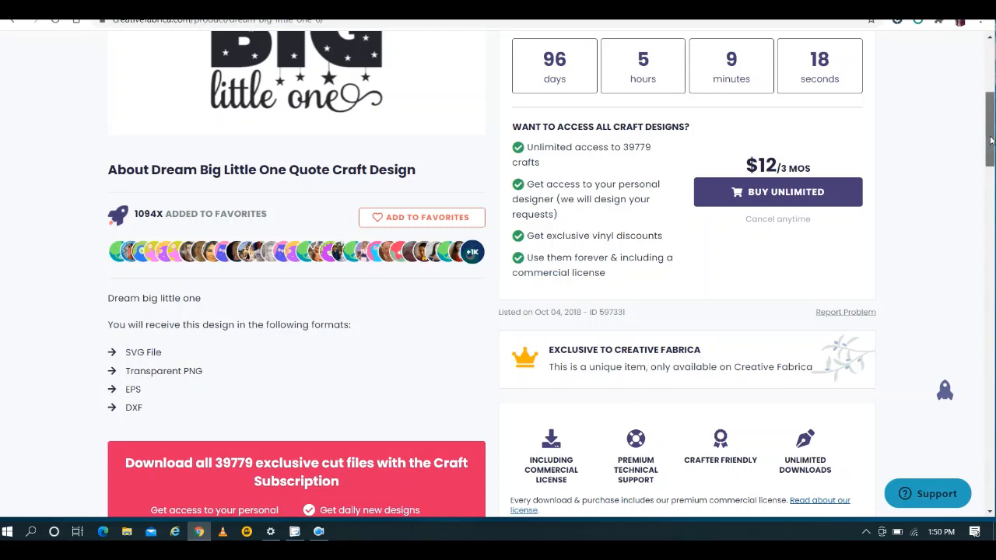
{"action": "scroll", "scroll_direction": "up", "scroll_amount": 3}
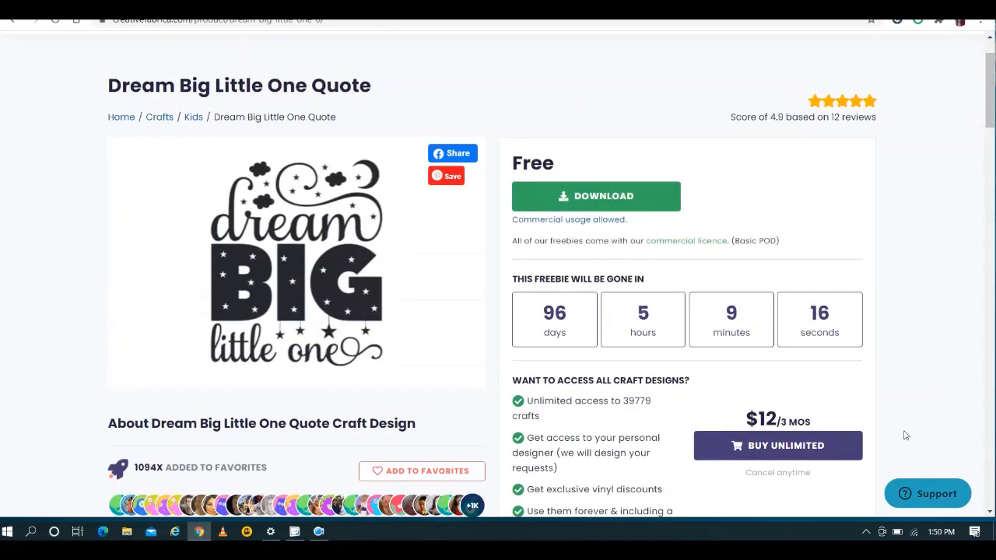
{"action": "mouse_move", "coordinate": [972, 113]}
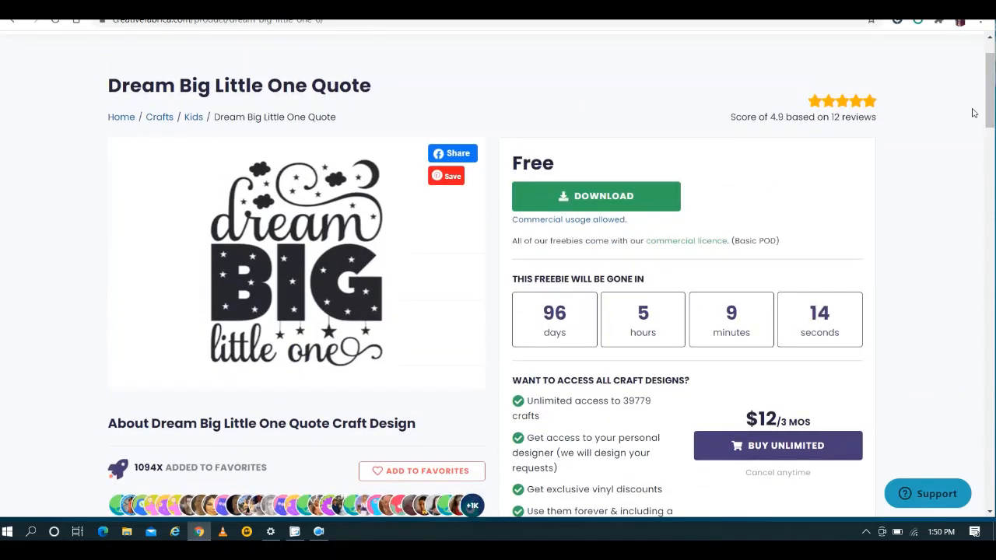
{"action": "scroll", "scroll_direction": "up", "scroll_amount": 3}
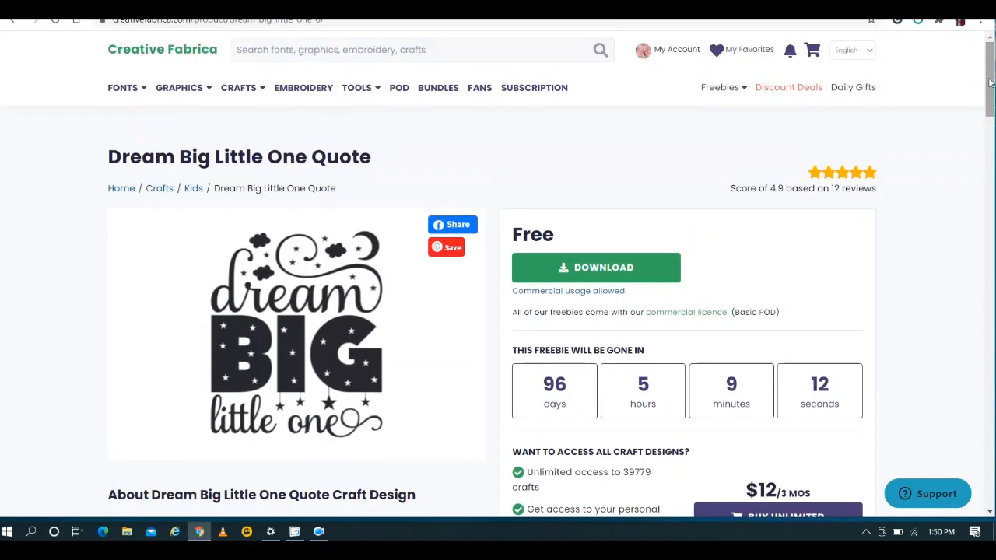
{"action": "mouse_move", "coordinate": [373, 391]}
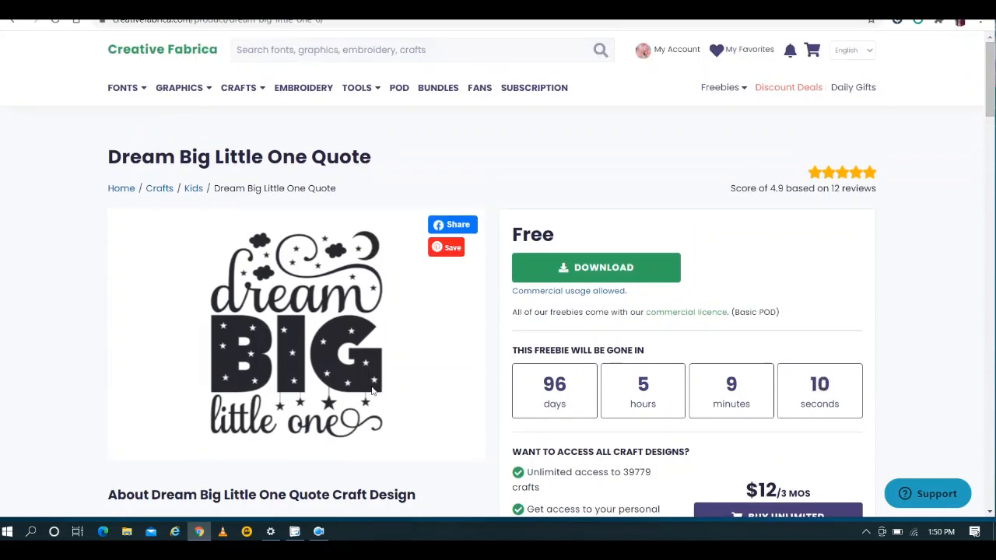
{"action": "mouse_move", "coordinate": [342, 287]}
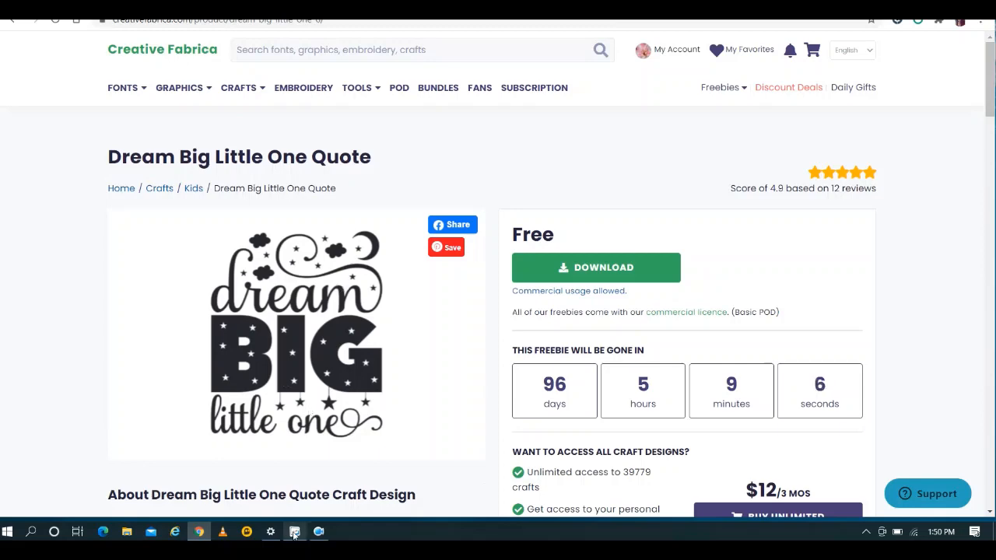
Create a new glassboard-style Doodly video at 720p resolution.
{"action": "left_click", "coordinate": [294, 532]}
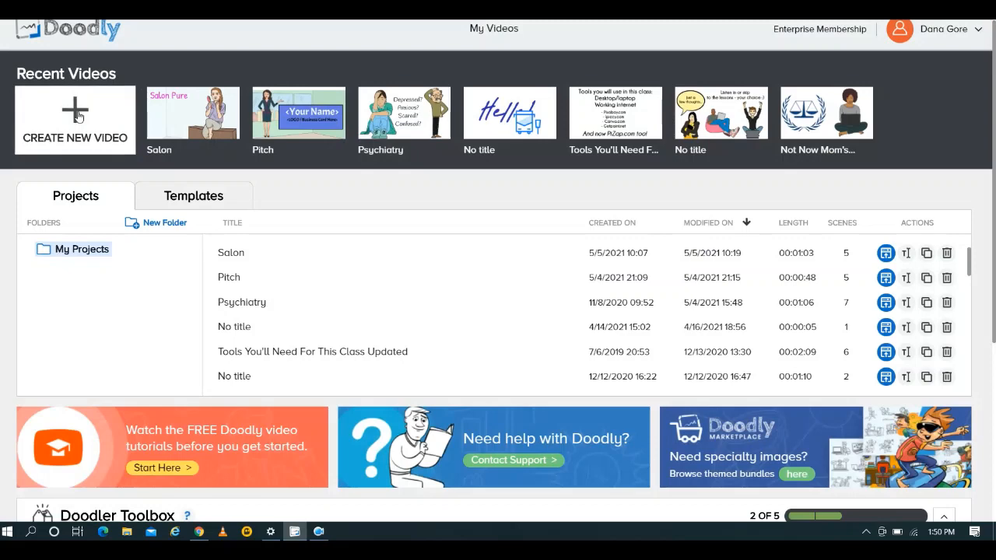
{"action": "left_click", "coordinate": [75, 120]}
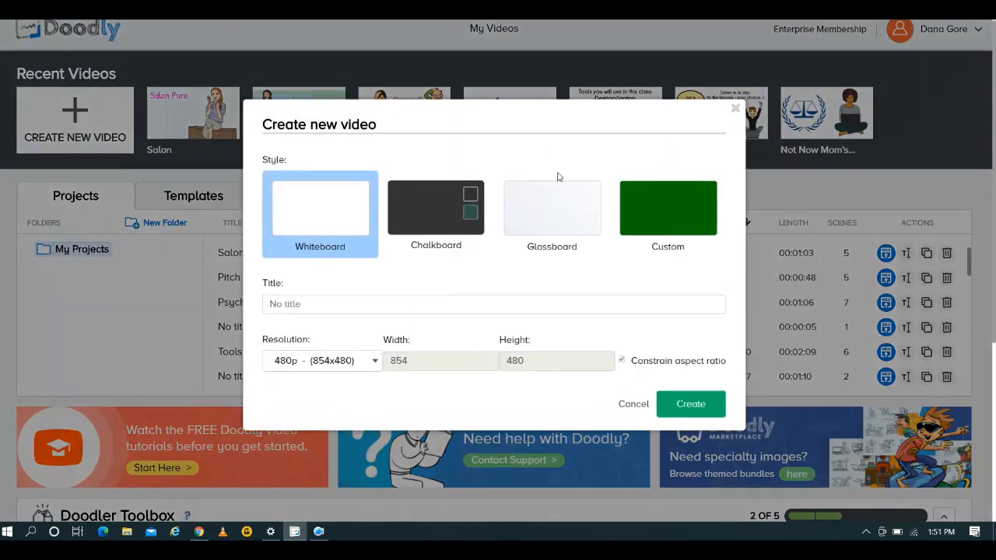
{"action": "left_click", "coordinate": [552, 207]}
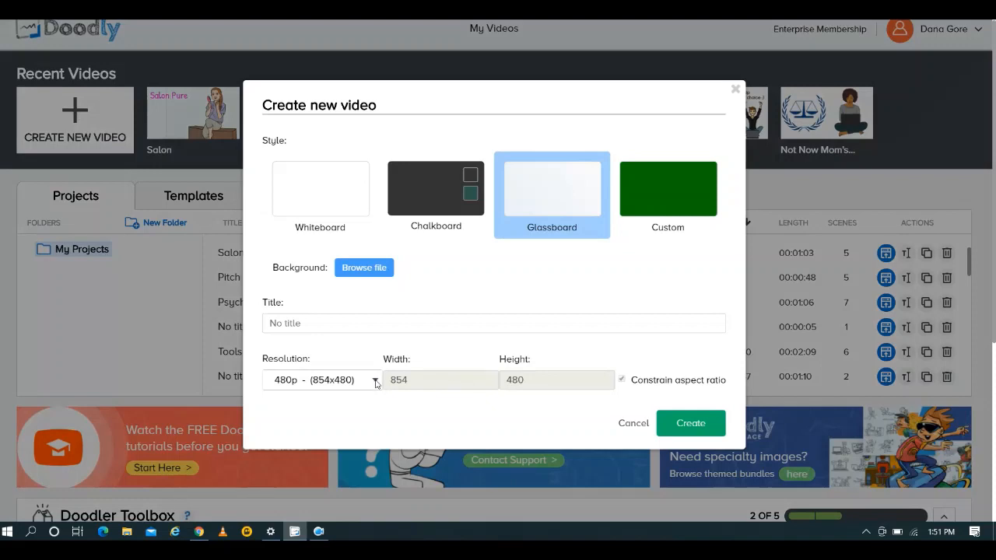
{"action": "left_click", "coordinate": [374, 379]}
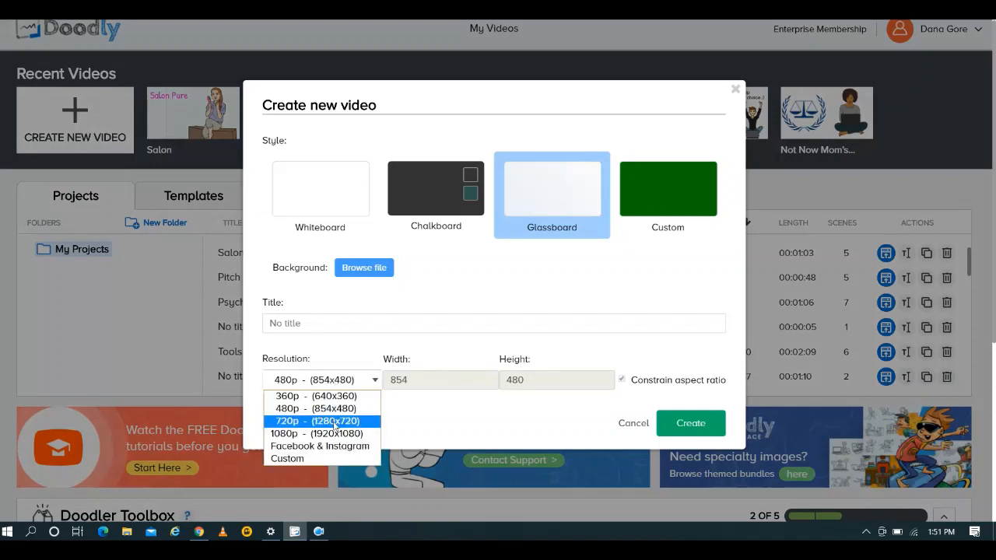
{"action": "left_click", "coordinate": [319, 421]}
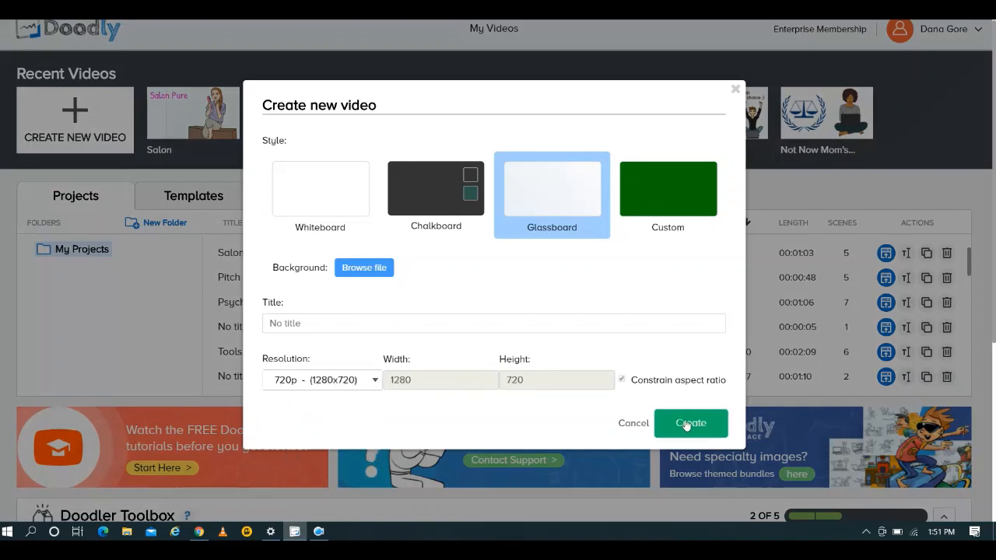
{"action": "left_click", "coordinate": [690, 422]}
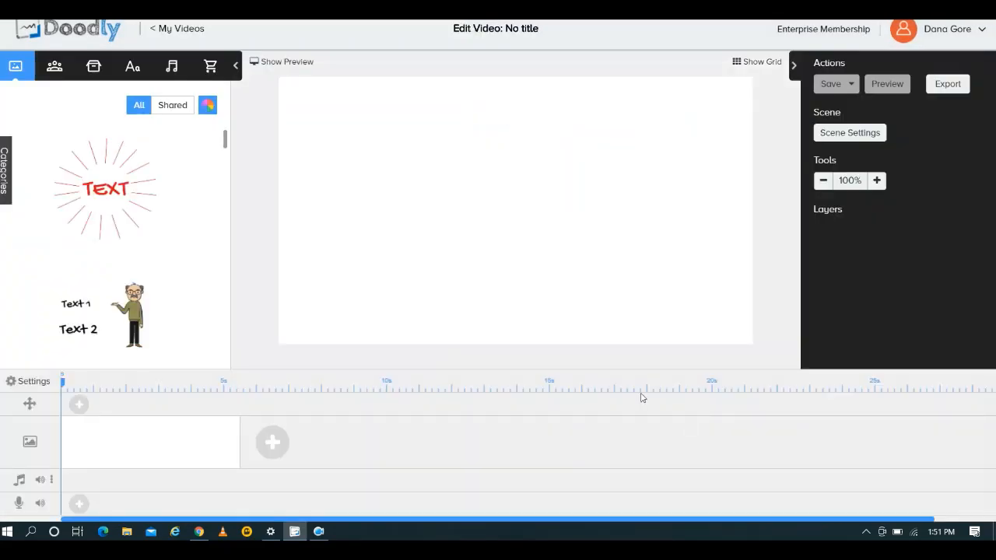
{"action": "mouse_move", "coordinate": [93, 65]}
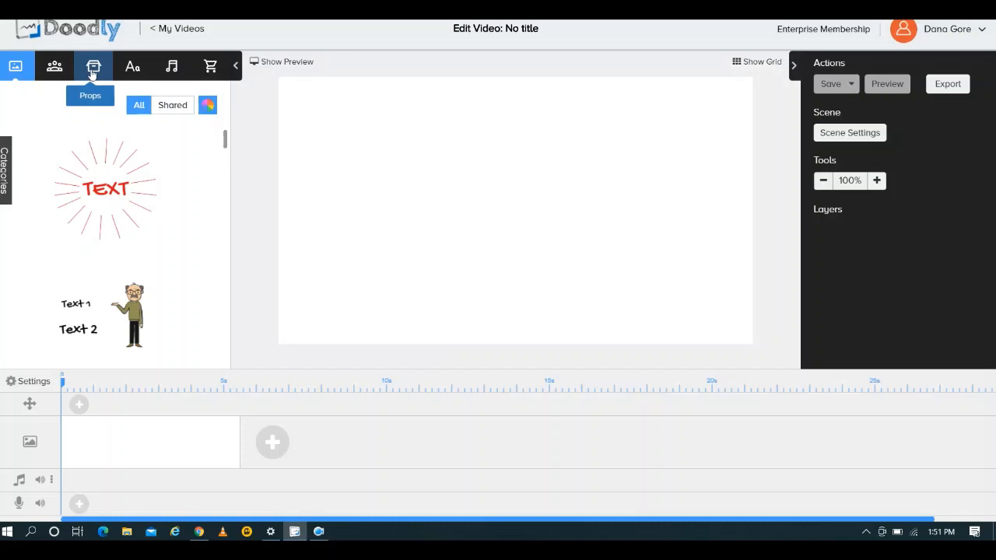
Upload Dream big little one.svg as a new prop and select it on the scene.
{"action": "left_click", "coordinate": [93, 66]}
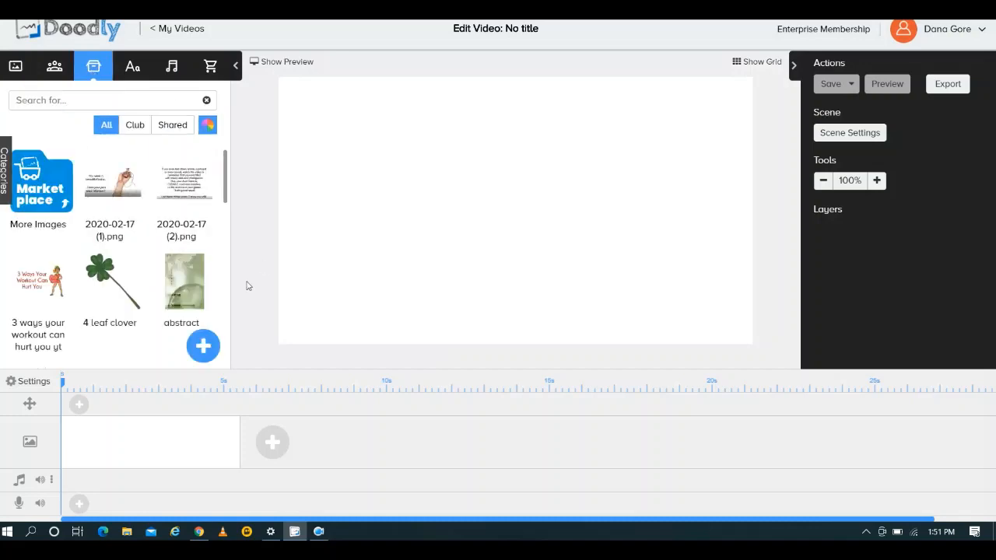
{"action": "left_click", "coordinate": [204, 345]}
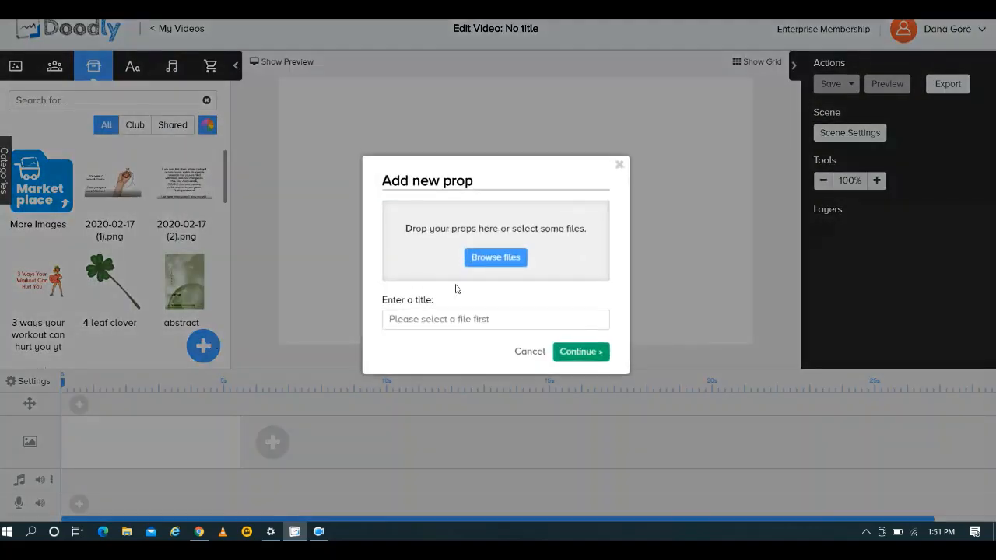
{"action": "left_click", "coordinate": [495, 257]}
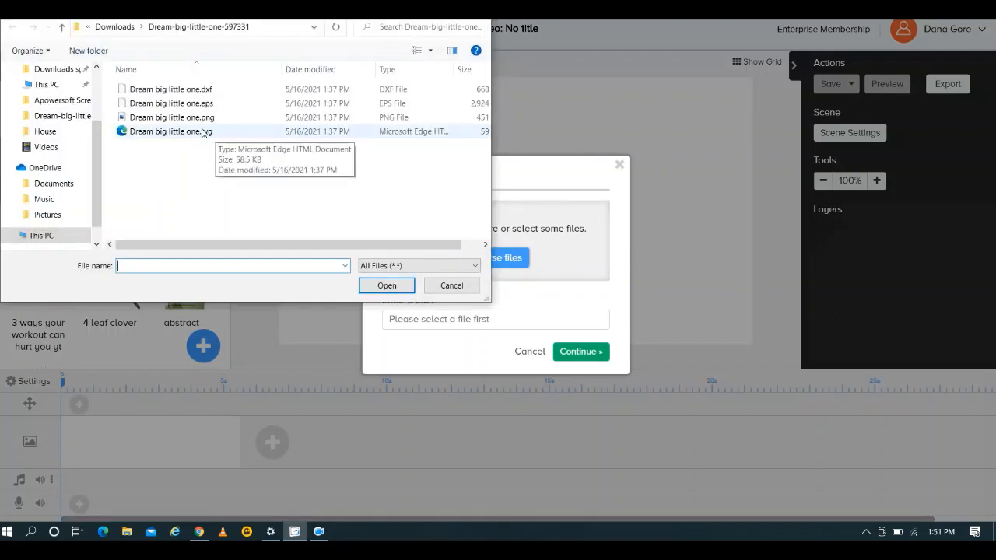
{"action": "left_click", "coordinate": [170, 131]}
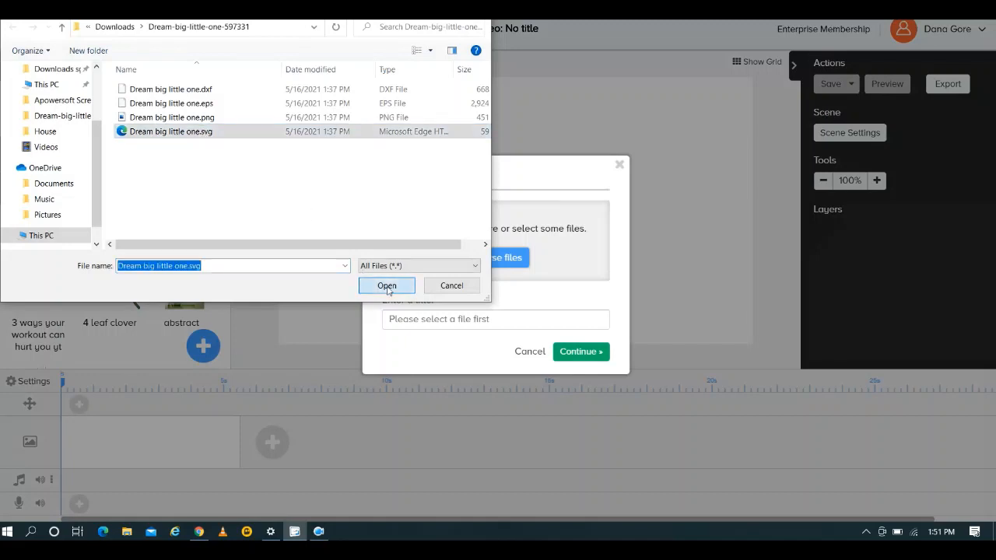
{"action": "left_click", "coordinate": [386, 285]}
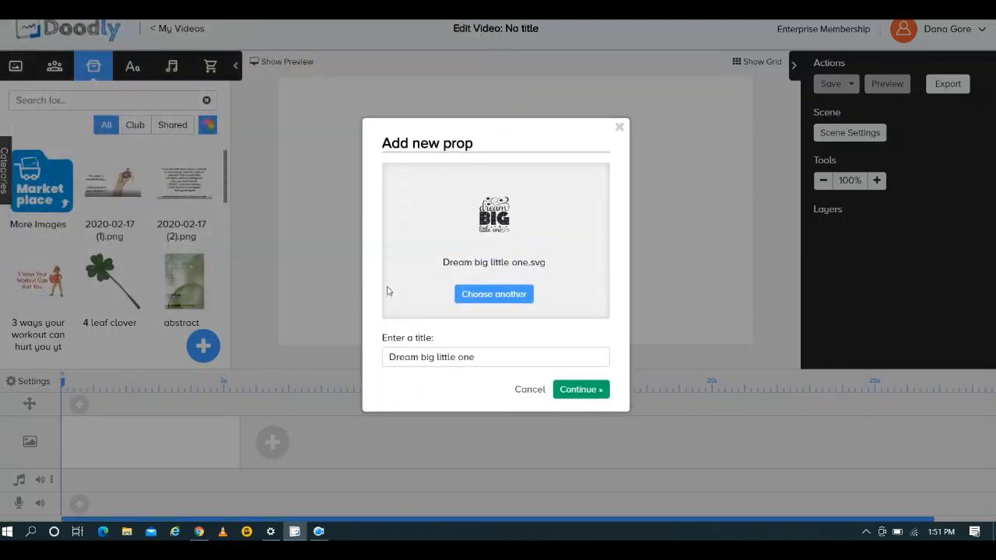
{"action": "mouse_move", "coordinate": [503, 337]}
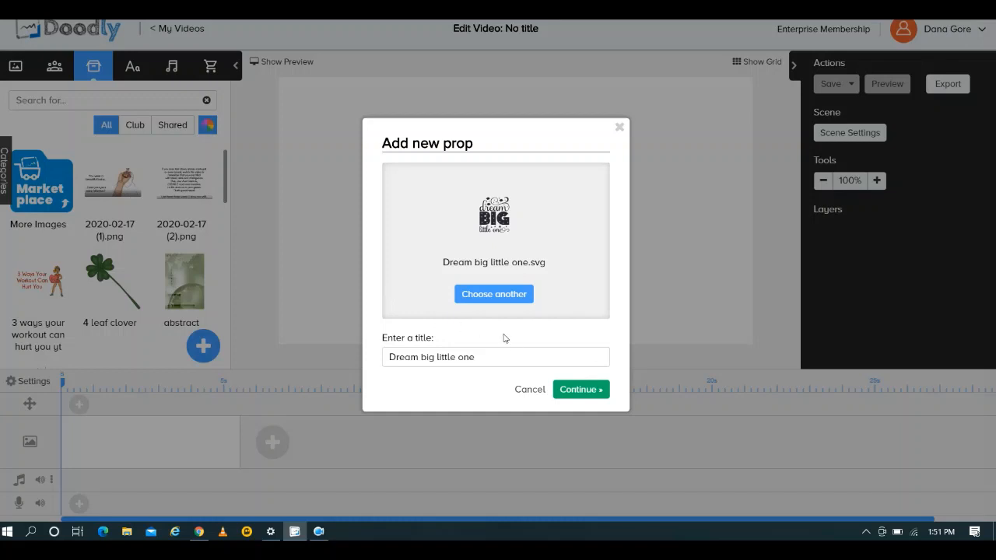
{"action": "mouse_move", "coordinate": [515, 358]}
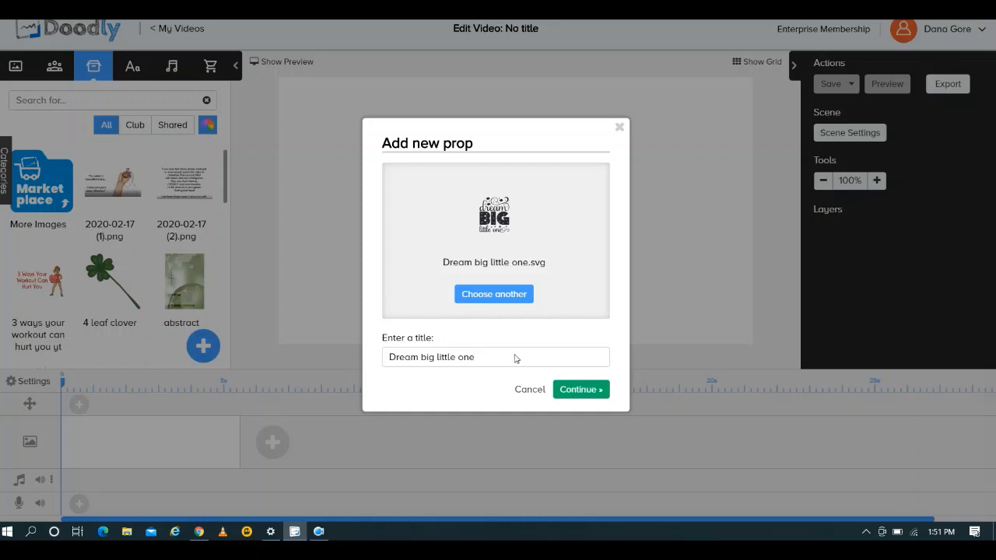
{"action": "mouse_move", "coordinate": [478, 368]}
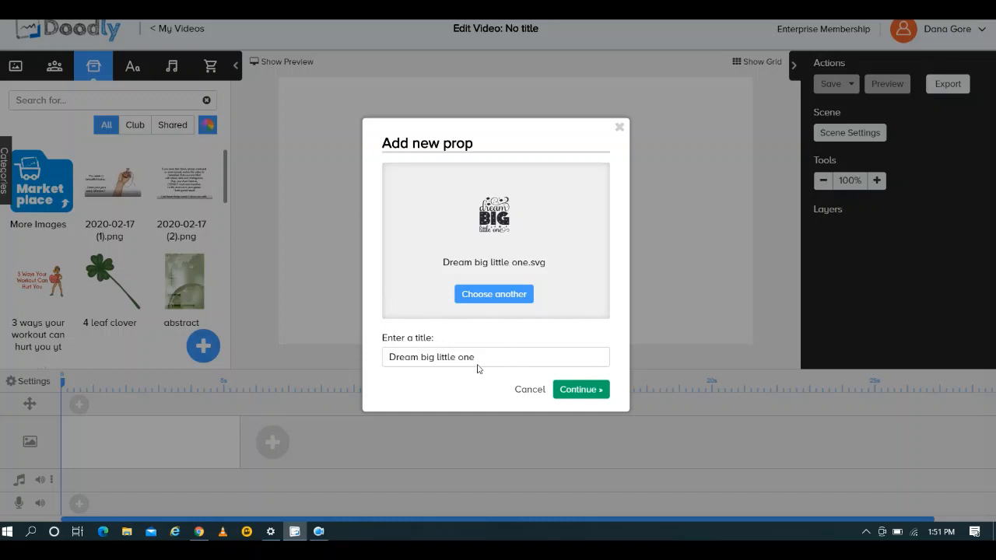
{"action": "mouse_move", "coordinate": [504, 353]}
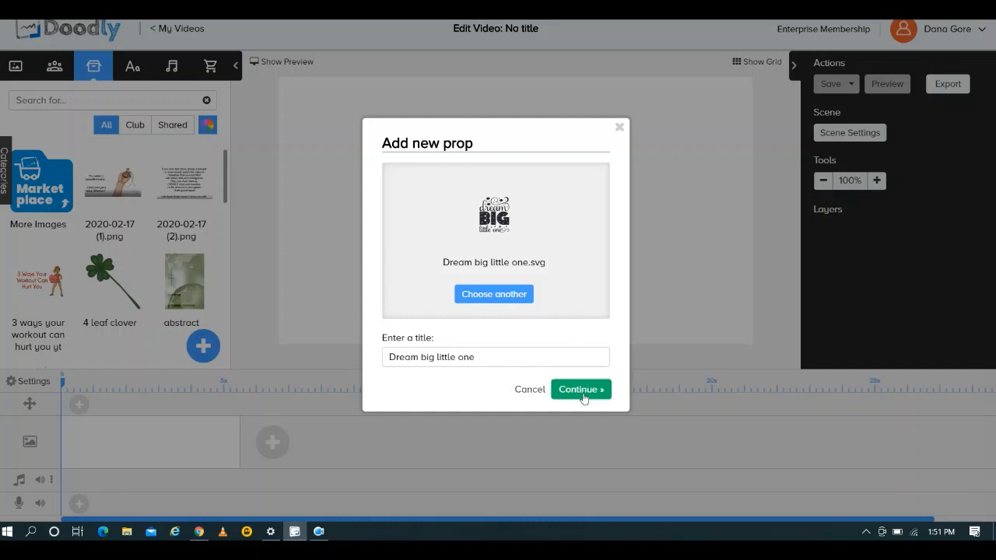
{"action": "left_click", "coordinate": [580, 389]}
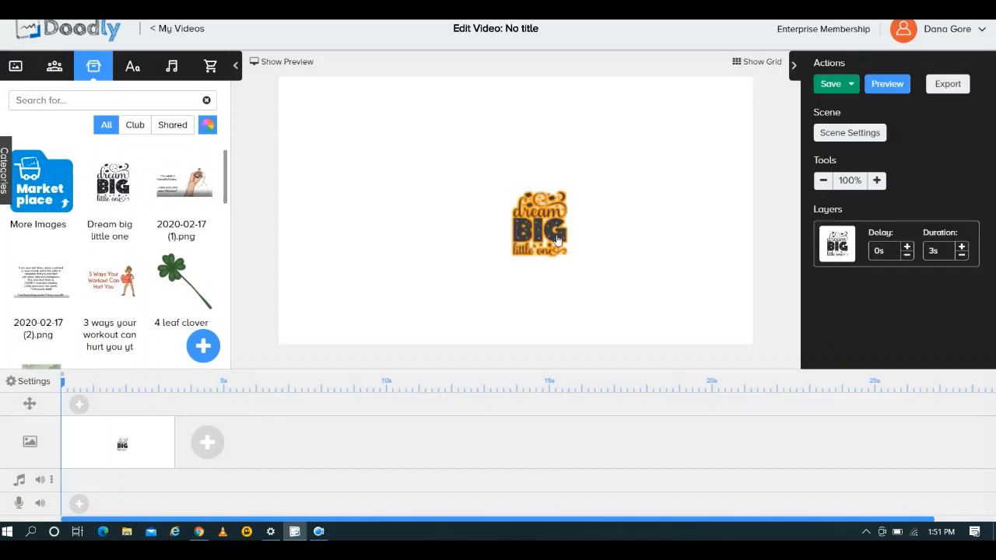
{"action": "left_click", "coordinate": [539, 225]}
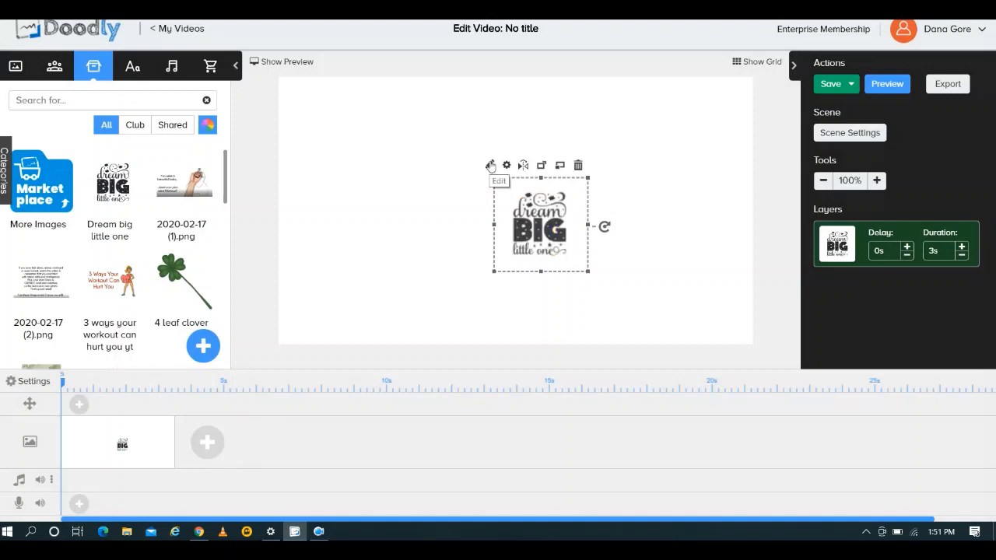
Edit the prop and replace all its reveal paths with the SVG's own paths.
{"action": "left_click", "coordinate": [499, 180]}
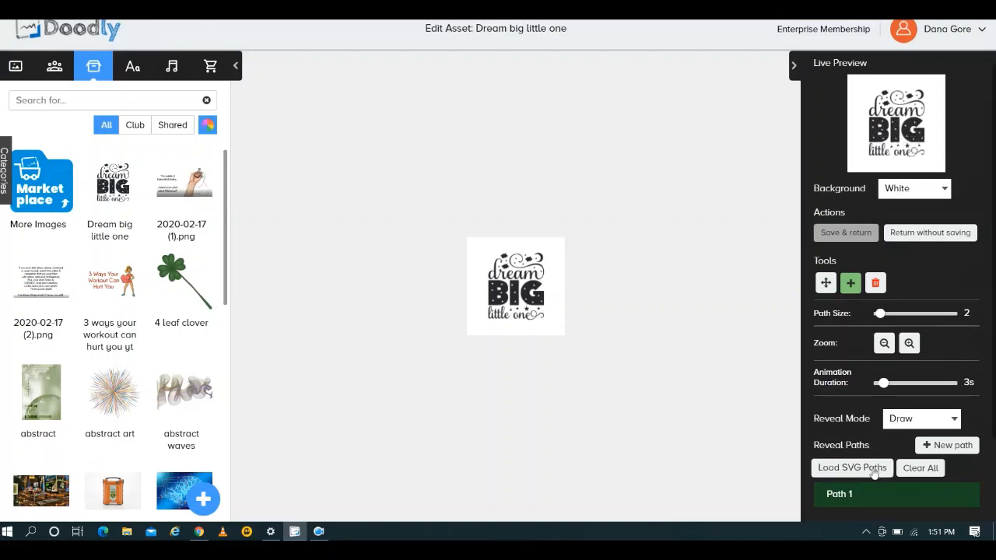
{"action": "left_click", "coordinate": [852, 468]}
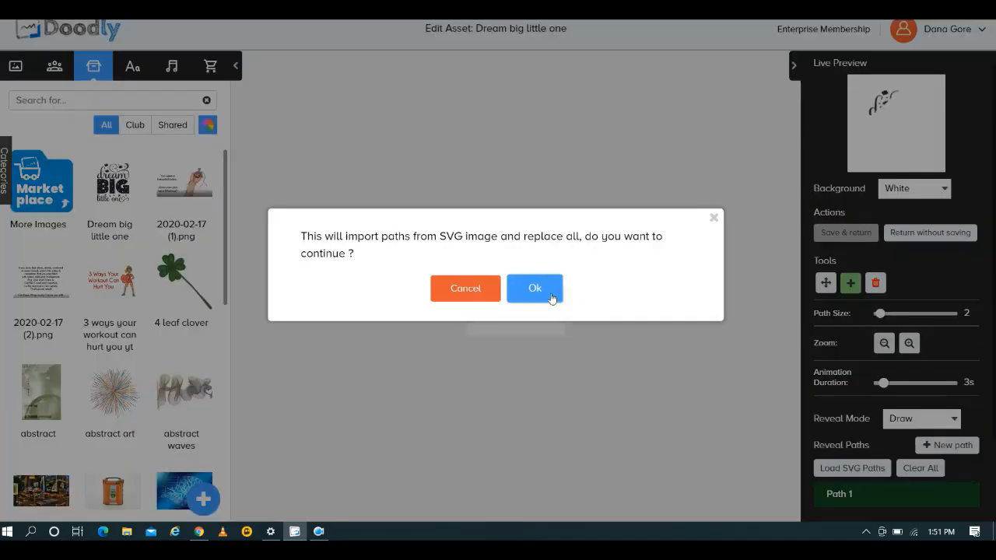
{"action": "left_click", "coordinate": [535, 288]}
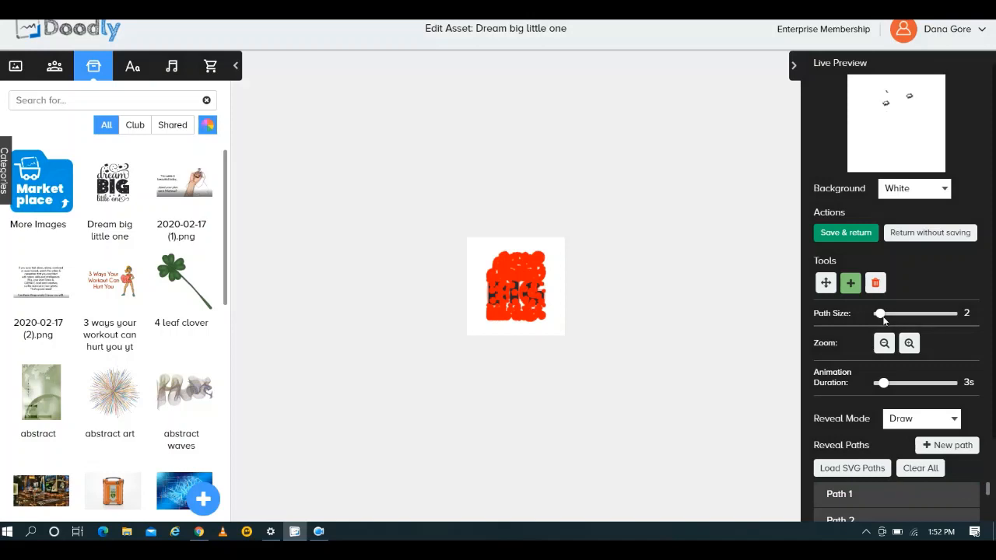
Set the path size to 1 and the animation duration to 1 second.
{"action": "left_click_drag", "start_coordinate": [879, 312], "coordinate": [891, 313]}
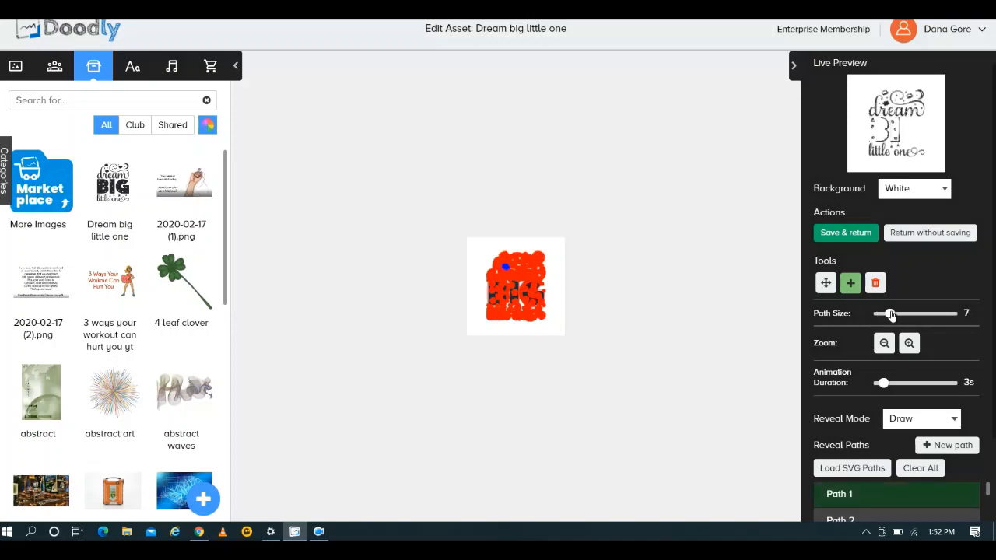
{"action": "left_click_drag", "start_coordinate": [891, 313], "coordinate": [877, 312]}
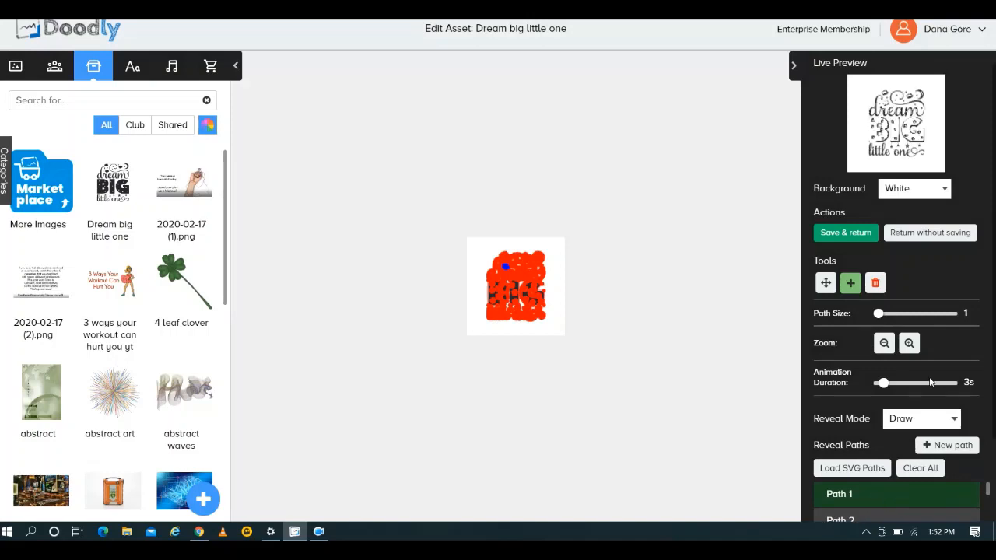
{"action": "left_click_drag", "start_coordinate": [877, 312], "coordinate": [883, 313]}
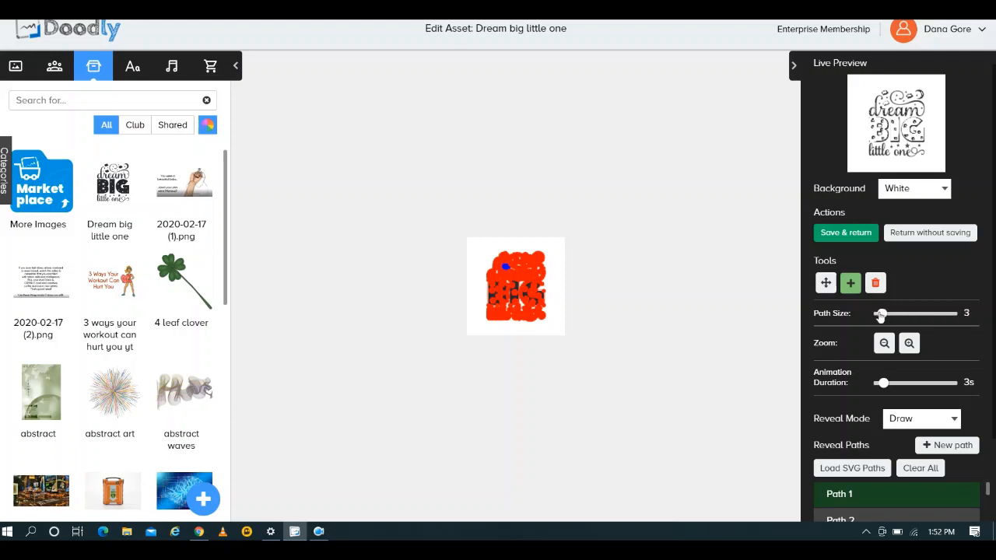
{"action": "left_click_drag", "start_coordinate": [901, 312], "coordinate": [878, 312]}
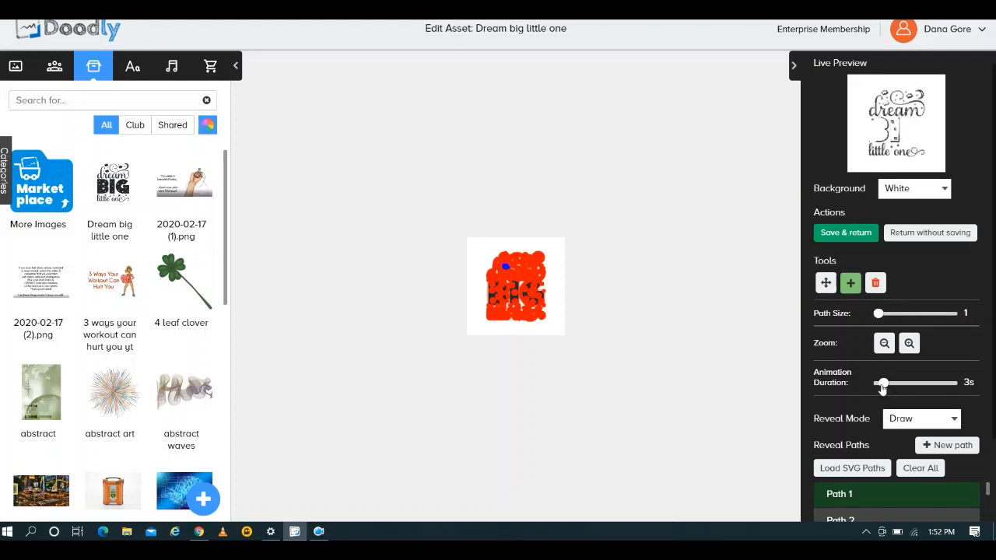
{"action": "left_click_drag", "start_coordinate": [903, 382], "coordinate": [880, 383]}
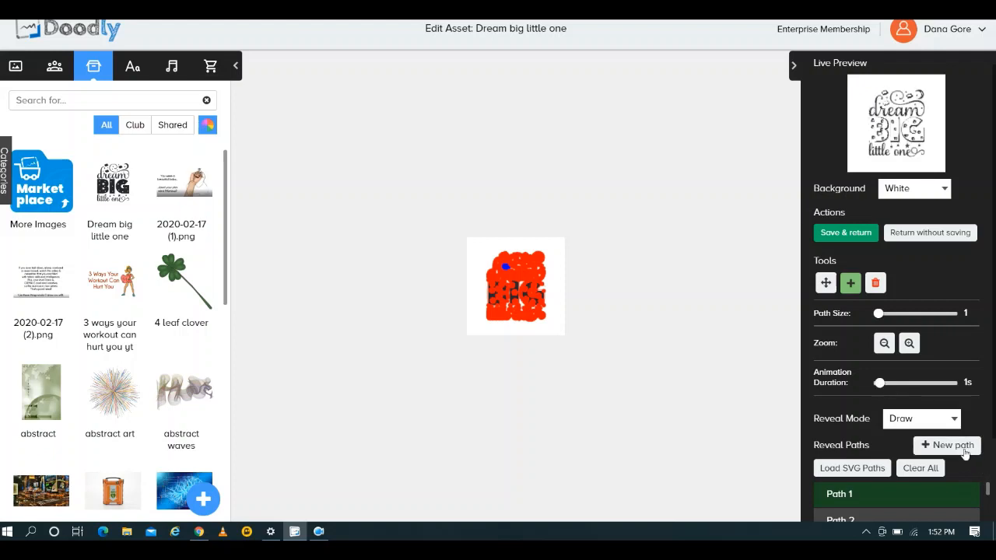
{"action": "mouse_move", "coordinate": [987, 488]}
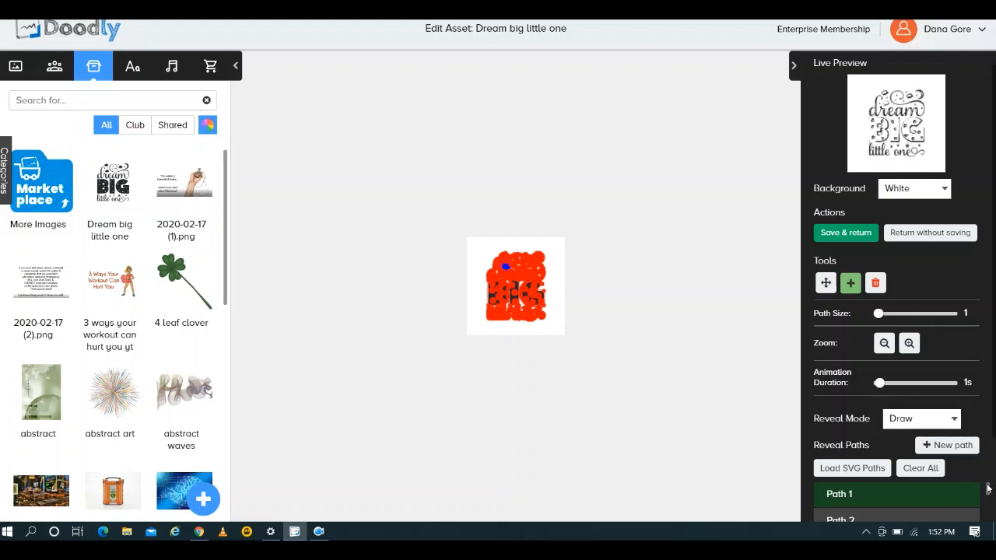
{"action": "scroll", "scroll_direction": "down", "scroll_amount": 3}
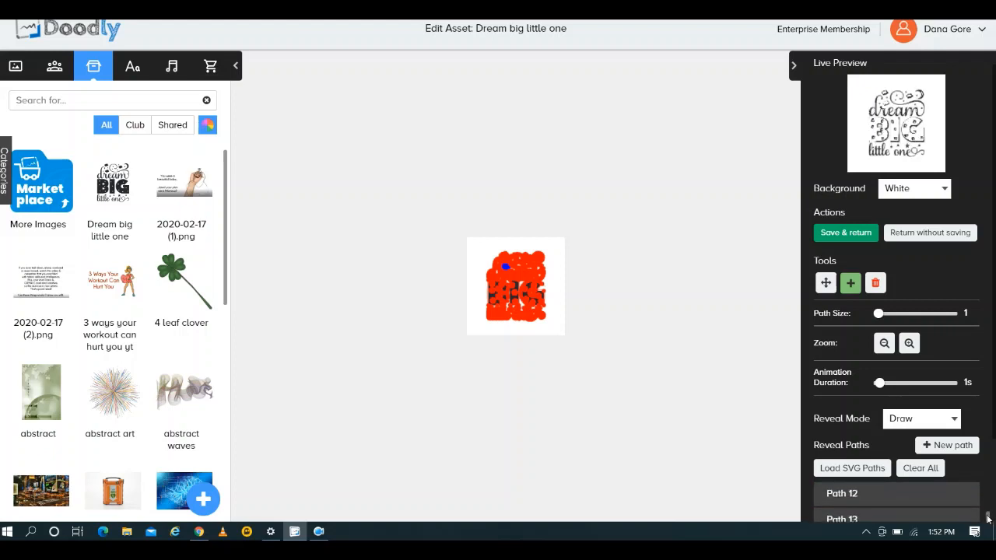
{"action": "scroll", "scroll_direction": "up", "scroll_amount": 3}
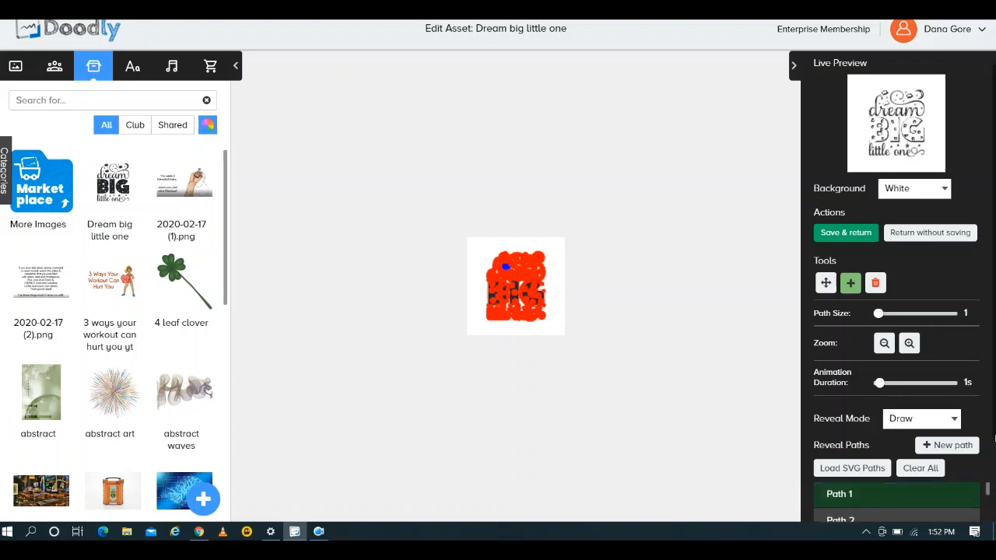
{"action": "scroll", "scroll_direction": "down", "scroll_amount": 3}
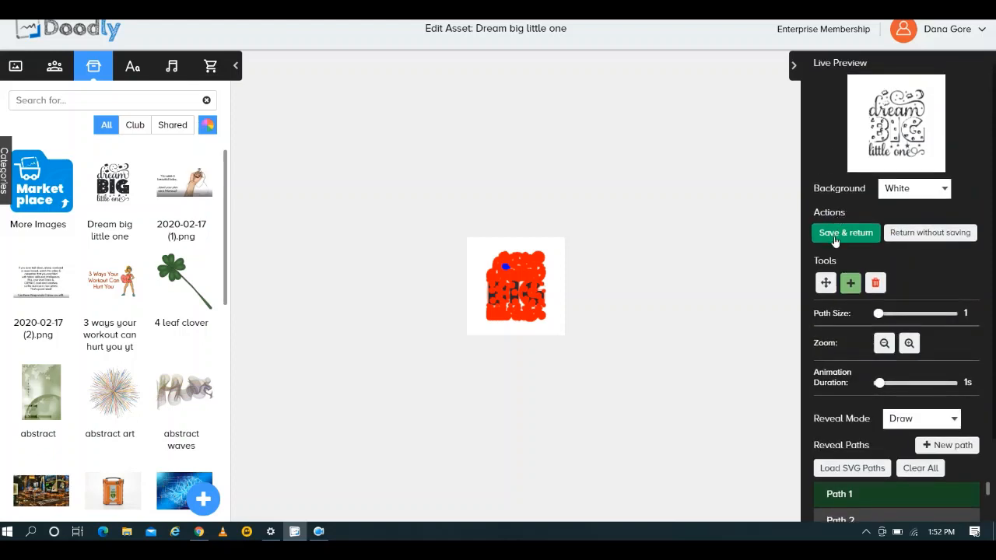
Enlarge the Dream big little one image, move it to the scene's left half, and save.
{"action": "left_click", "coordinate": [844, 232]}
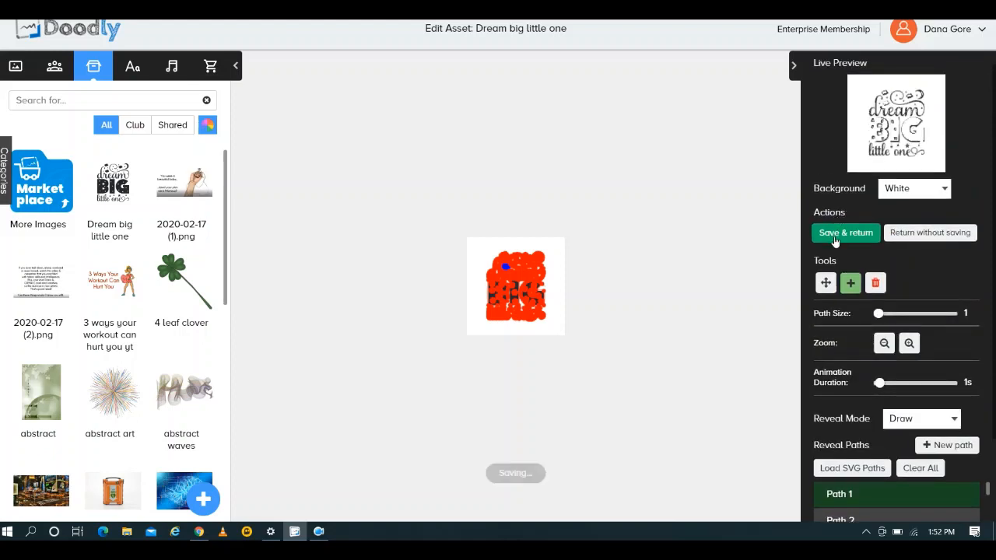
{"action": "left_click", "coordinate": [845, 232]}
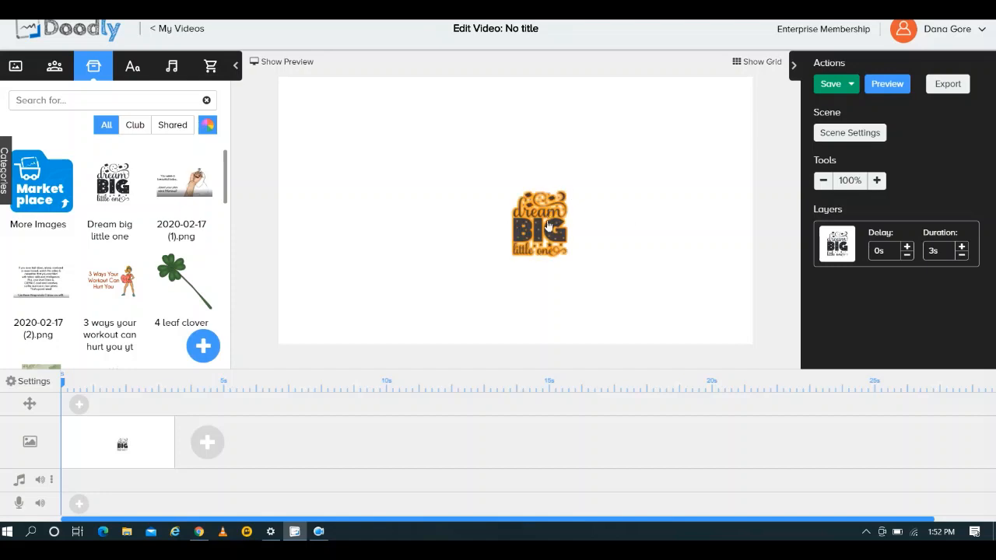
{"action": "left_click", "coordinate": [539, 226]}
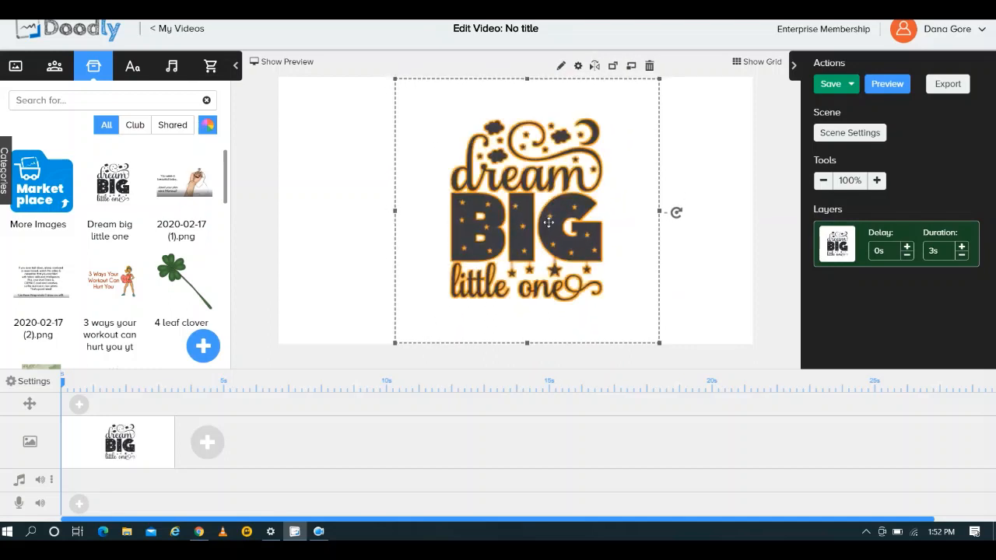
{"action": "left_click_drag", "start_coordinate": [549, 221], "coordinate": [420, 220]}
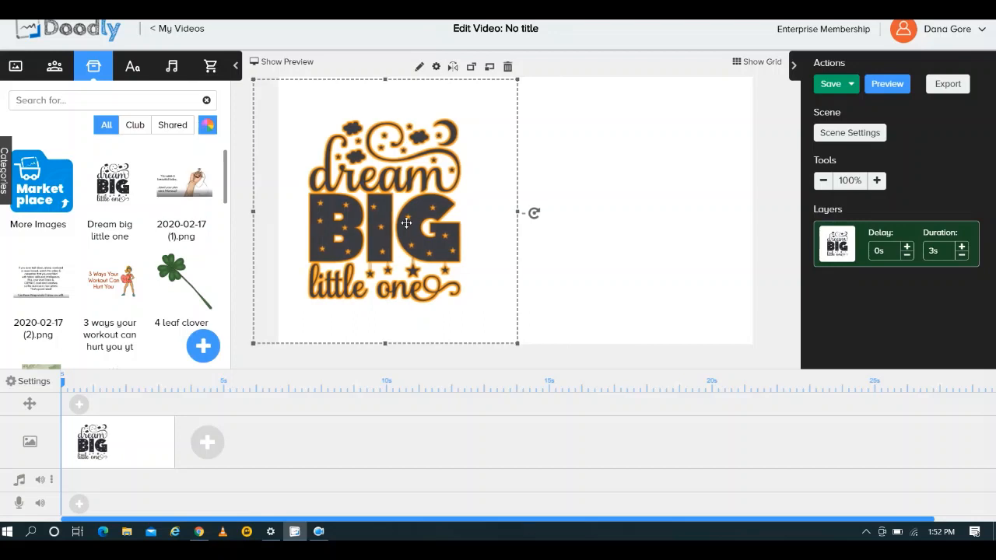
{"action": "left_click", "coordinate": [638, 226]}
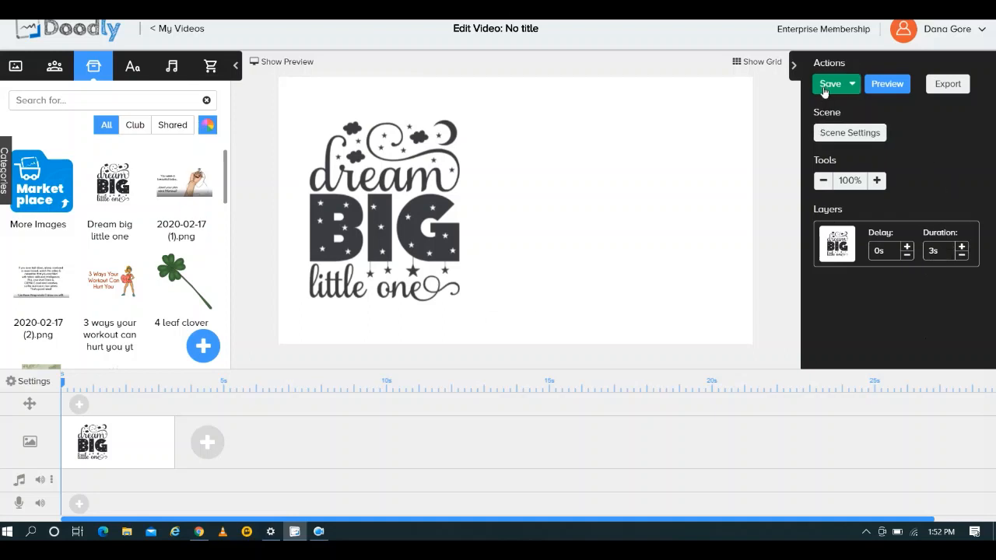
{"action": "left_click", "coordinate": [829, 83]}
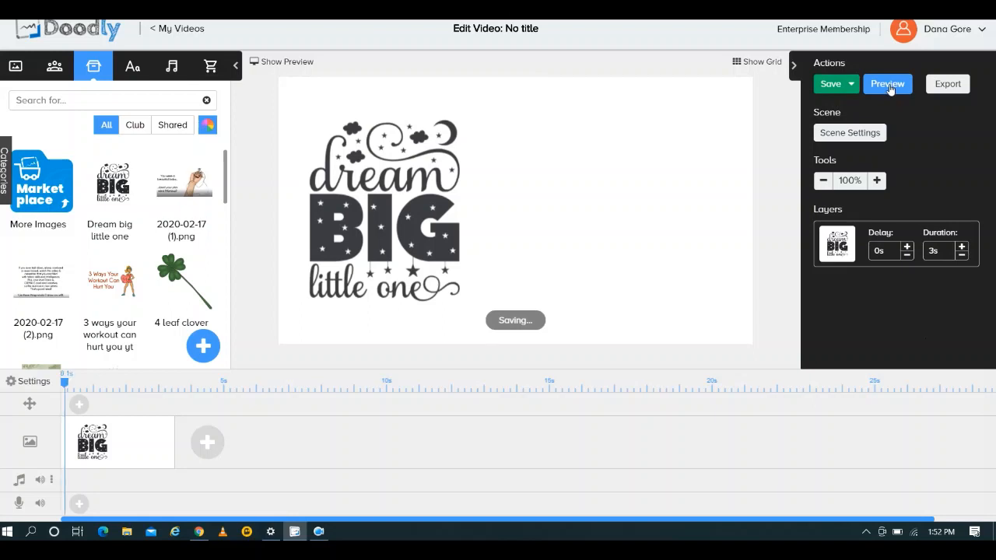
{"action": "left_click", "coordinate": [887, 83]}
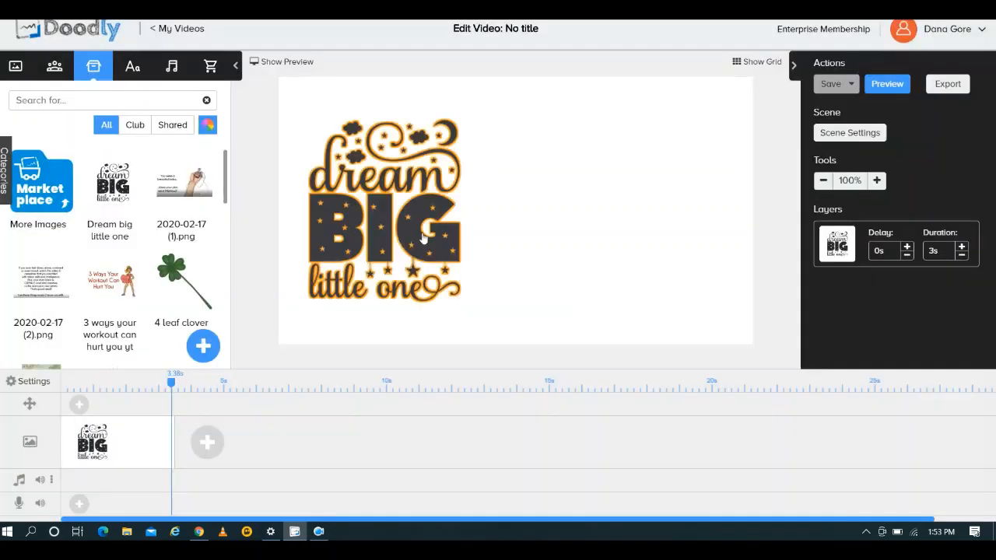
{"action": "mouse_move", "coordinate": [420, 208]}
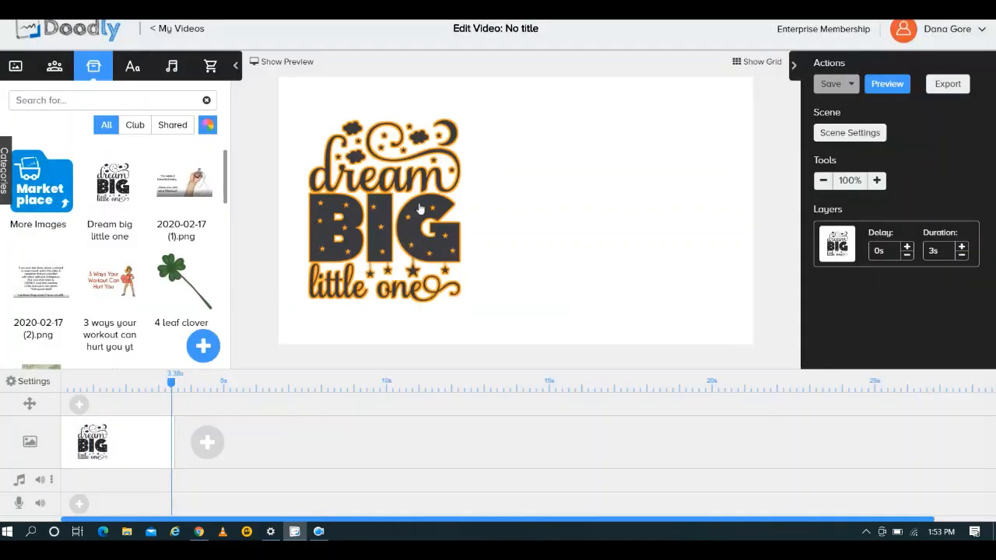
{"action": "mouse_move", "coordinate": [424, 215]}
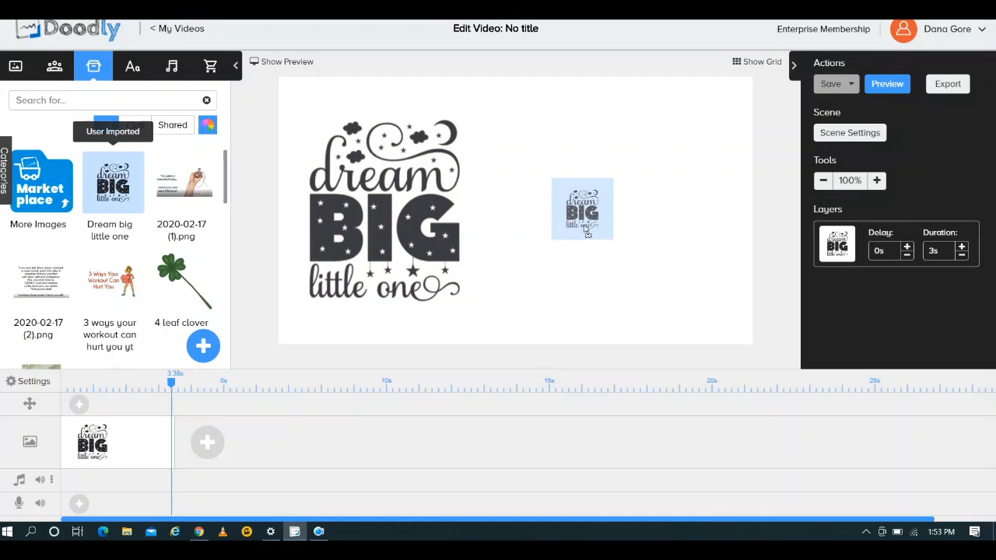
Drop a second enlarged Dream big little one copy on the right and view its paths.
{"action": "left_click", "coordinate": [113, 182]}
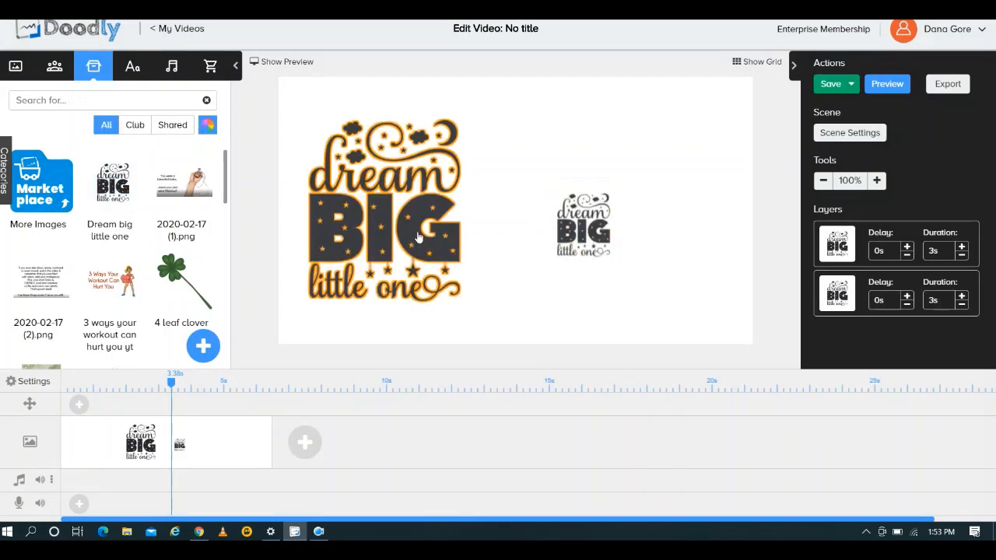
{"action": "left_click", "coordinate": [583, 225]}
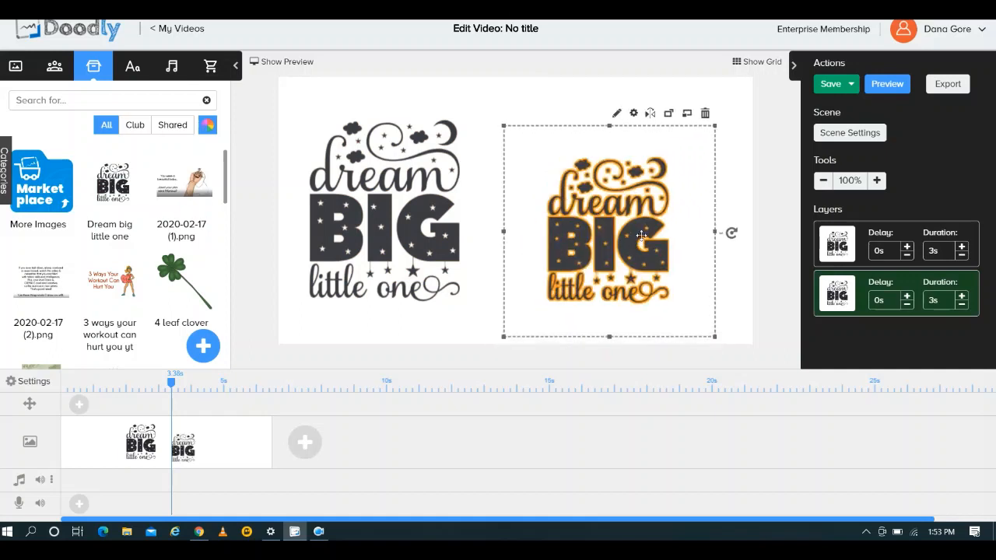
{"action": "left_click_drag", "start_coordinate": [638, 234], "coordinate": [616, 208]}
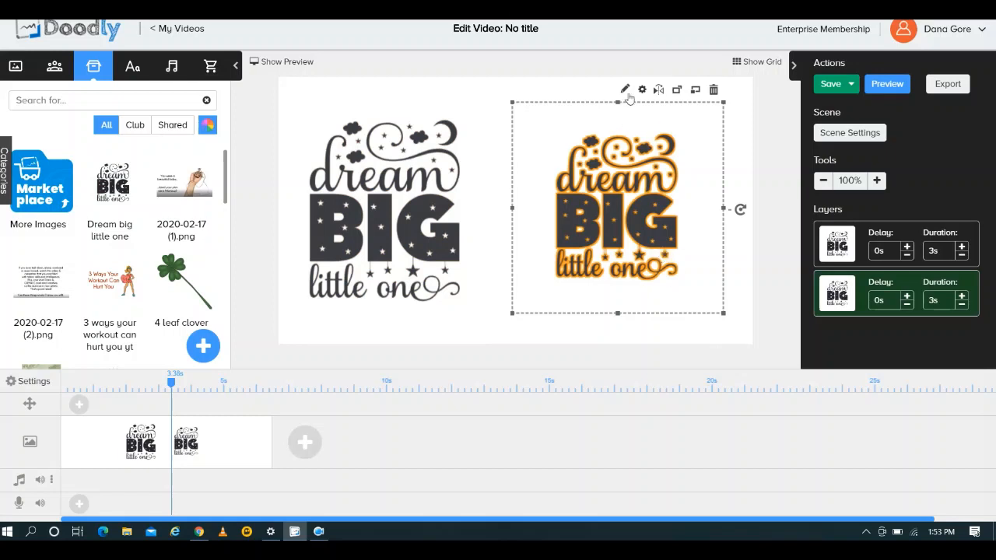
{"action": "left_click", "coordinate": [625, 89]}
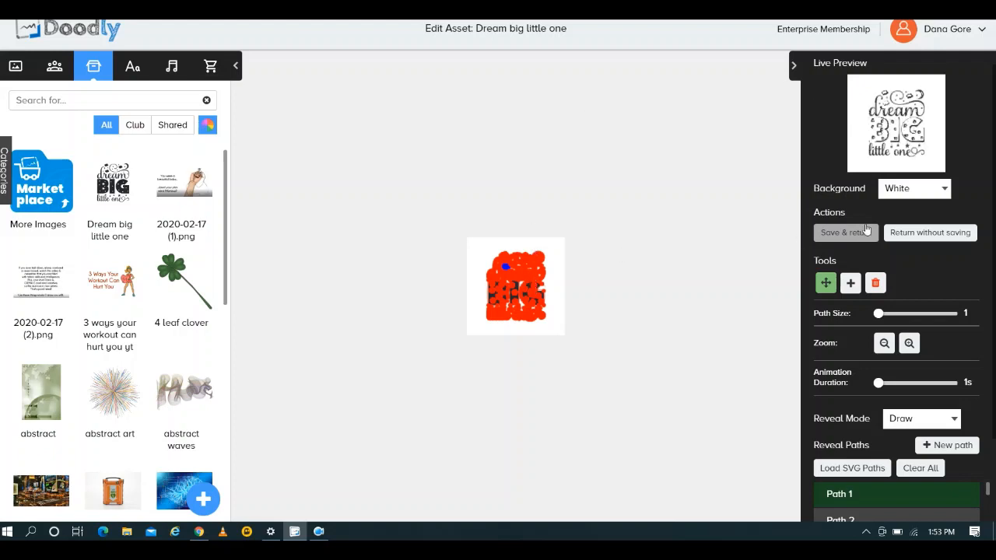
{"action": "left_click", "coordinate": [840, 232]}
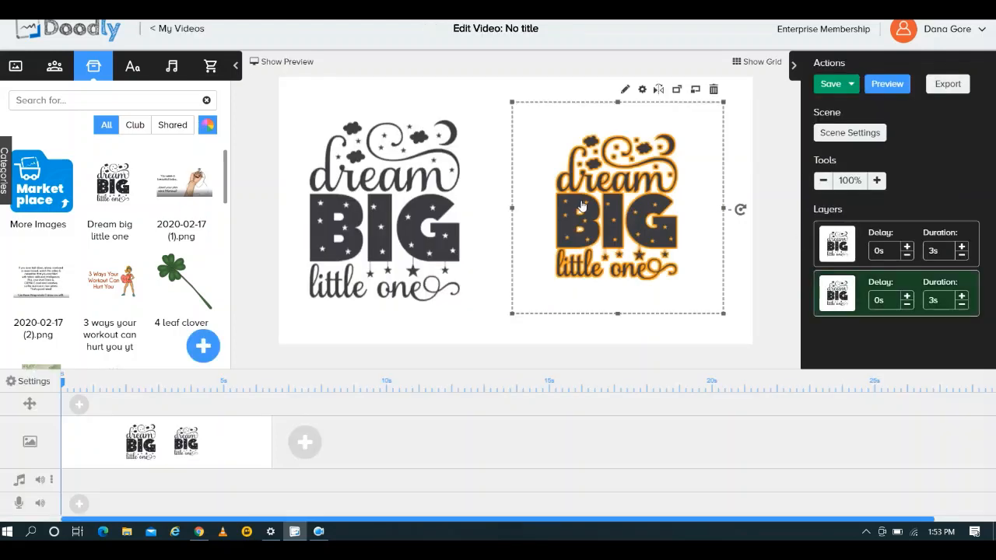
Delete the second copy and rename the library image 'Dream big little one drawn'.
{"action": "left_click", "coordinate": [713, 88]}
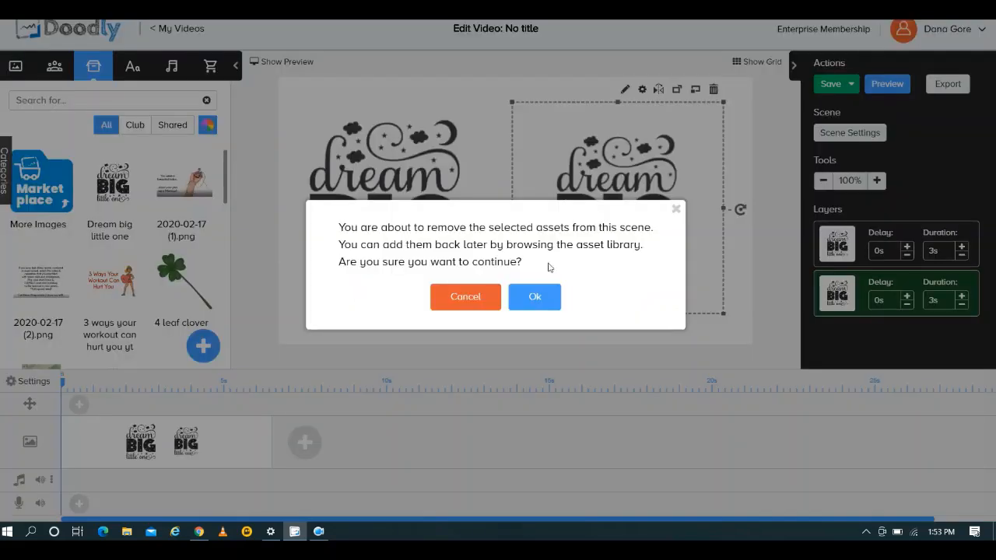
{"action": "left_click", "coordinate": [534, 297]}
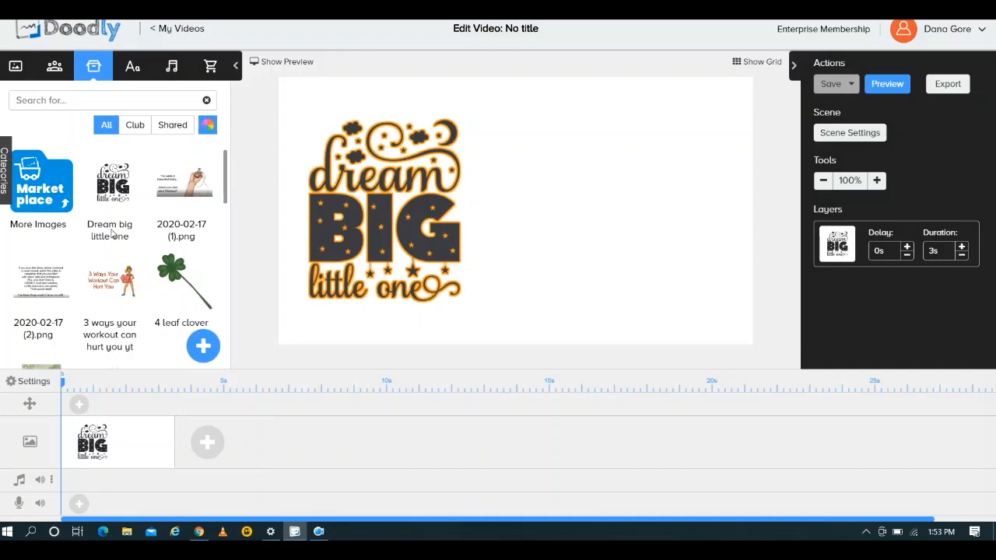
{"action": "mouse_move", "coordinate": [113, 183]}
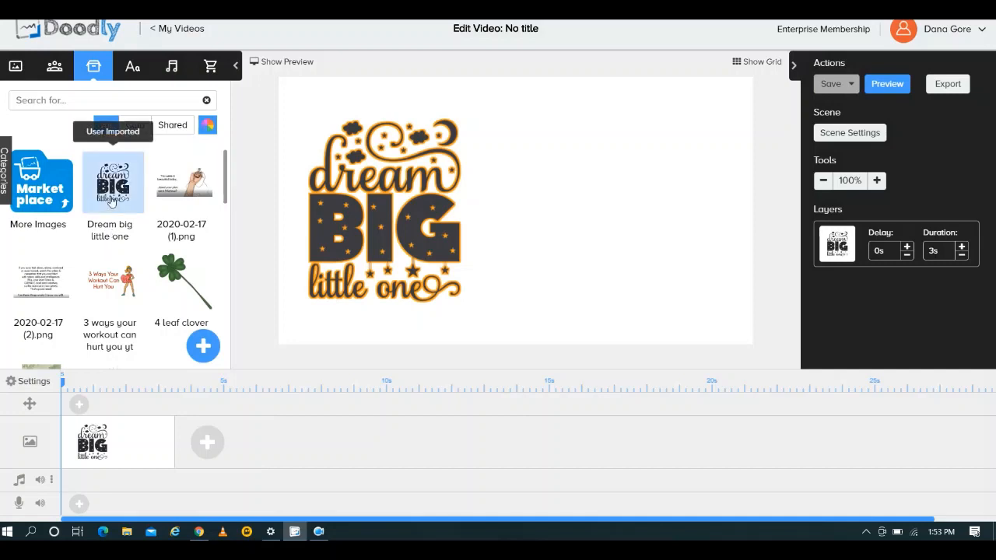
{"action": "right_click", "coordinate": [113, 183]}
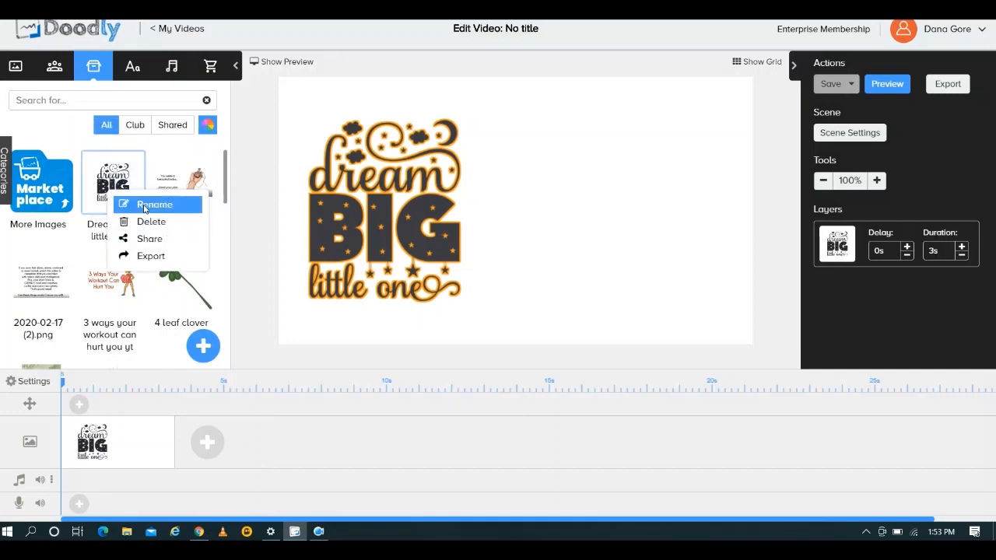
{"action": "left_click", "coordinate": [155, 203]}
{"action": "type", "text": "Dream big little one drawn"}
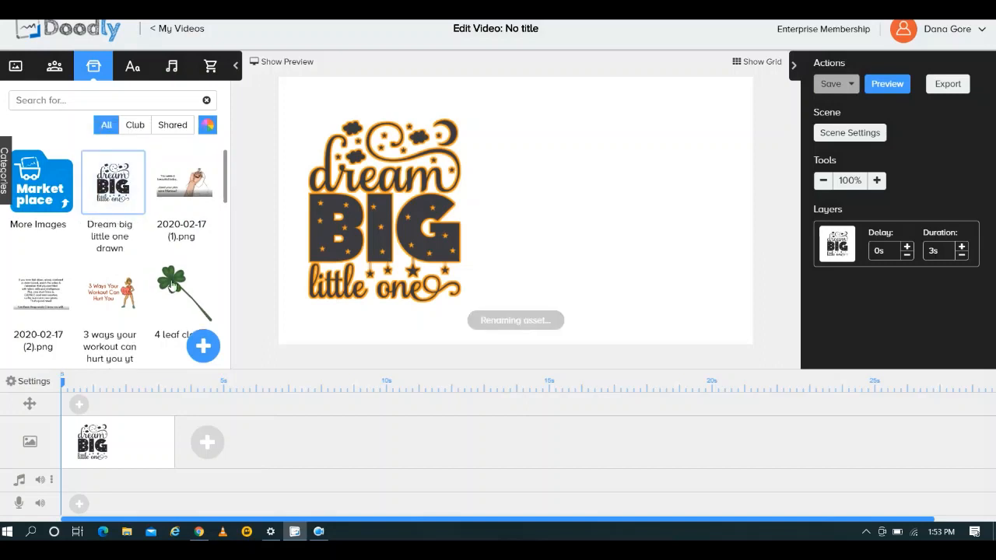
Re-upload Dream big little one.svg as a prop titled 'Dream big little one Faded'.
{"action": "left_click", "coordinate": [202, 345]}
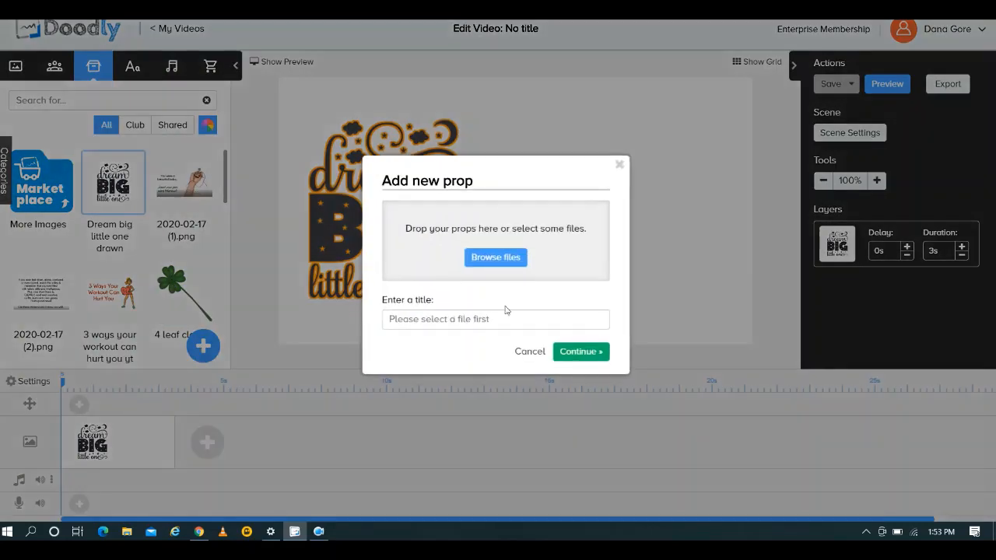
{"action": "left_click", "coordinate": [495, 258]}
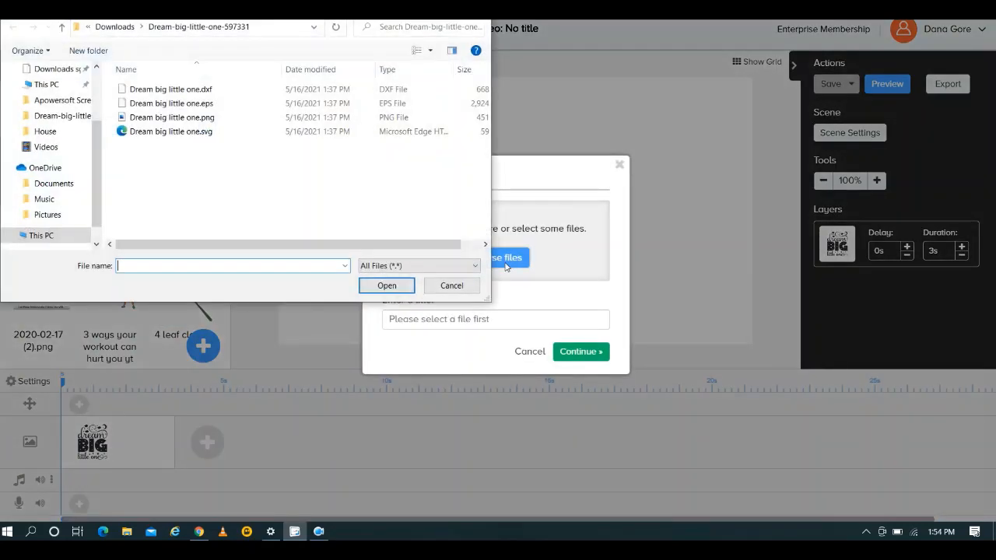
{"action": "left_click", "coordinate": [170, 130]}
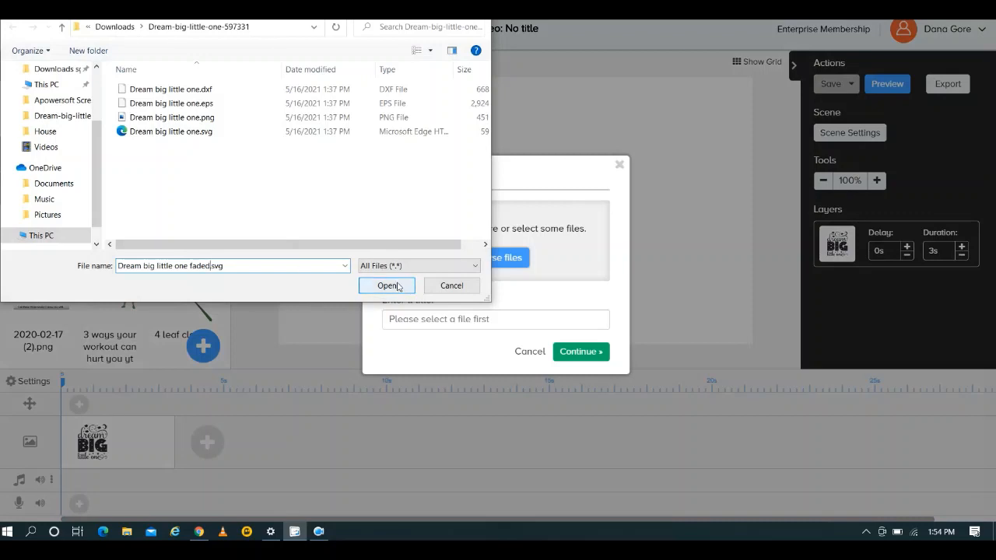
{"action": "left_click", "coordinate": [387, 286]}
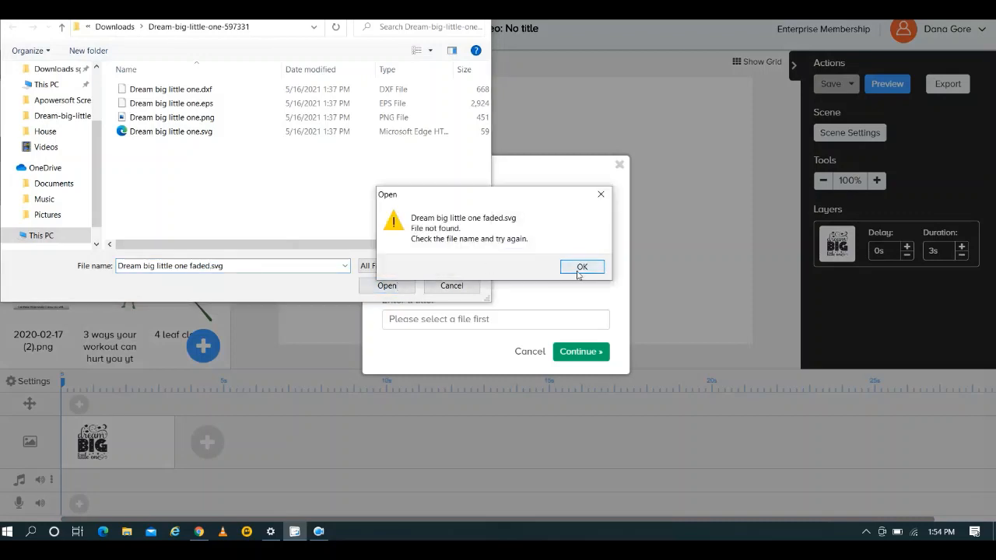
{"action": "left_click", "coordinate": [581, 267]}
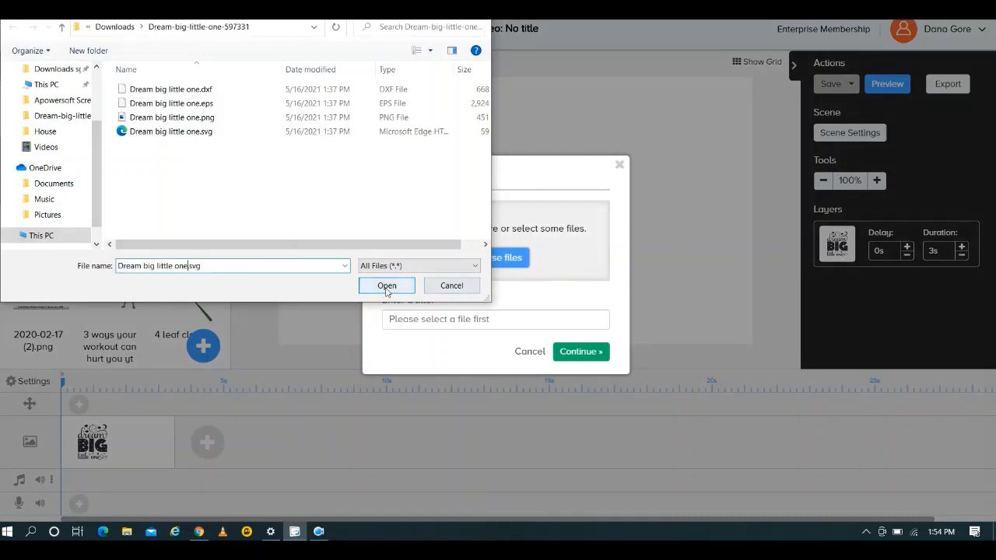
{"action": "left_click", "coordinate": [385, 285]}
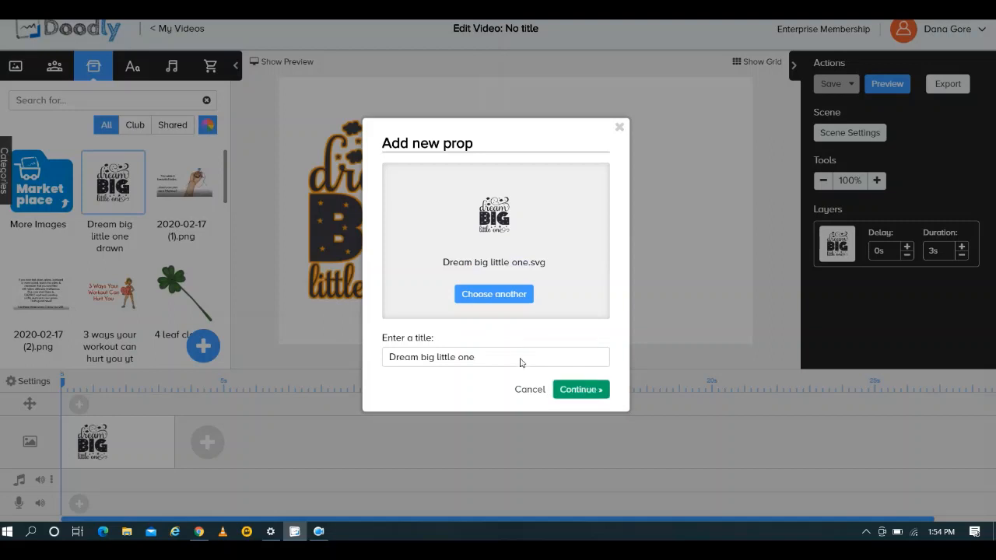
{"action": "type", "text": "Faded"}
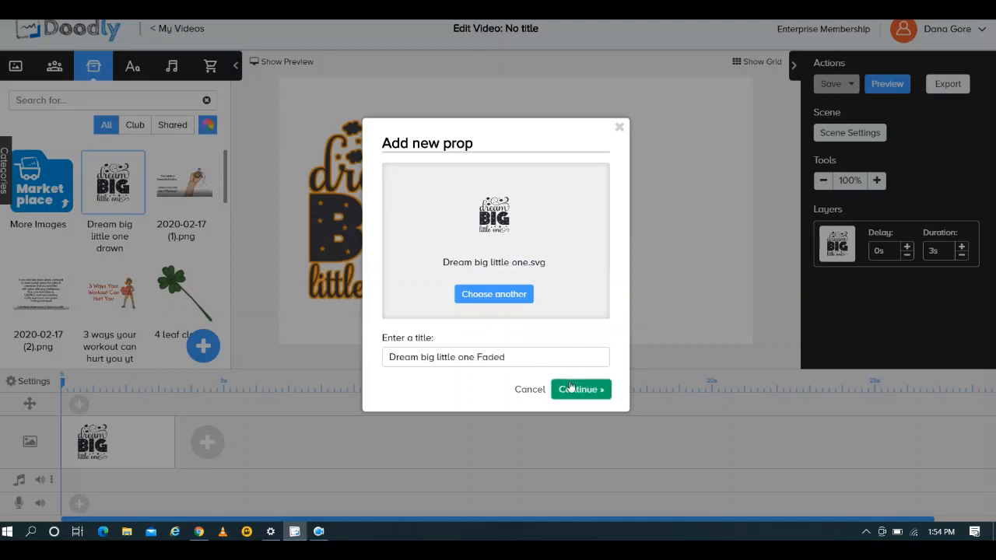
{"action": "left_click", "coordinate": [581, 389]}
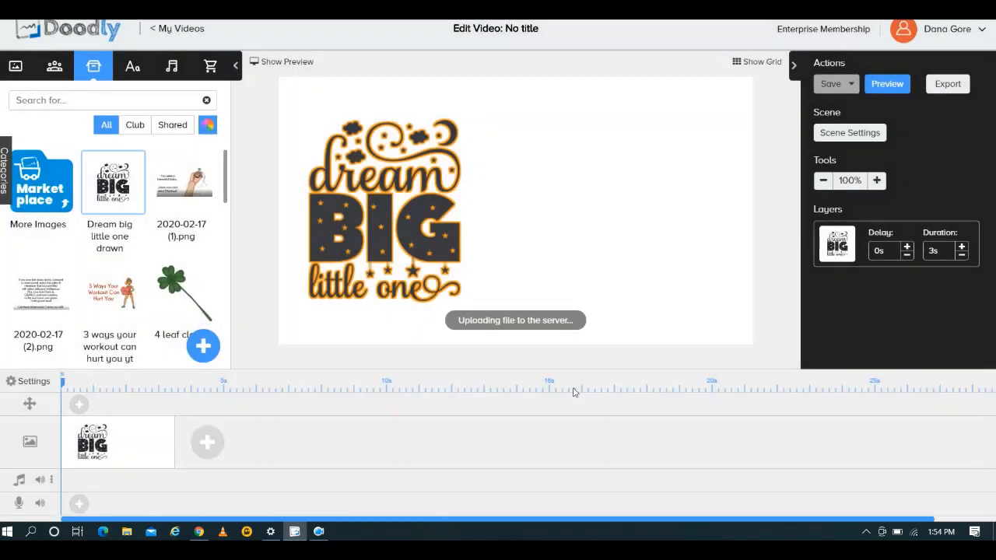
Set the faded prop's reveal mode to Fade.
{"action": "left_click", "coordinate": [113, 182]}
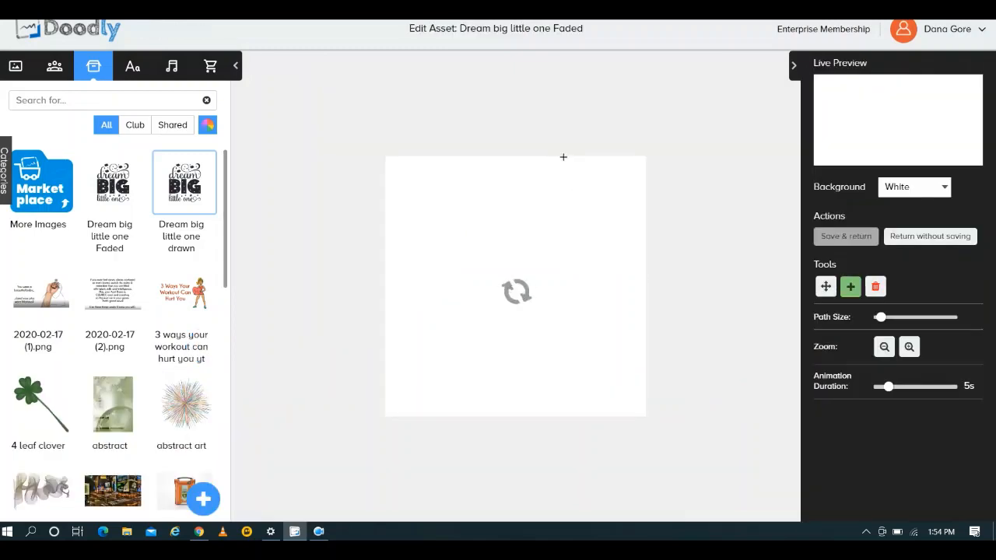
{"action": "left_click", "coordinate": [921, 418]}
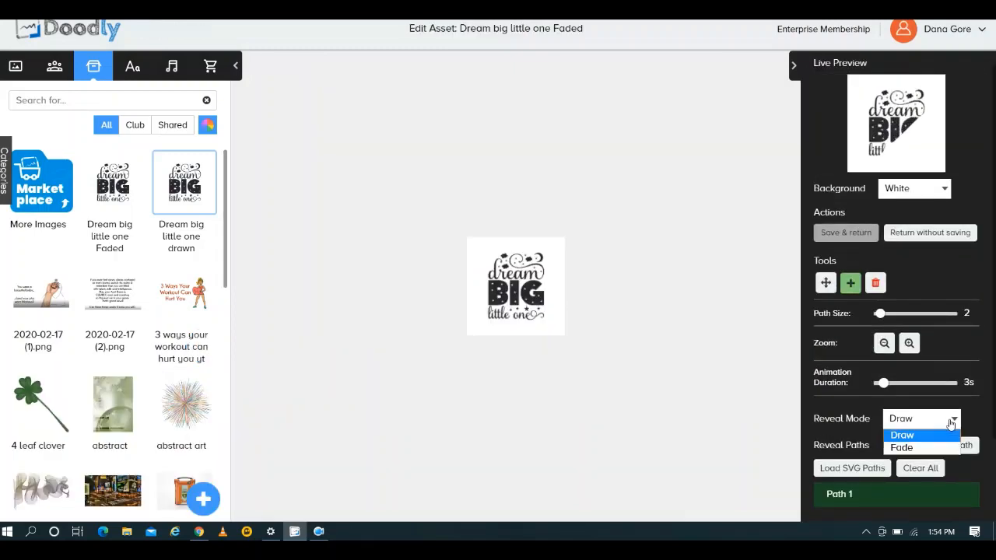
{"action": "left_click", "coordinate": [901, 446]}
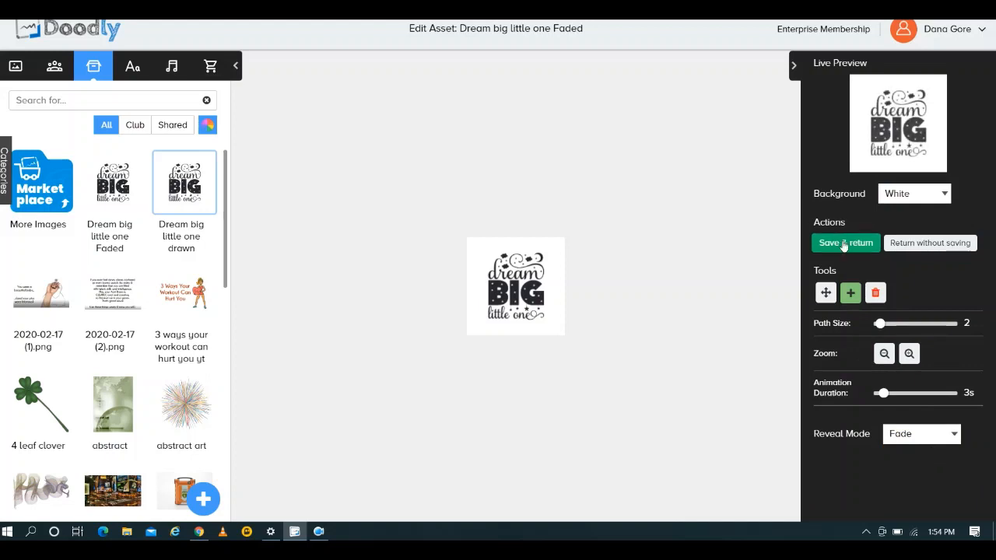
Place the faded copy enlarged beside the drawn image and save the video.
{"action": "left_click", "coordinate": [845, 242]}
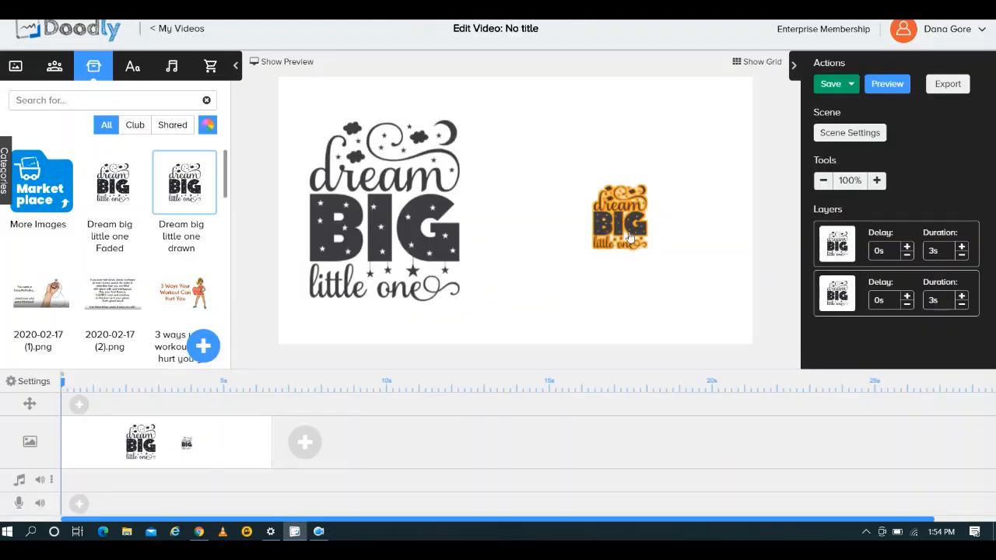
{"action": "left_click", "coordinate": [620, 216]}
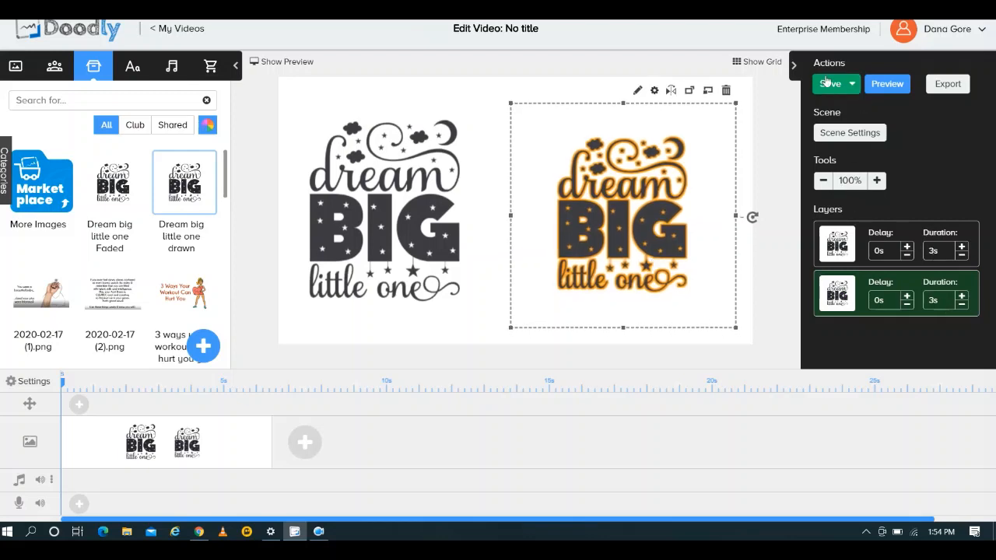
{"action": "left_click", "coordinate": [830, 83]}
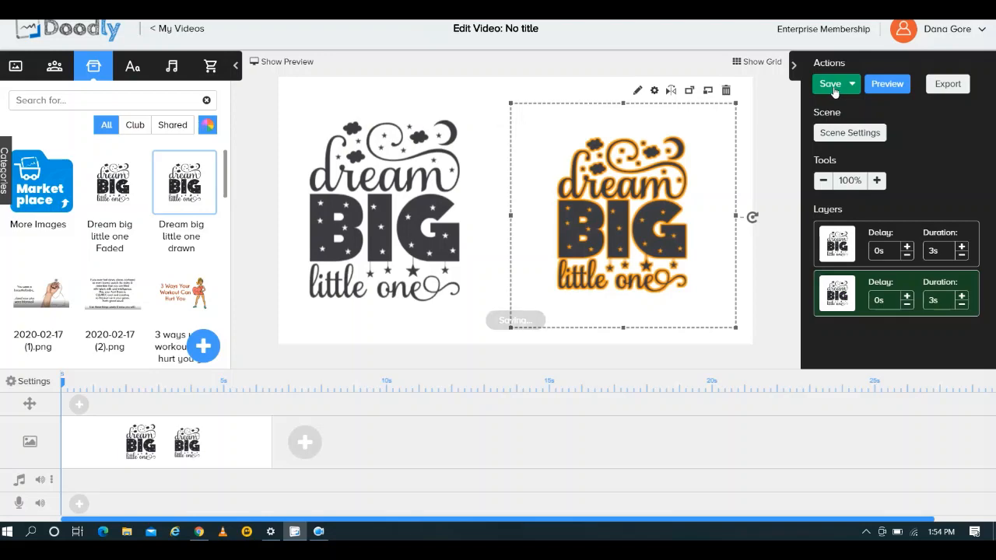
{"action": "left_click", "coordinate": [830, 84]}
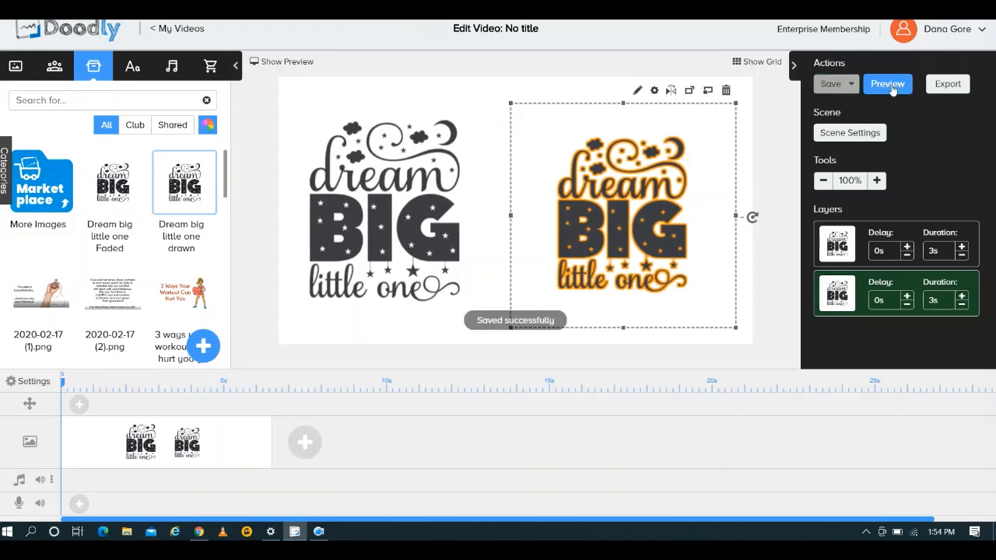
Preview both Dream Big images, then nudge the drawn image rightward toward the centre.
{"action": "left_click", "coordinate": [887, 83]}
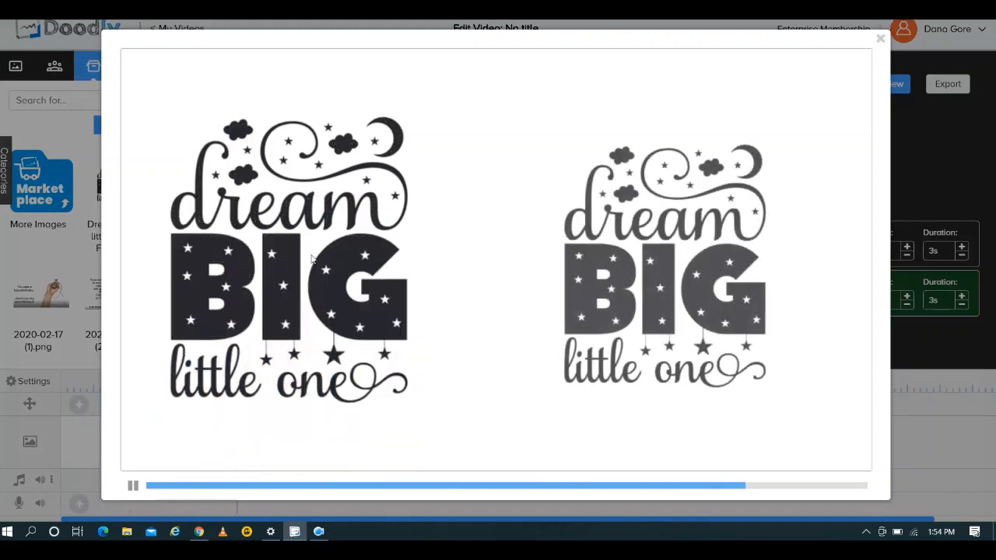
{"action": "left_click", "coordinate": [132, 486]}
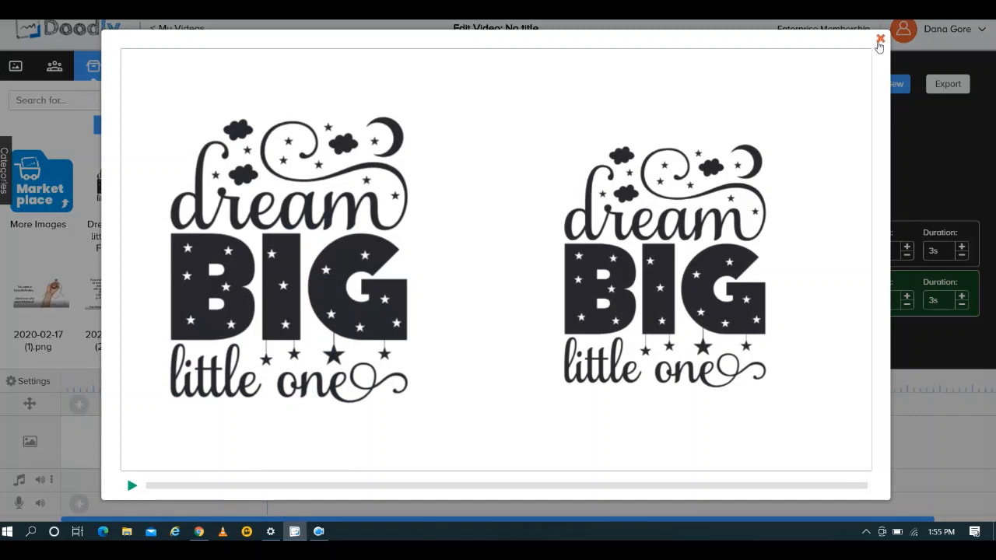
{"action": "left_click", "coordinate": [880, 39]}
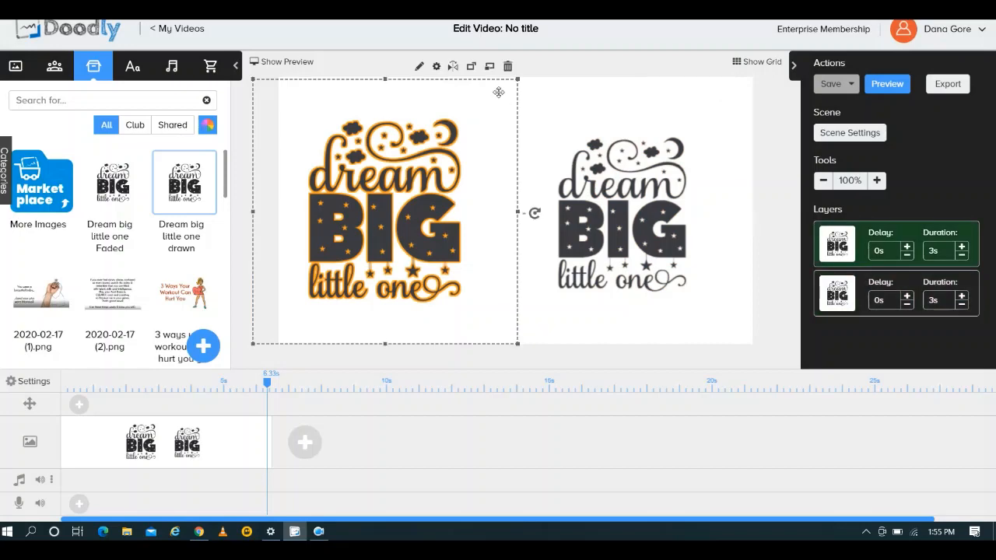
{"action": "left_click", "coordinate": [535, 84]}
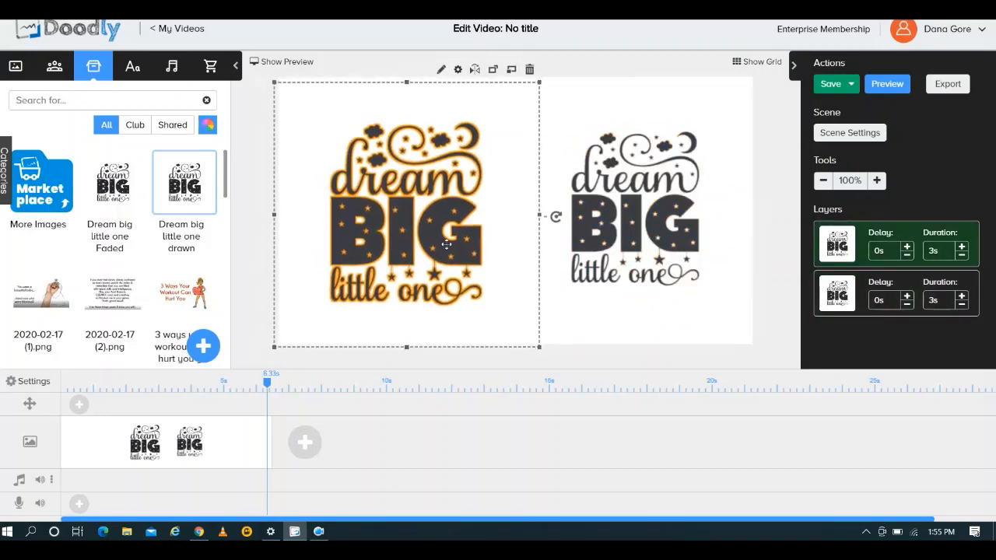
{"action": "left_click", "coordinate": [199, 532]}
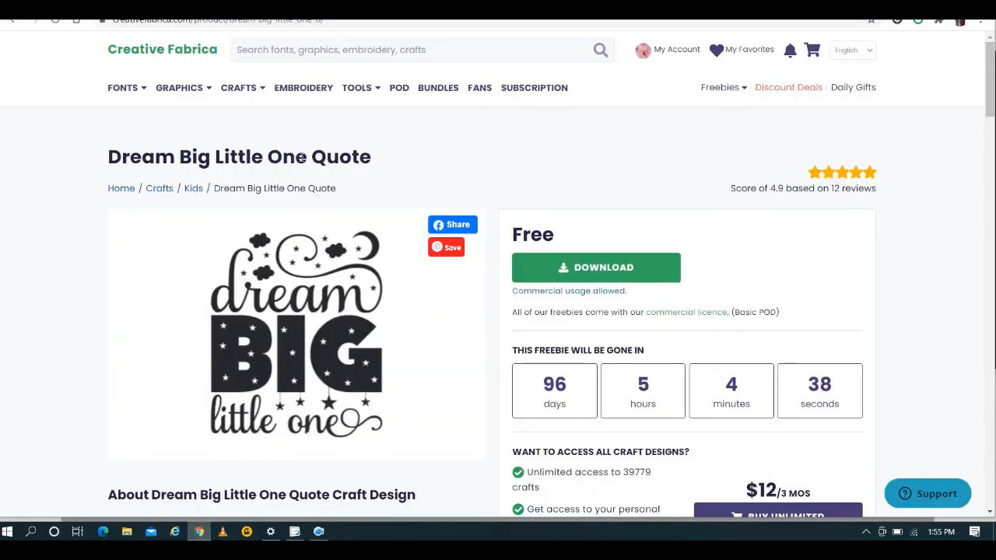
{"action": "left_click", "coordinate": [294, 531]}
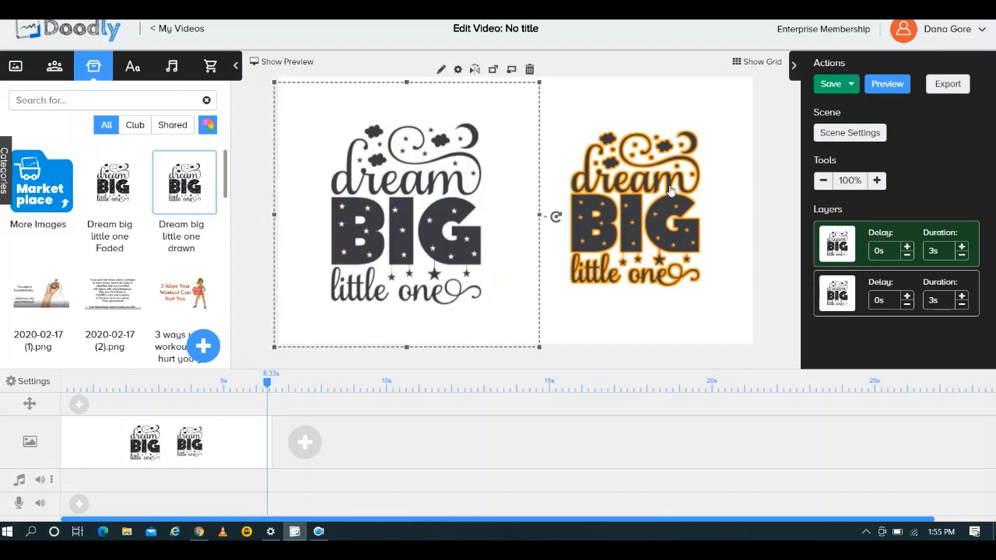
{"action": "mouse_move", "coordinate": [646, 186]}
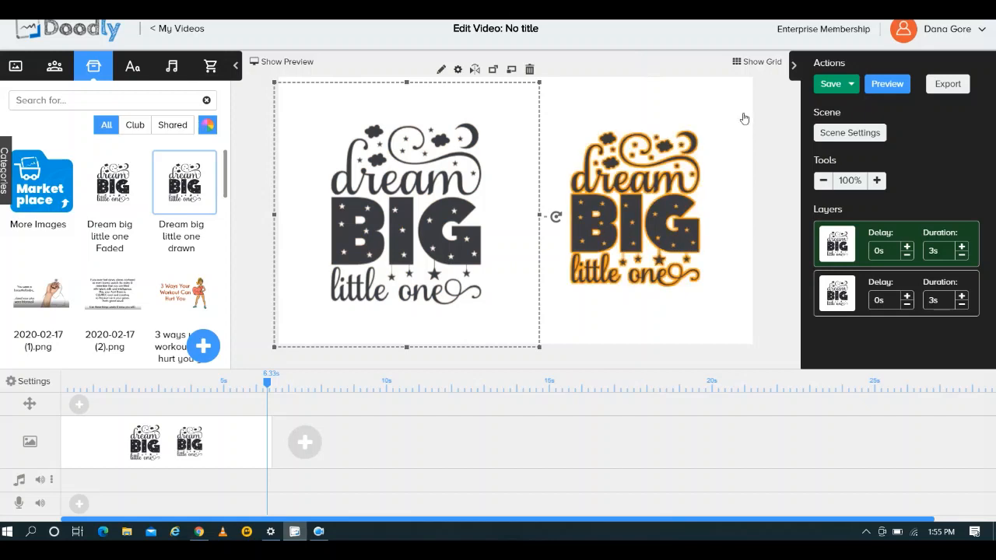
{"action": "left_click", "coordinate": [634, 210]}
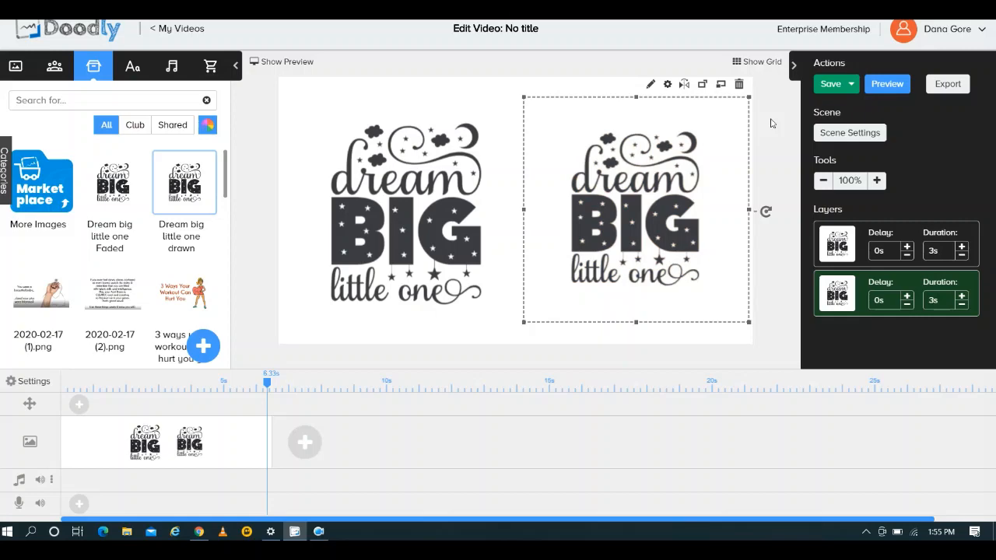
{"action": "mouse_move", "coordinate": [704, 145]}
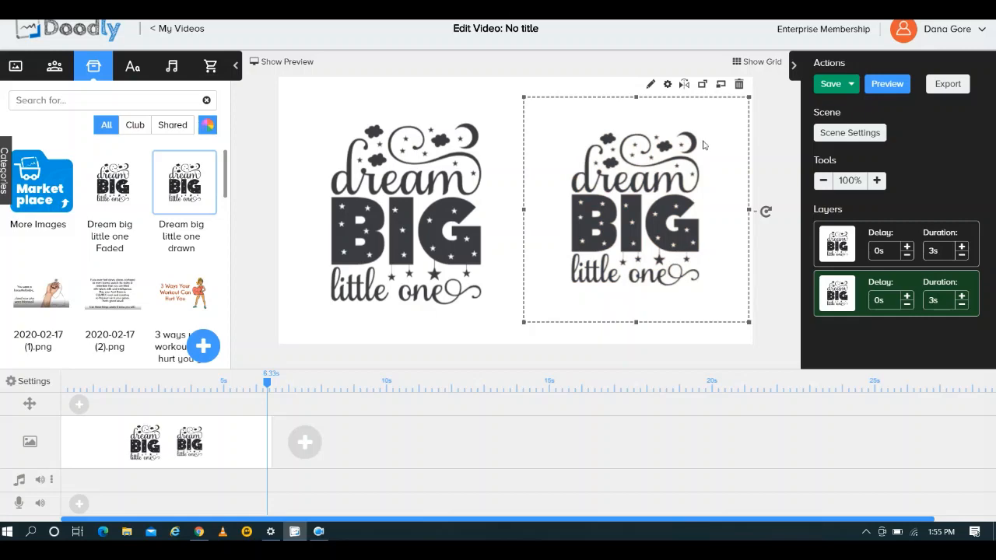
{"action": "left_click", "coordinate": [198, 531]}
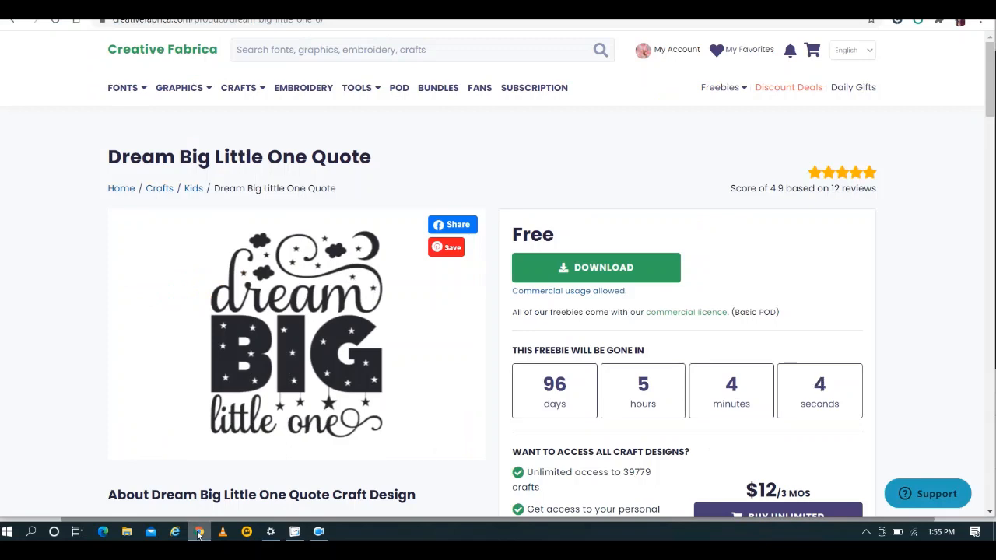
Find 'Some See a Weed, Some See a Wish' under Free SVGs and download its zip.
{"action": "left_click", "coordinate": [720, 87]}
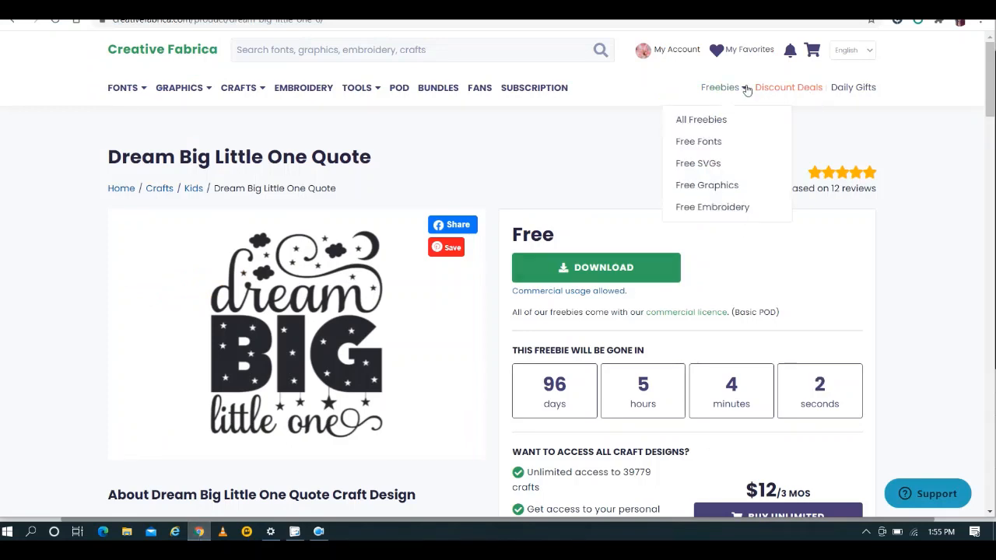
{"action": "left_click", "coordinate": [698, 163]}
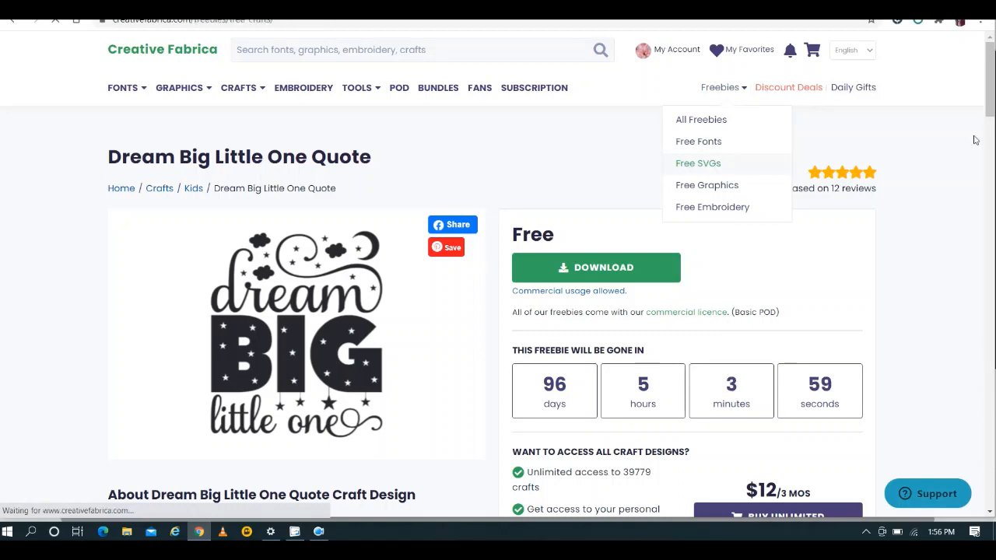
{"action": "left_click", "coordinate": [698, 162]}
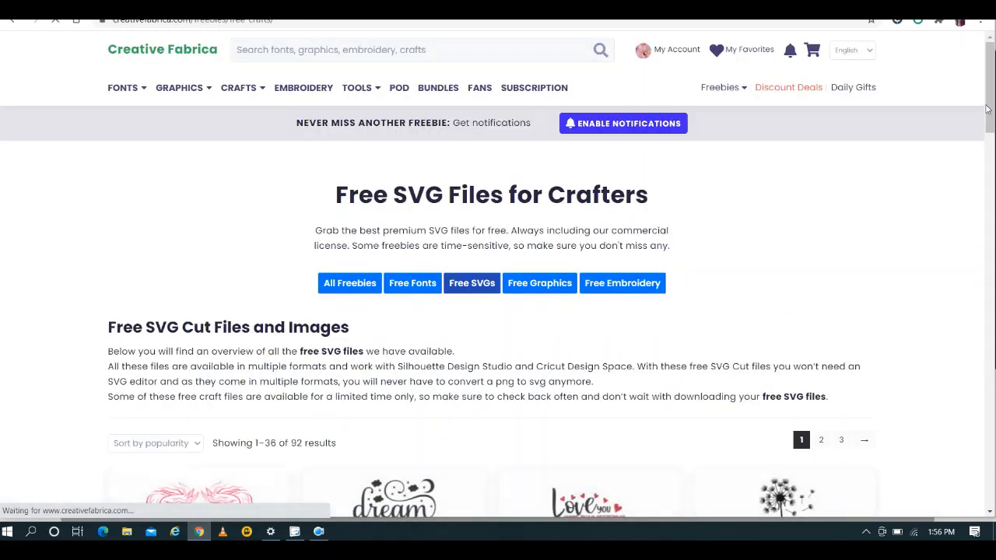
{"action": "scroll", "scroll_direction": "down", "scroll_amount": 3}
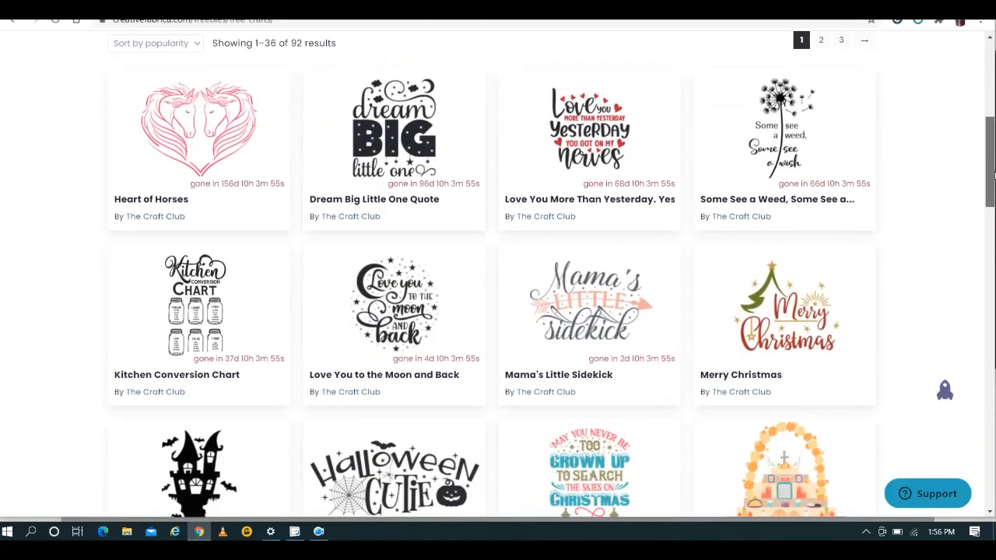
{"action": "scroll", "scroll_direction": "down", "scroll_amount": 3}
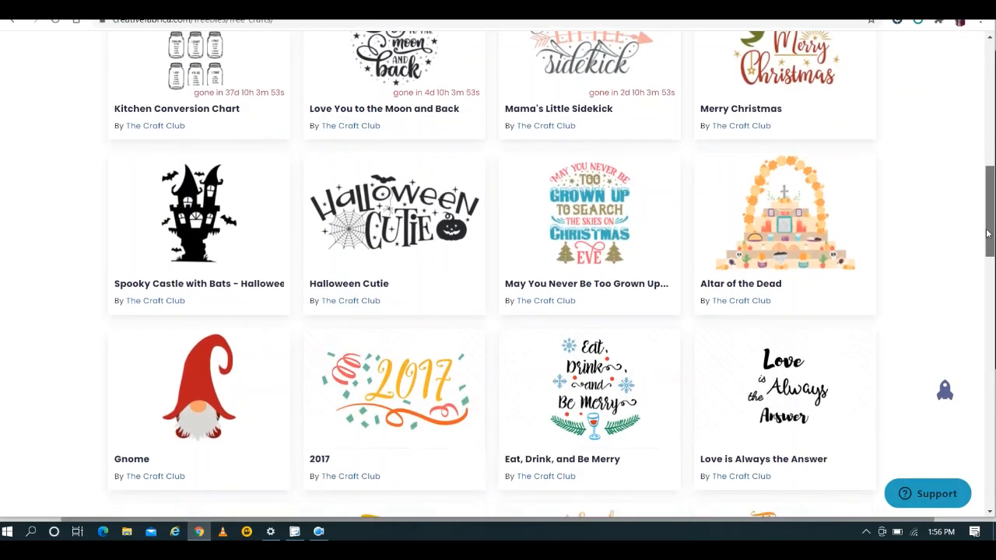
{"action": "scroll", "scroll_direction": "down", "scroll_amount": 3}
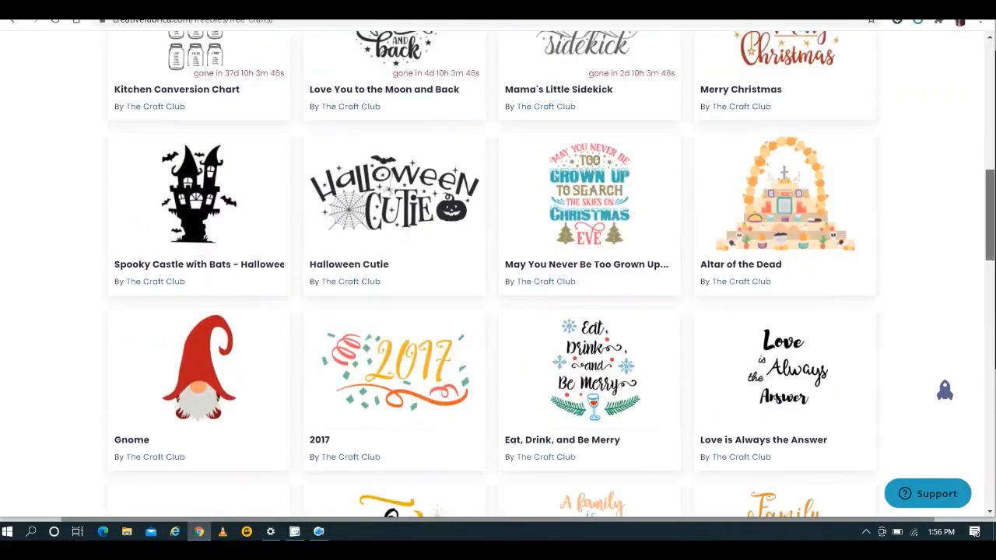
{"action": "scroll", "scroll_direction": "up", "scroll_amount": 3}
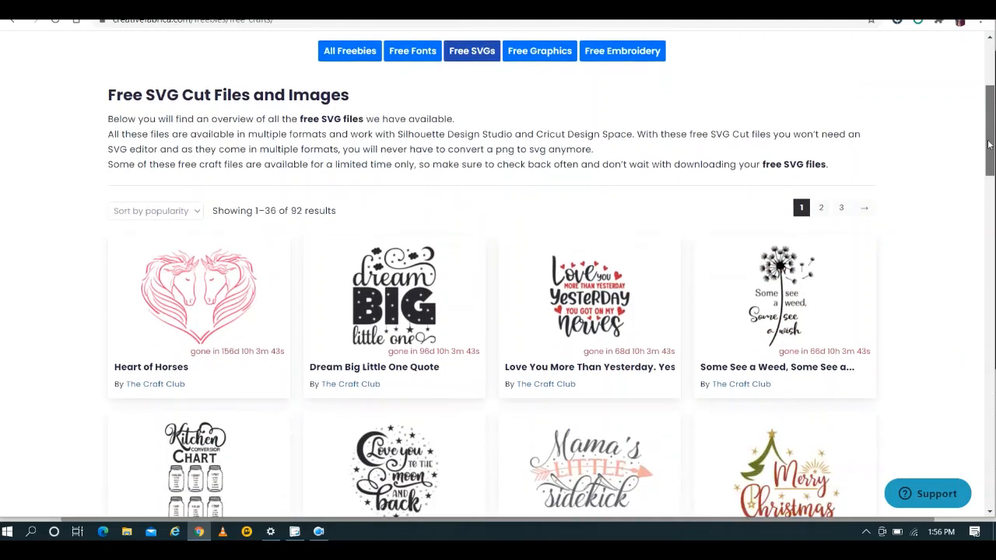
{"action": "scroll", "scroll_direction": "down", "scroll_amount": 3}
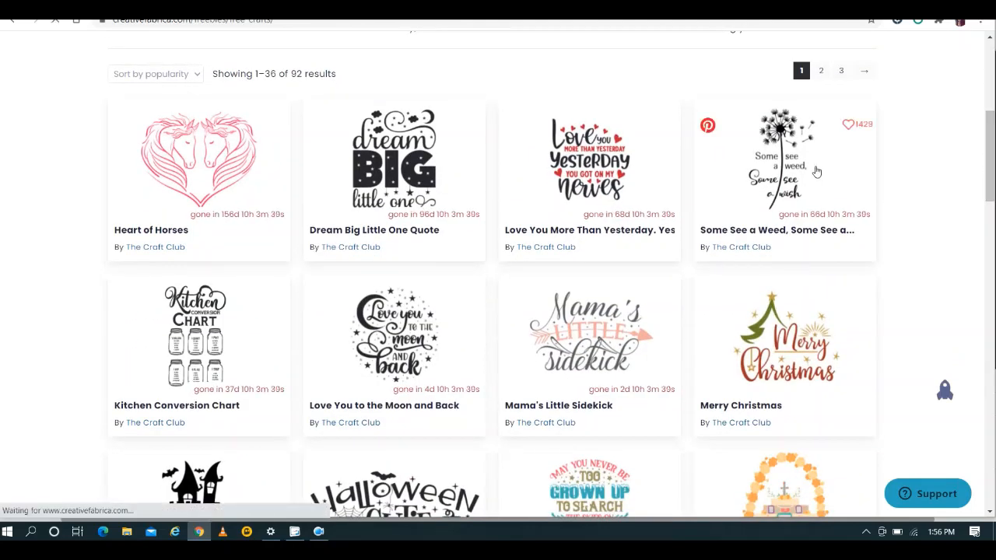
{"action": "left_click", "coordinate": [784, 160]}
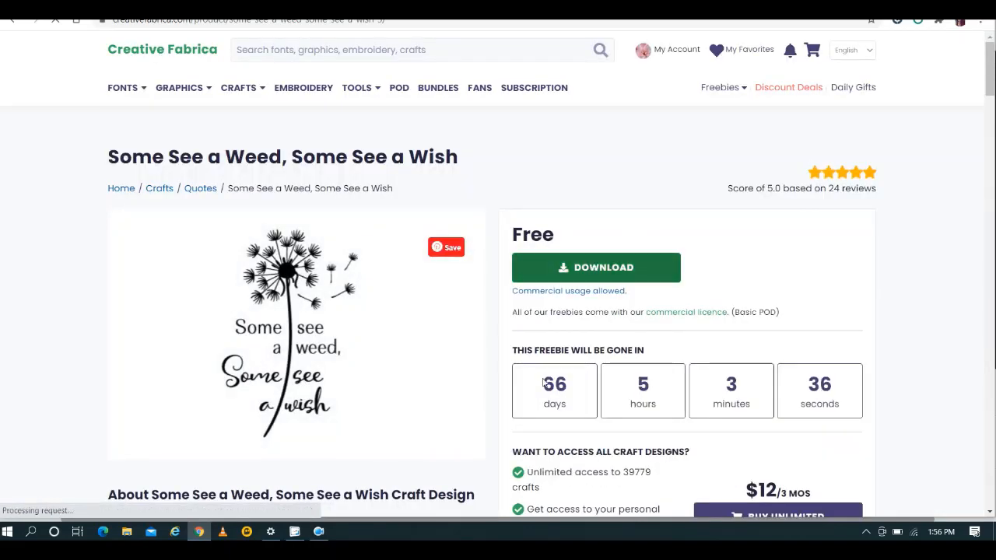
{"action": "left_click", "coordinate": [596, 267]}
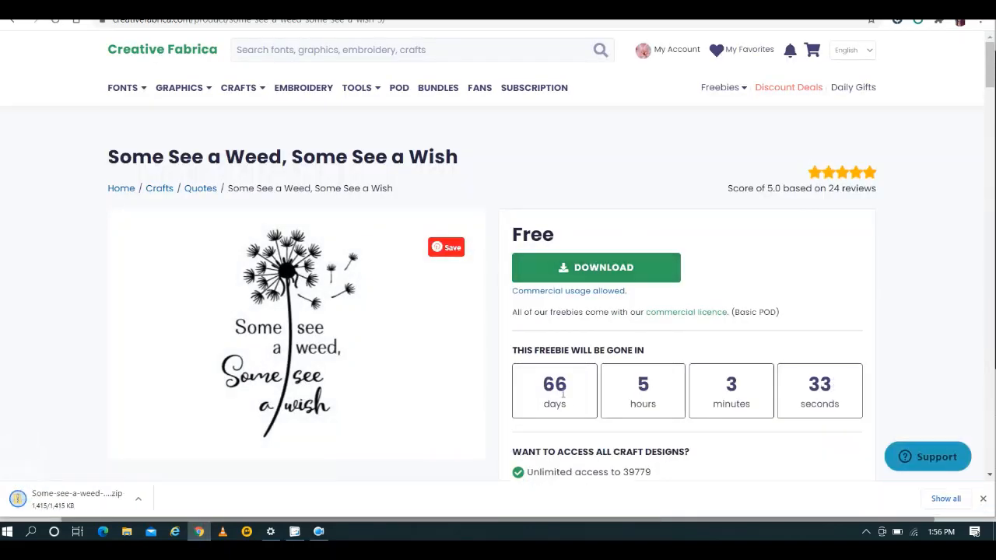
{"action": "mouse_move", "coordinate": [417, 105]}
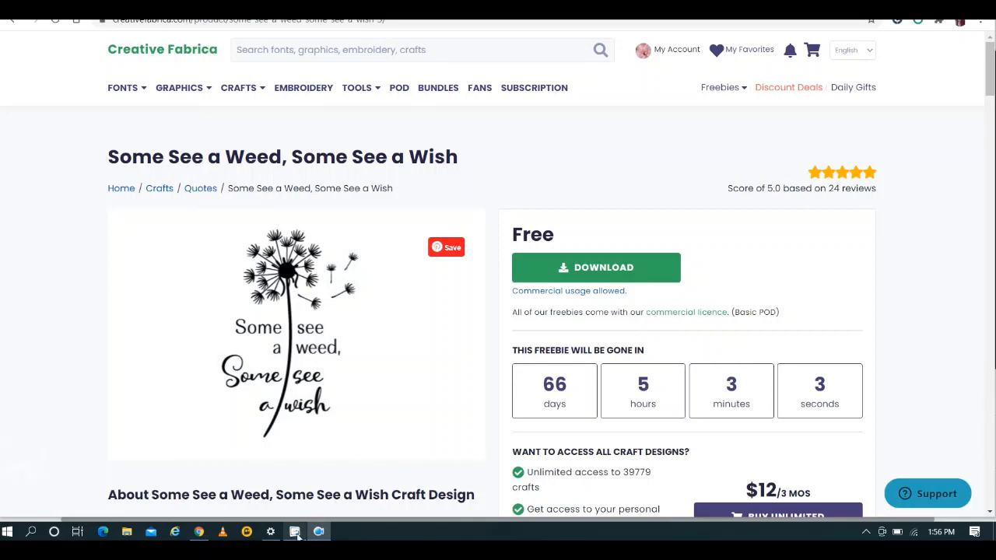
Add a second scene with the dandelion SVG prop and delete the copied Dream Big image.
{"action": "left_click", "coordinate": [294, 532]}
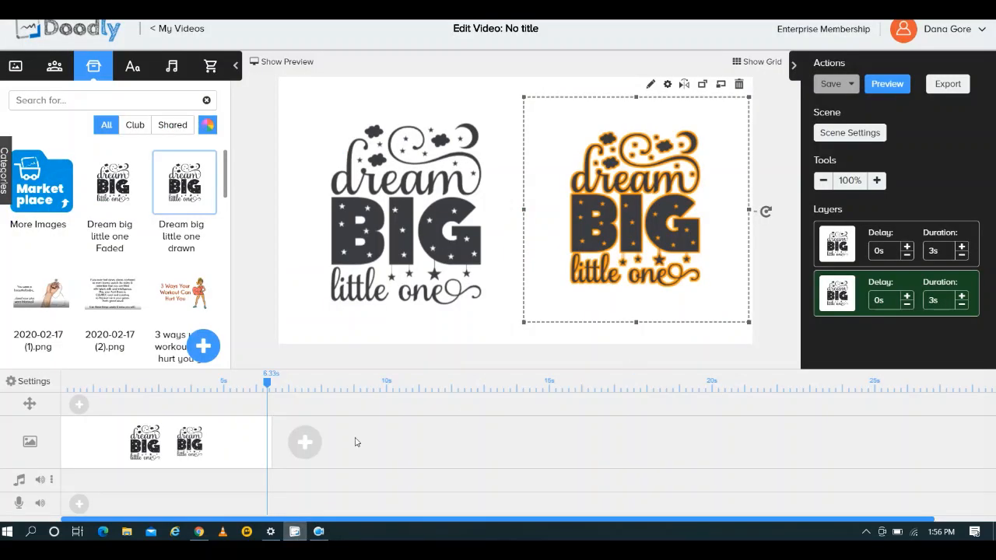
{"action": "left_click", "coordinate": [737, 83]}
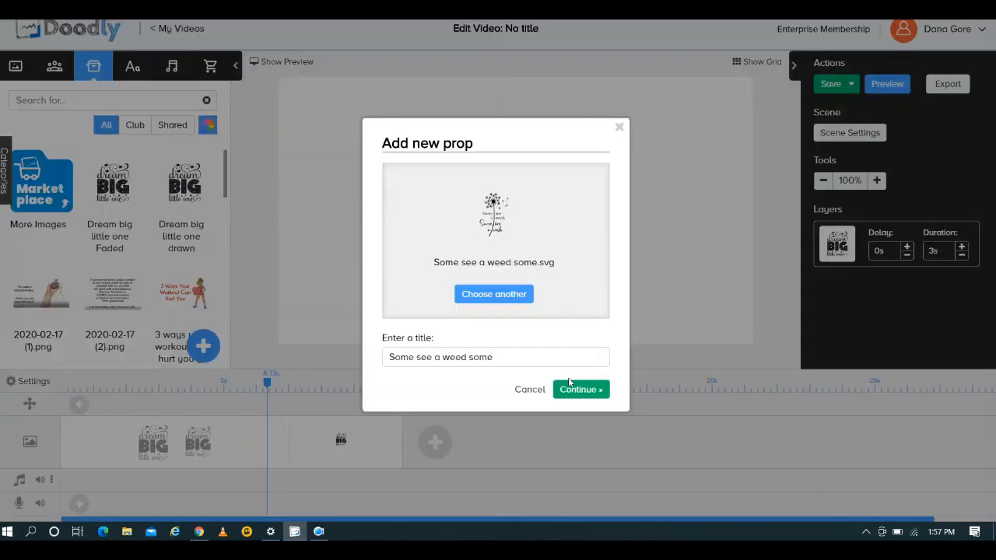
{"action": "left_click", "coordinate": [581, 389]}
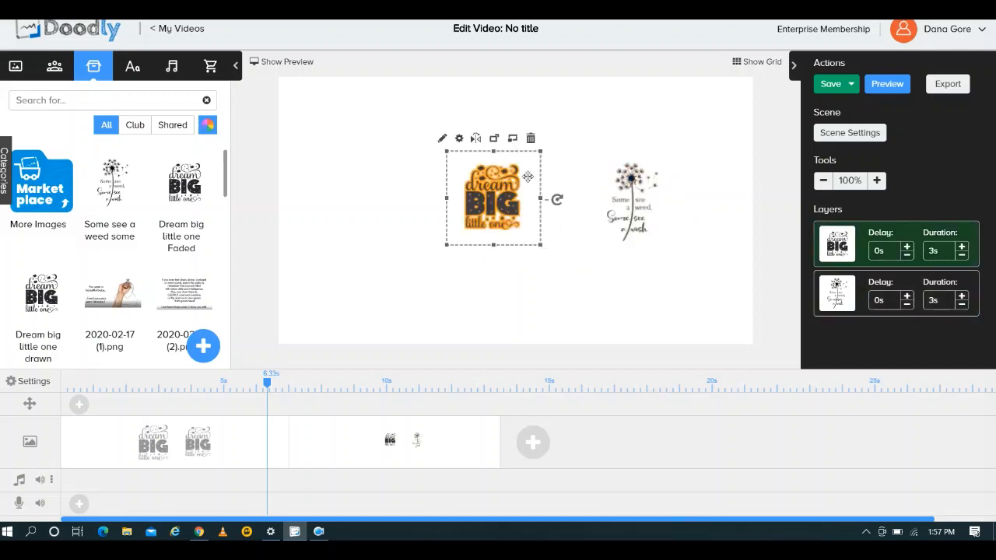
{"action": "left_click", "coordinate": [530, 138]}
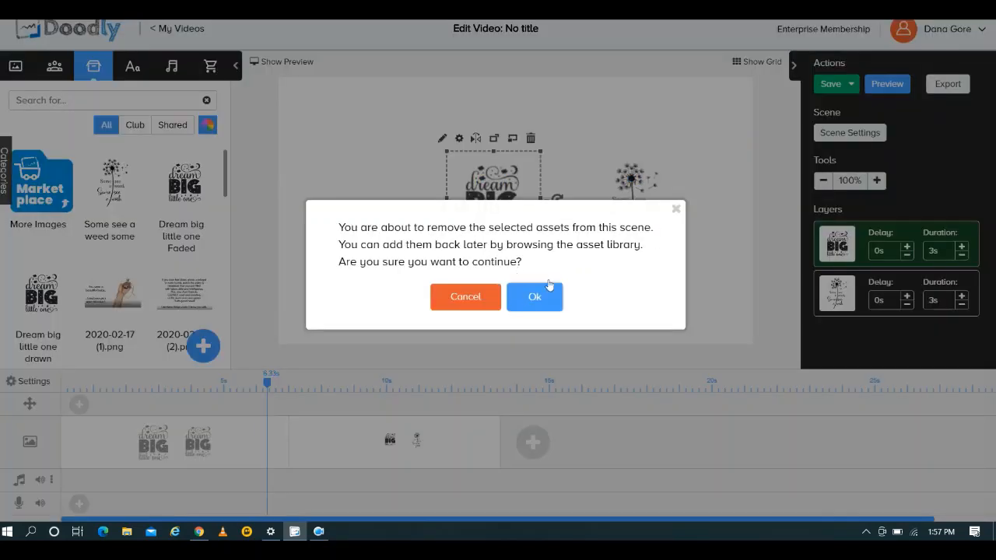
{"action": "left_click", "coordinate": [535, 297]}
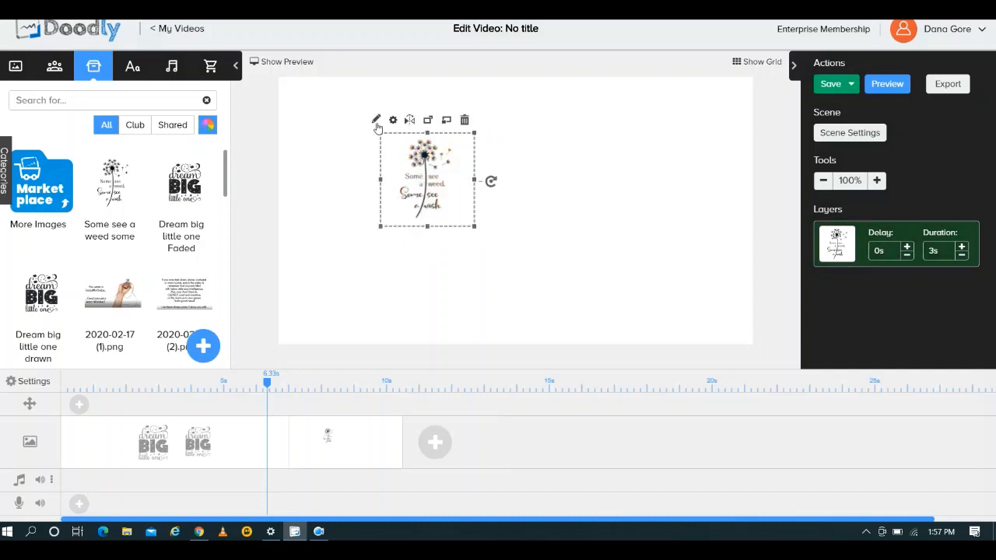
Replace the dandelion prop's drawing paths with its SVG paths and save the asset.
{"action": "left_click", "coordinate": [377, 119]}
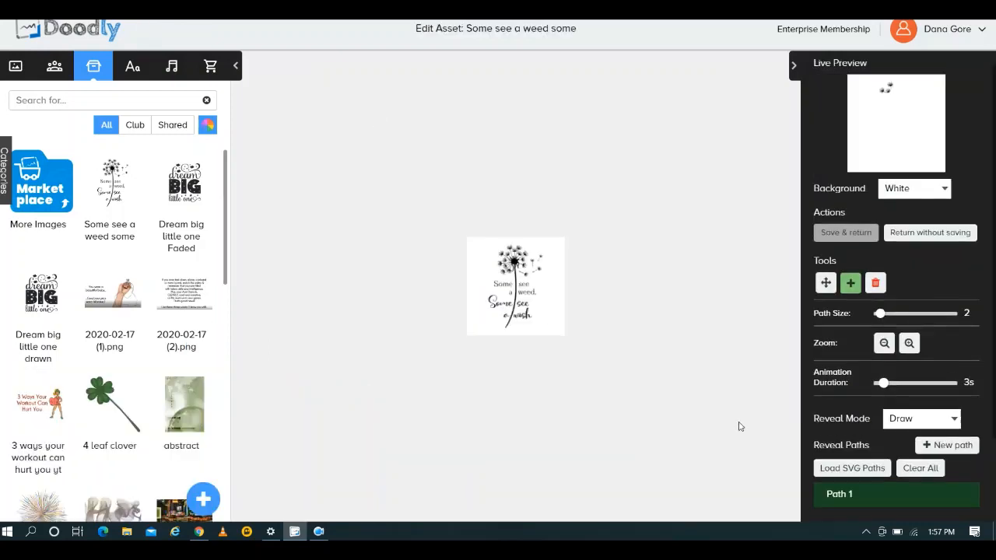
{"action": "left_click", "coordinate": [851, 467]}
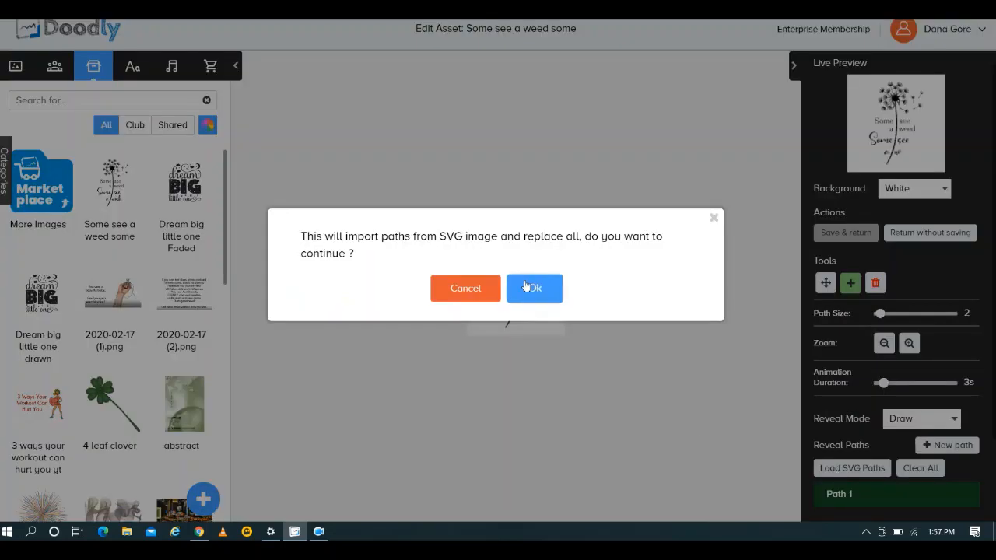
{"action": "left_click", "coordinate": [533, 288]}
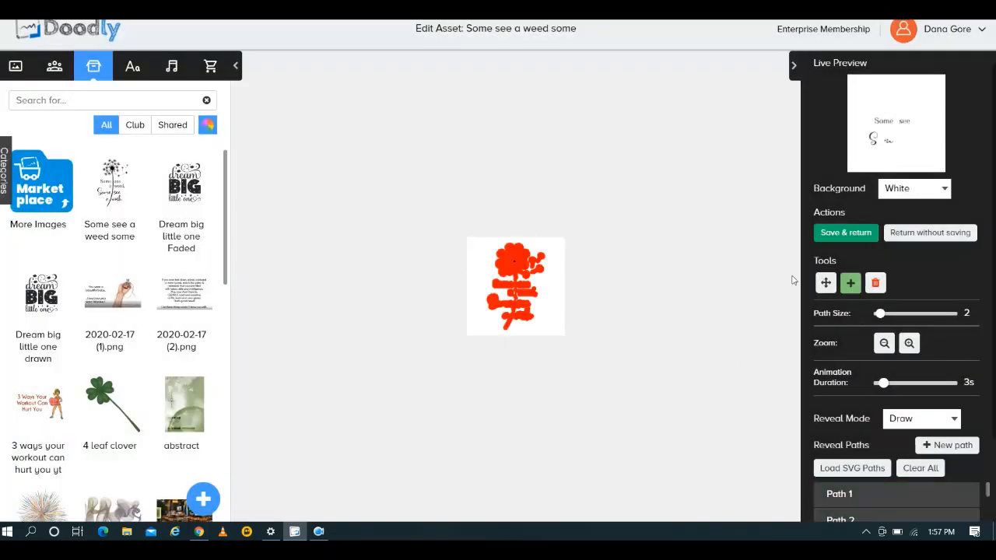
{"action": "left_click", "coordinate": [845, 233]}
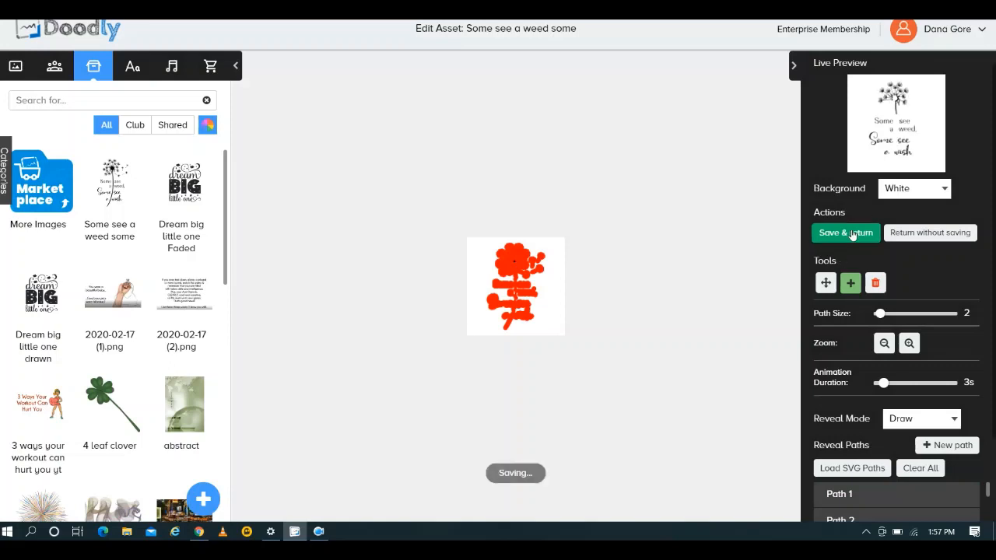
{"action": "left_click", "coordinate": [845, 232]}
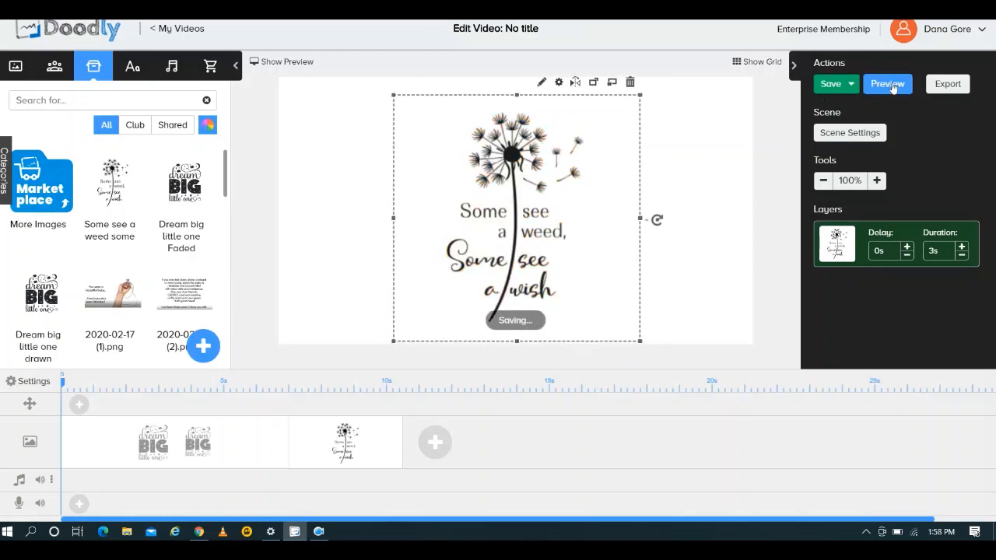
Preview the scene until 'Some see a weed, some see a wish' is fully drawn.
{"action": "left_click", "coordinate": [887, 84]}
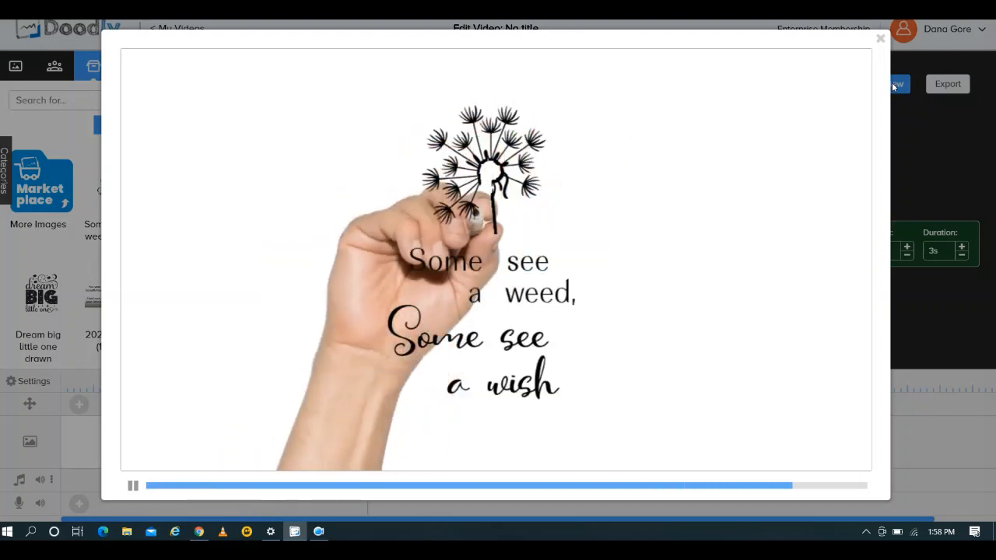
{"action": "left_click", "coordinate": [132, 485]}
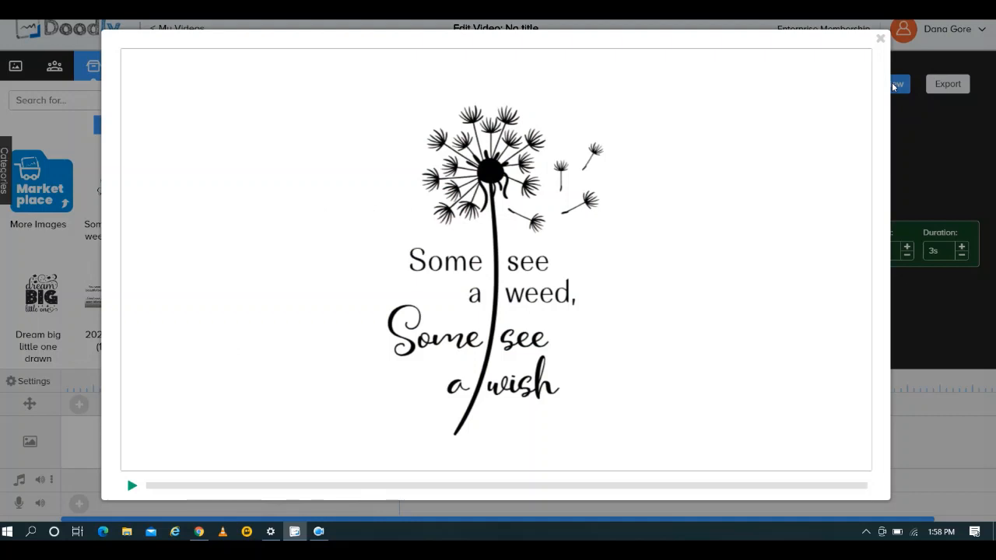